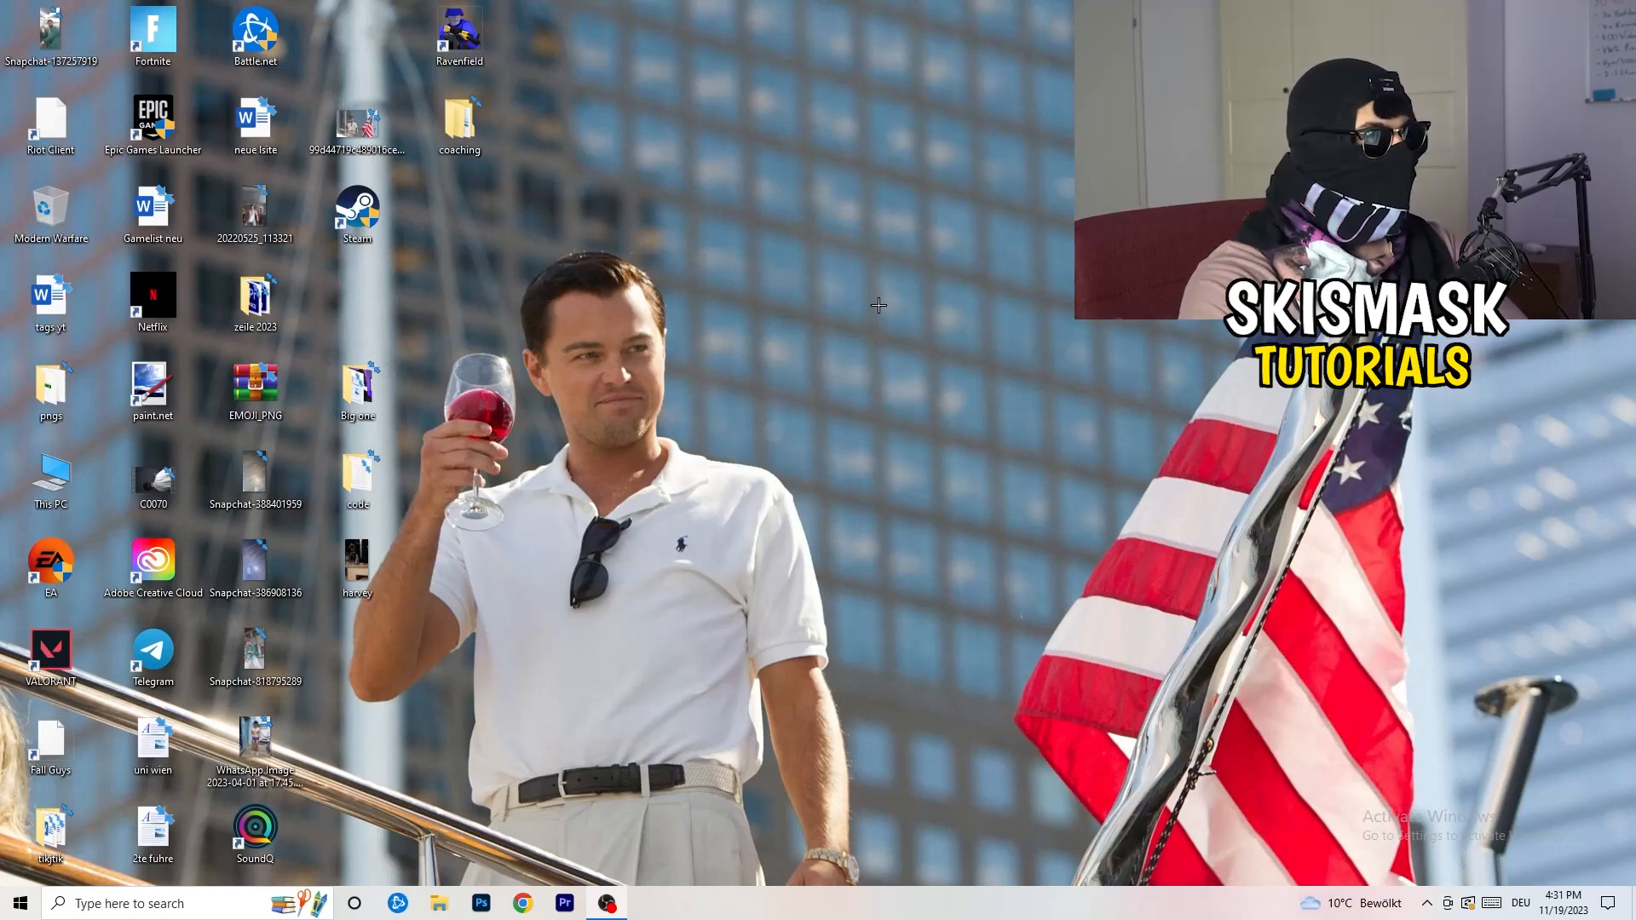
- Open NVIDIA Control Panel's Change resolution page and its Customize resolutions dialog
right_click(877, 304)
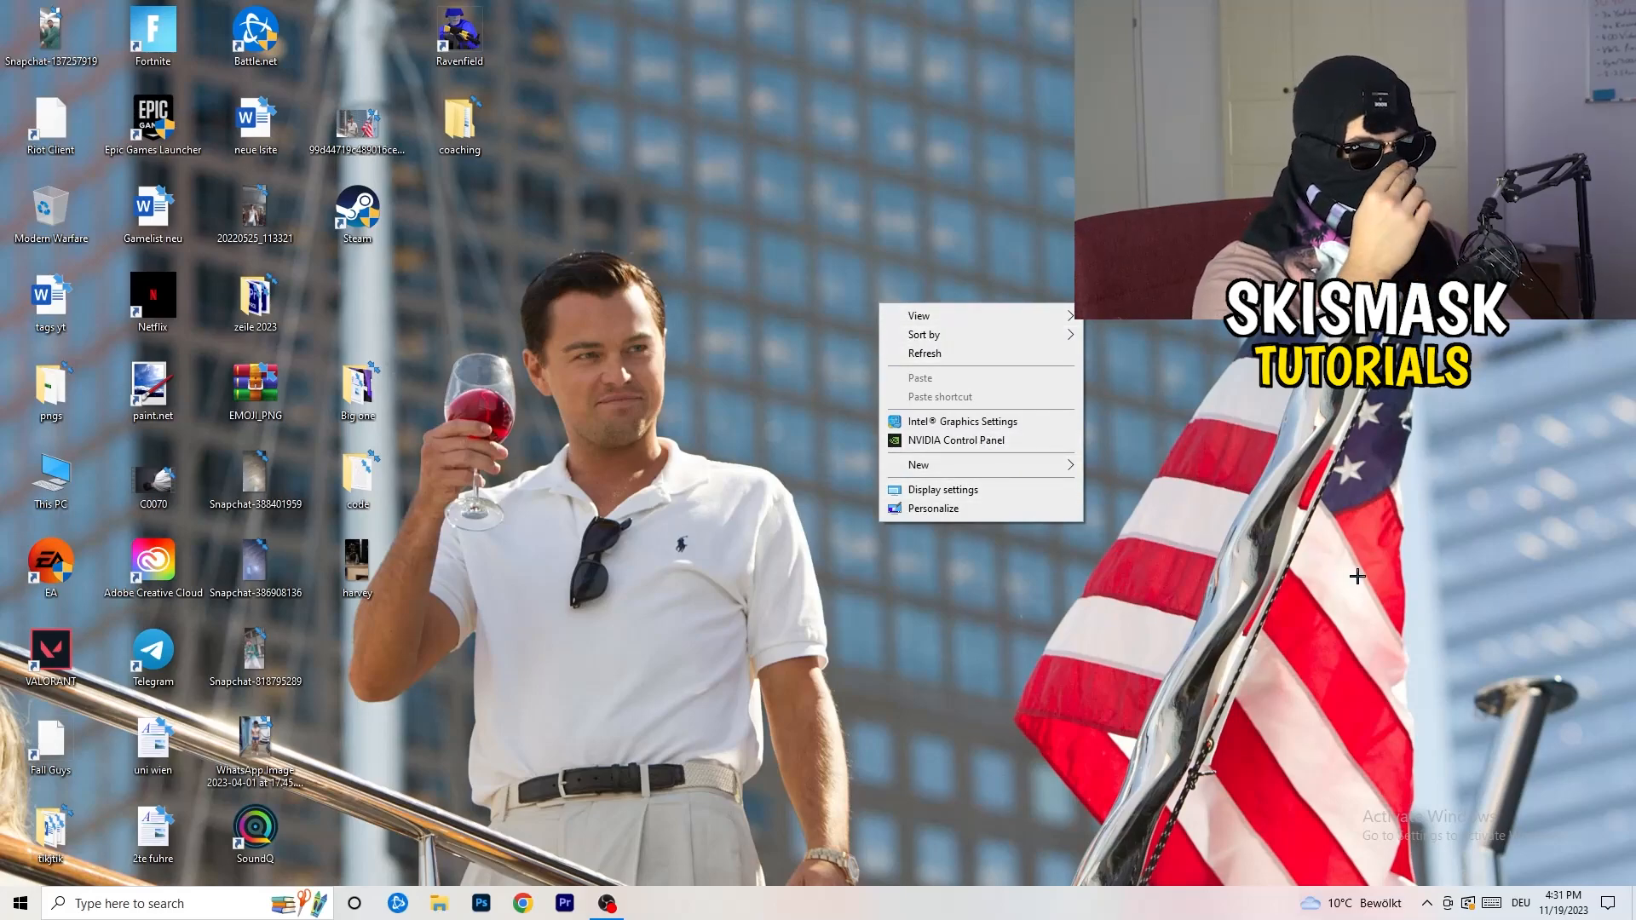
mouse_move(1456, 612)
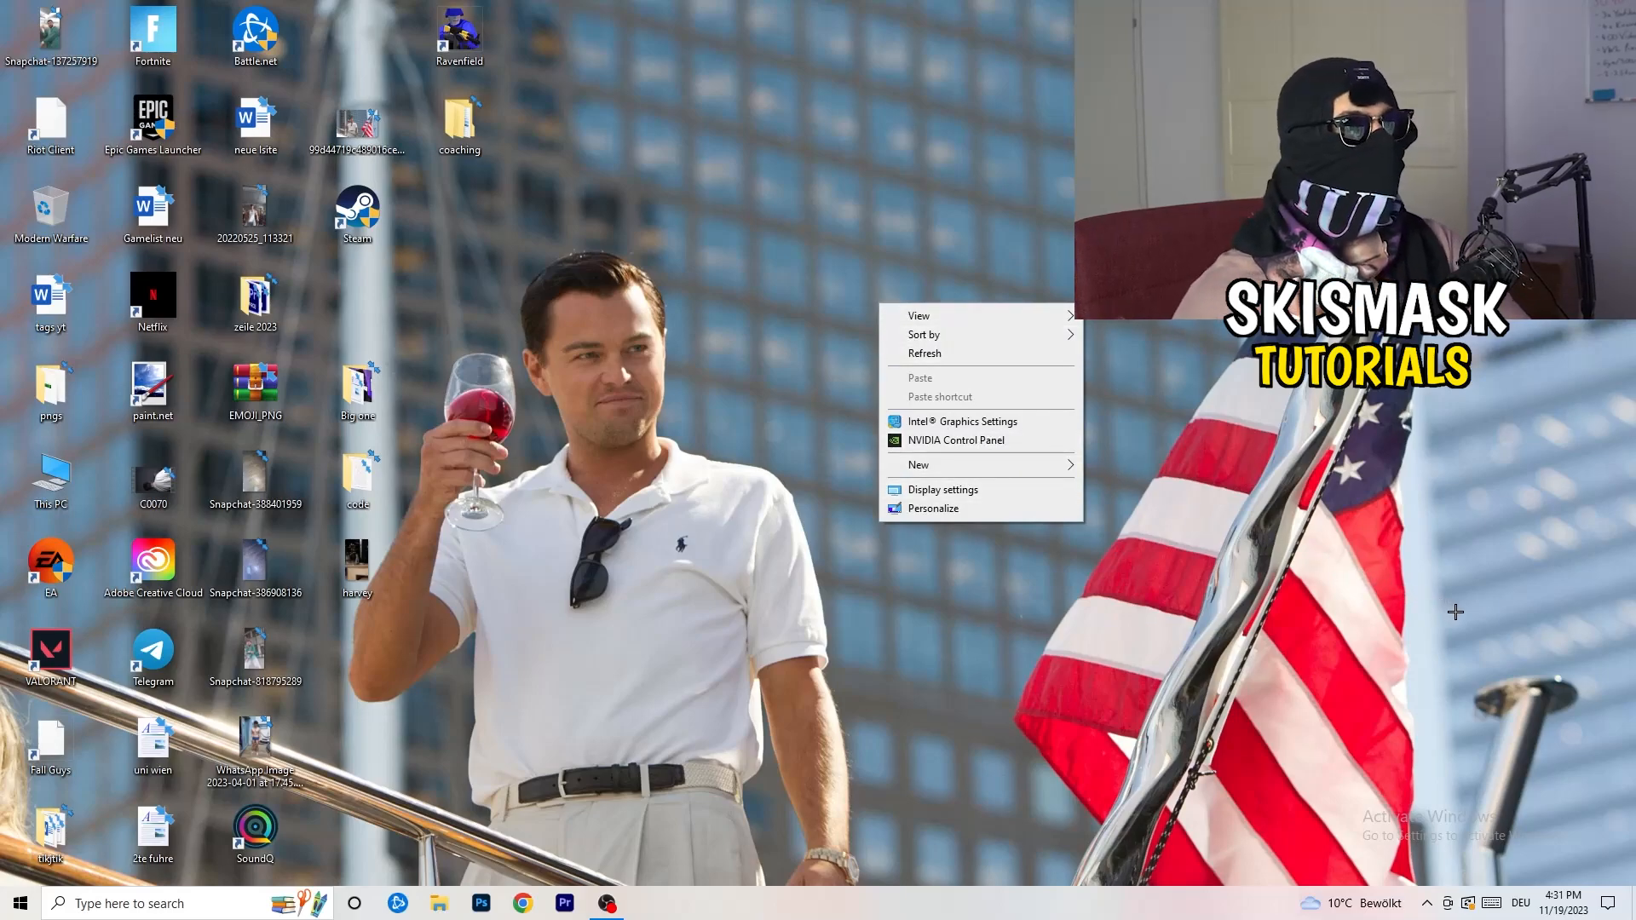
mouse_move(1512, 633)
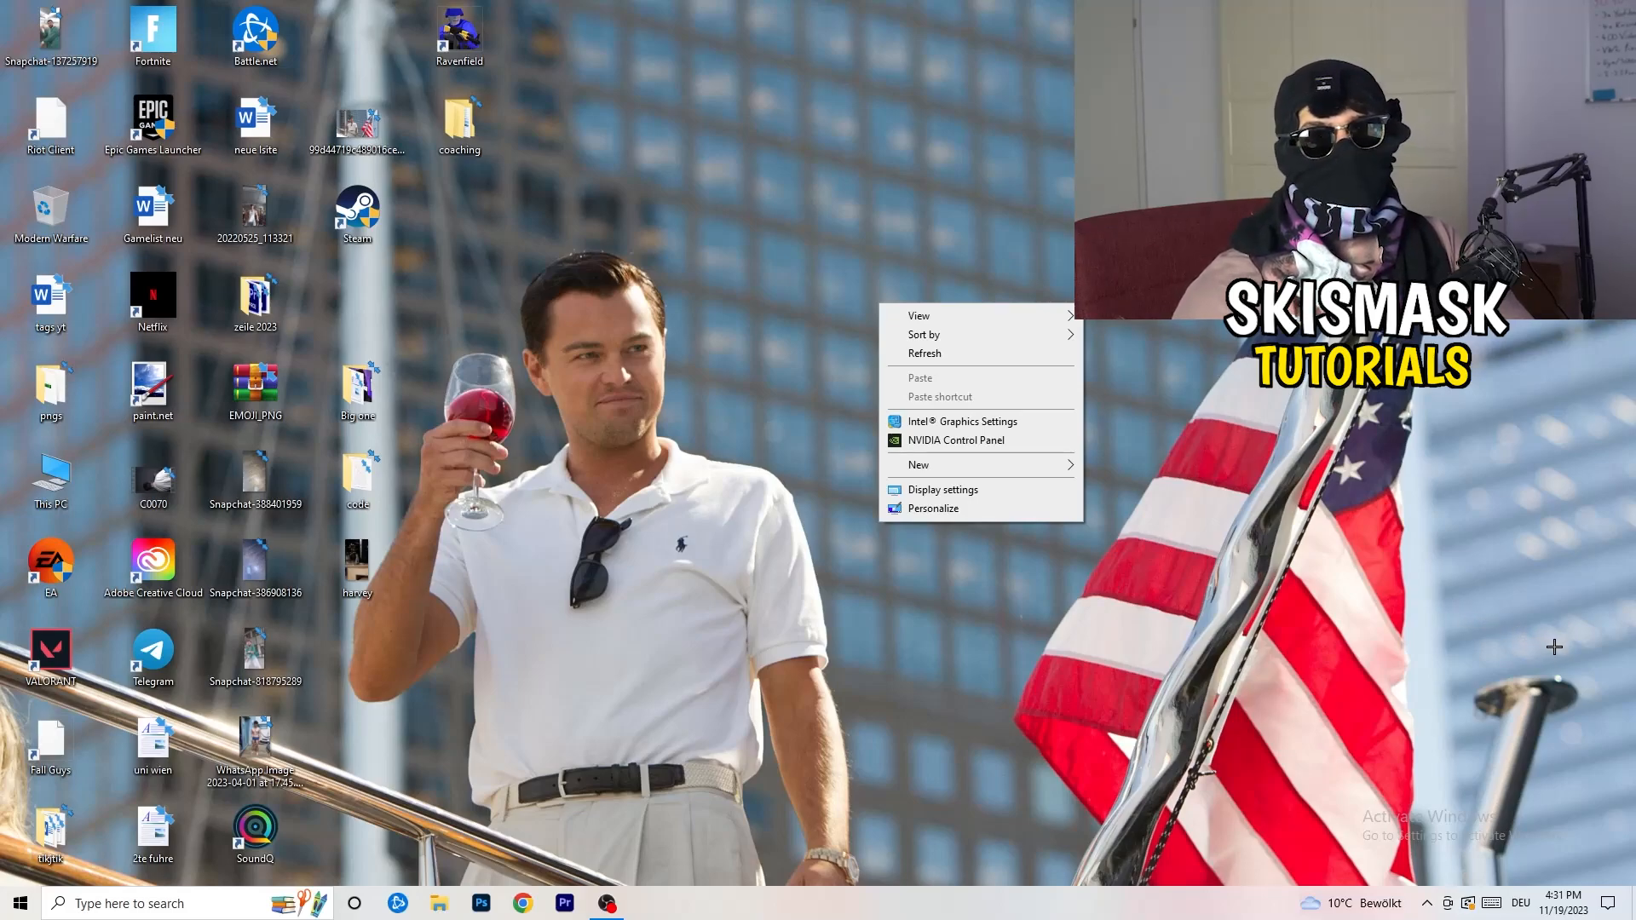
mouse_move(1581, 655)
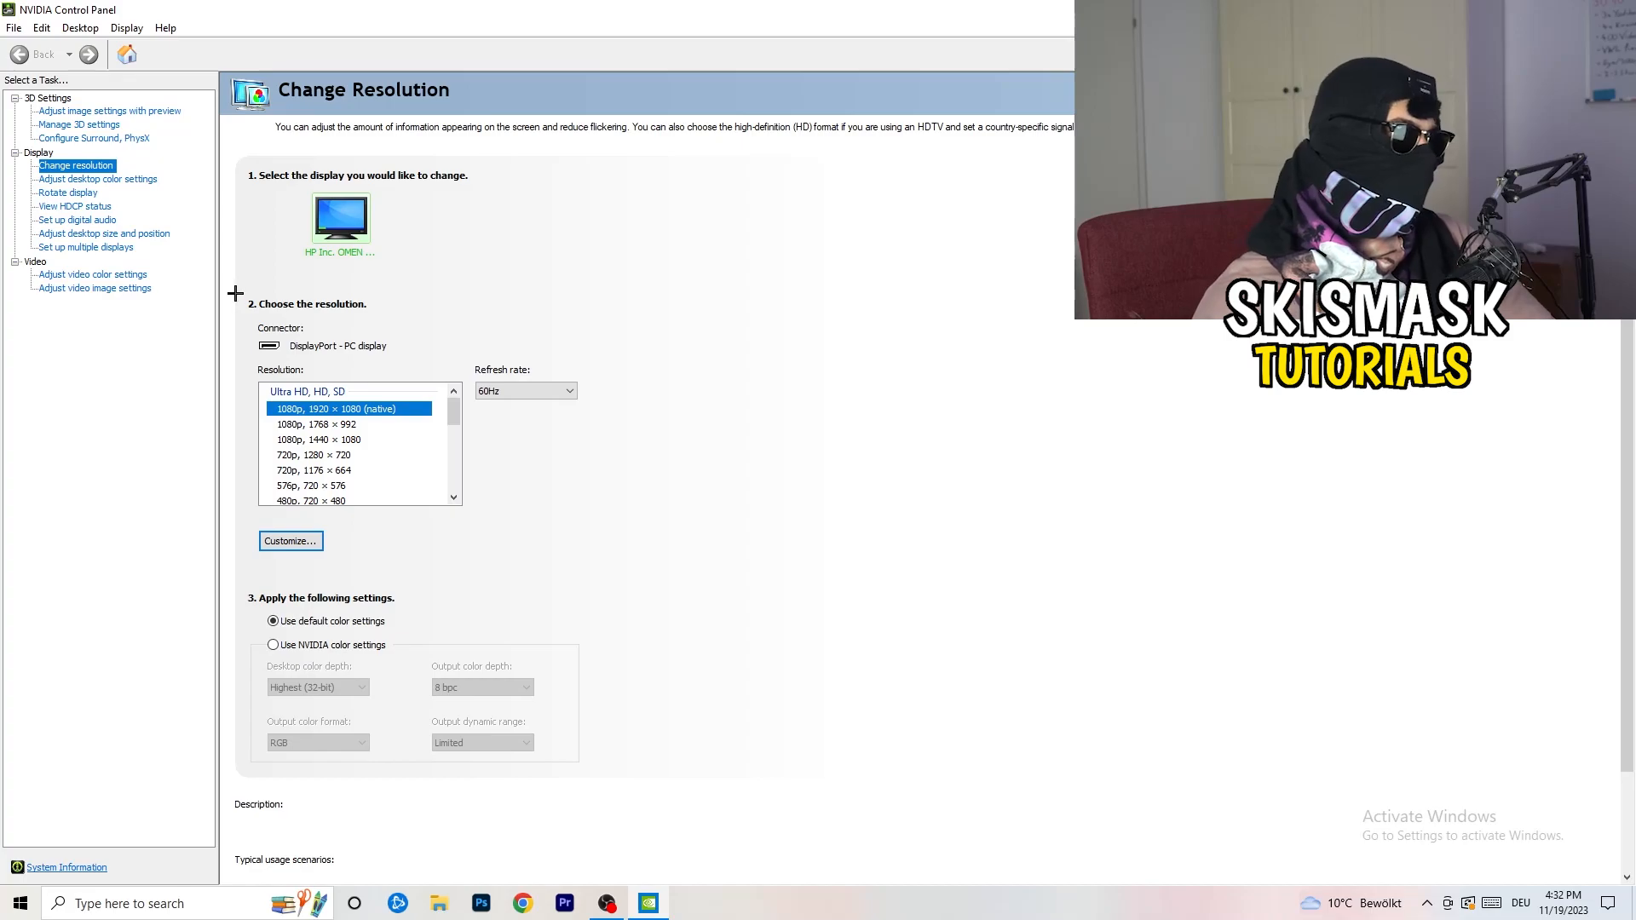
click(290, 541)
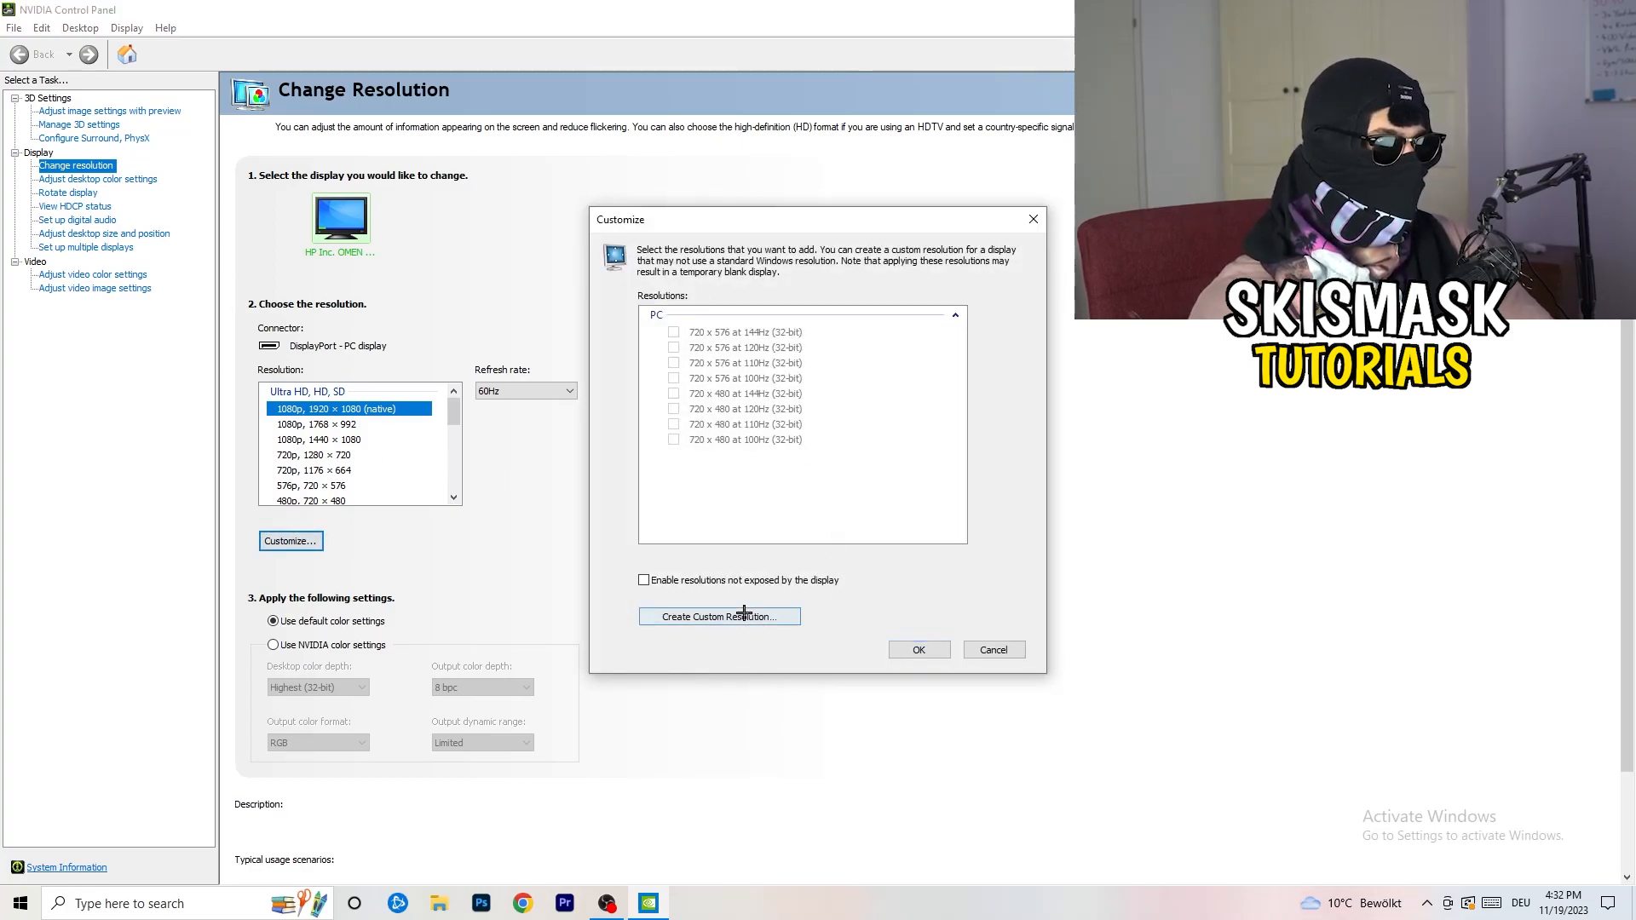
- Define a 1440 × 1040 progressive custom resolution with CVT reduced blank timing, closing without testing
click(720, 616)
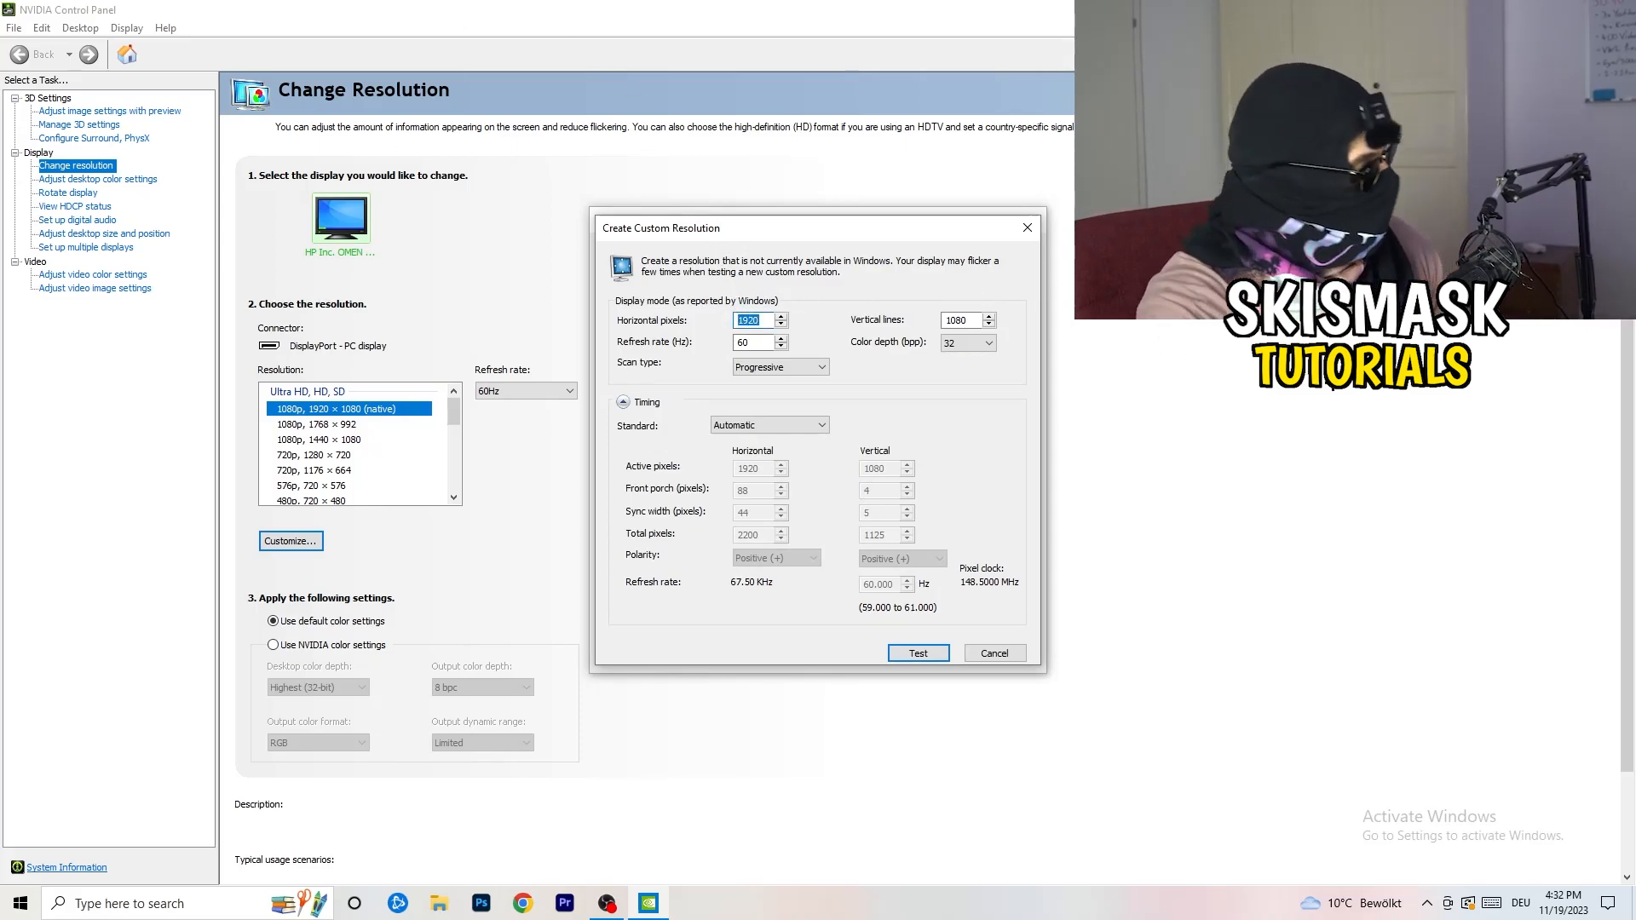
text(1140)
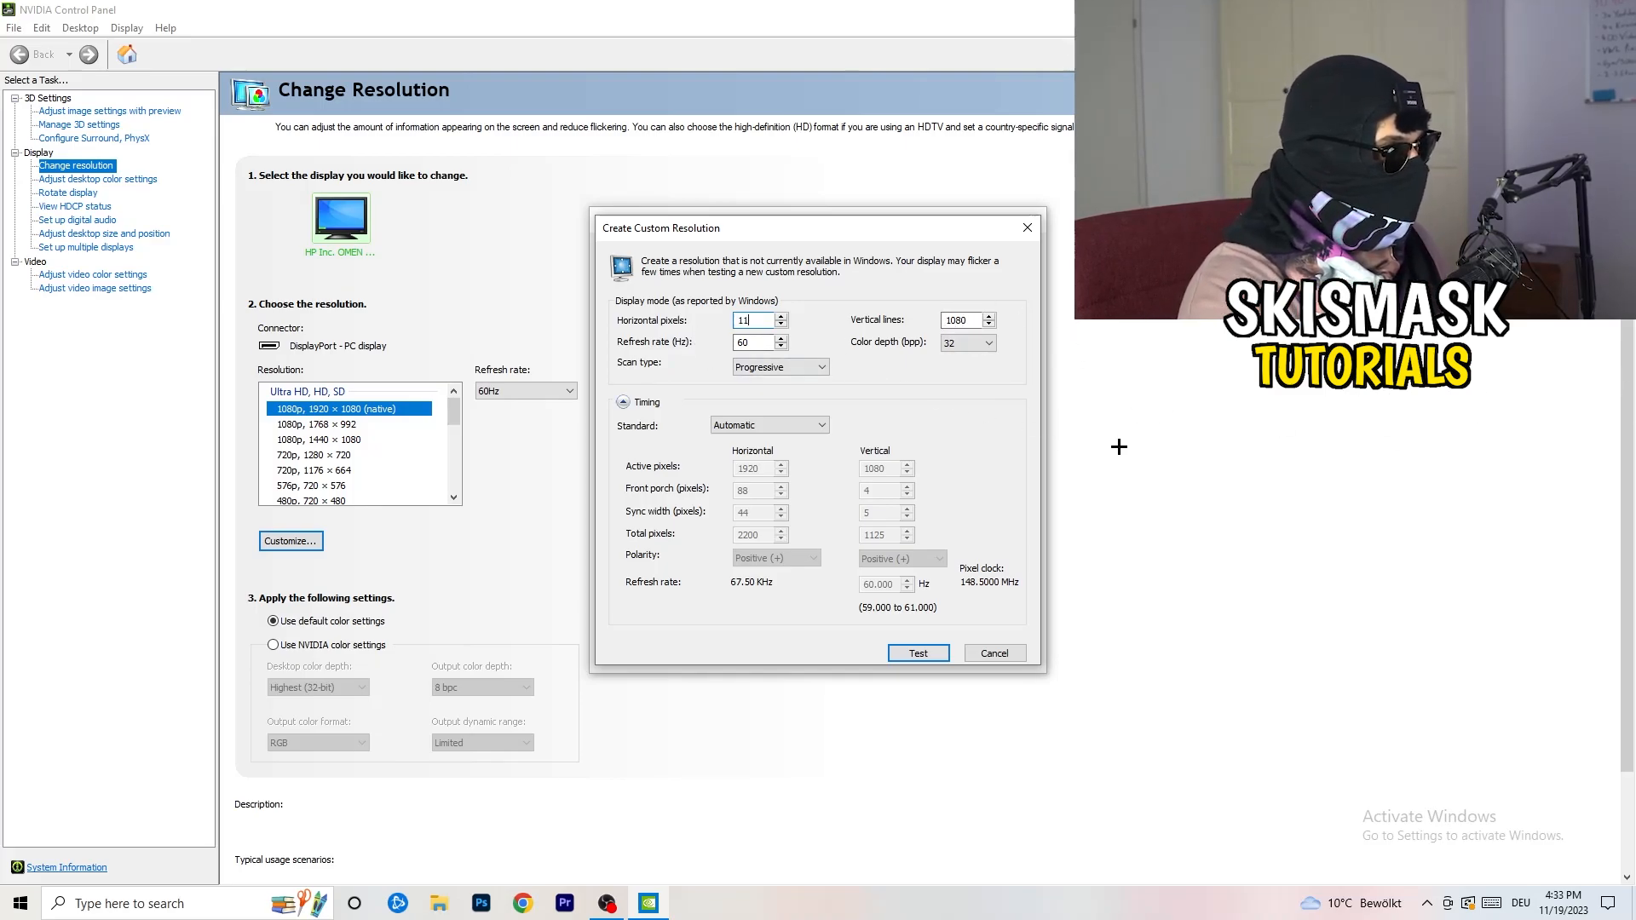
text(440)
click(968, 321)
text(1040)
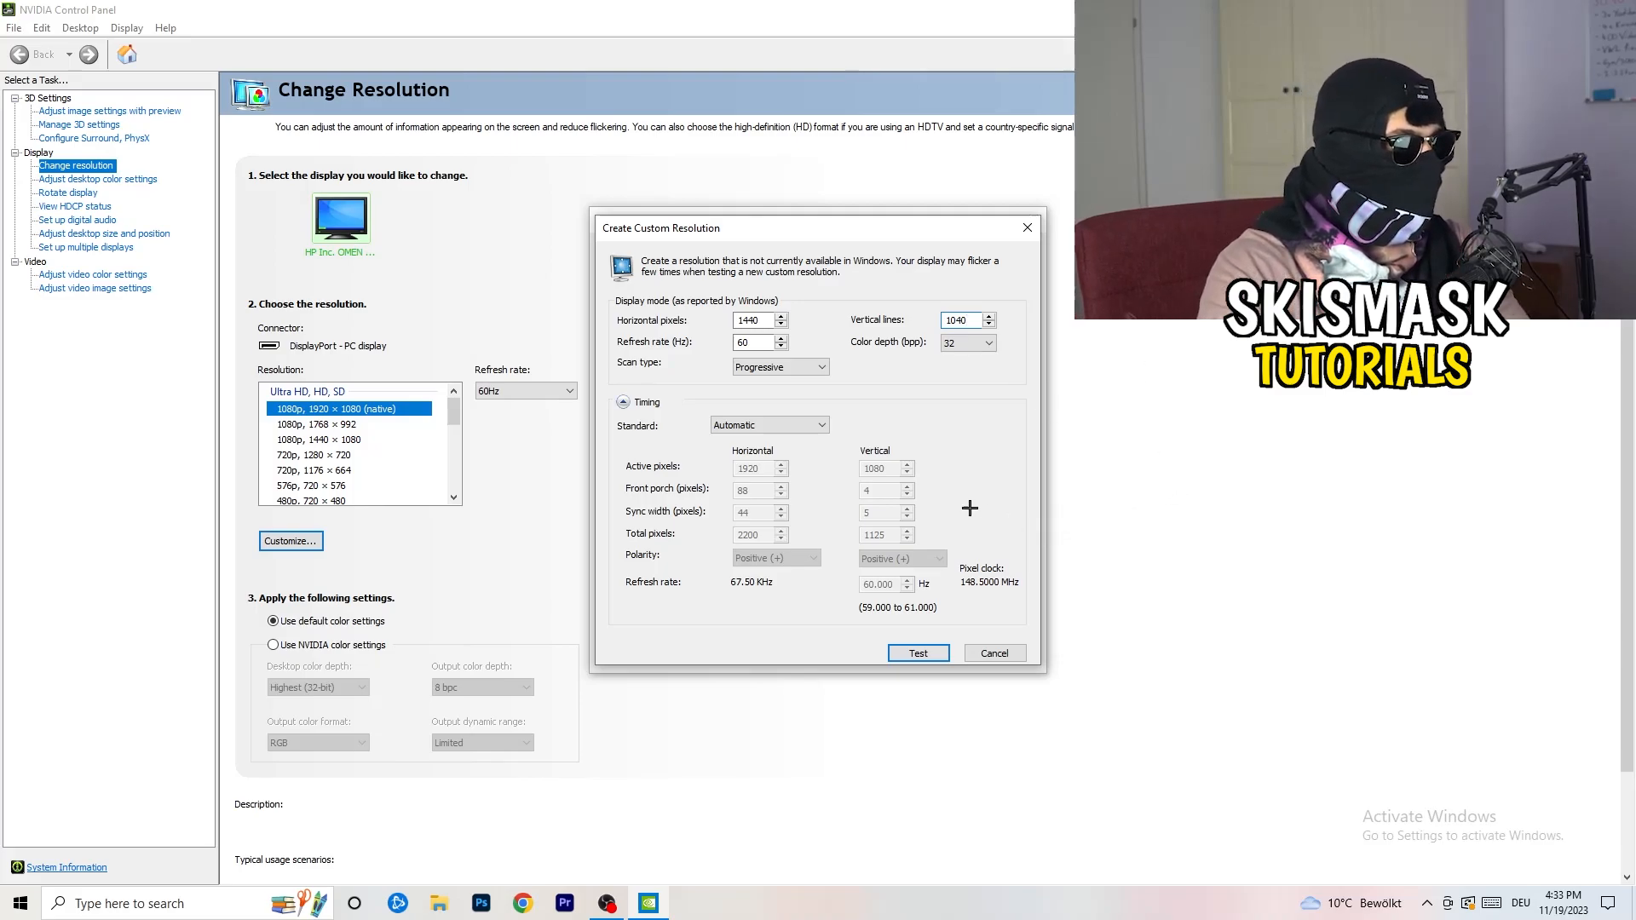
click(826, 366)
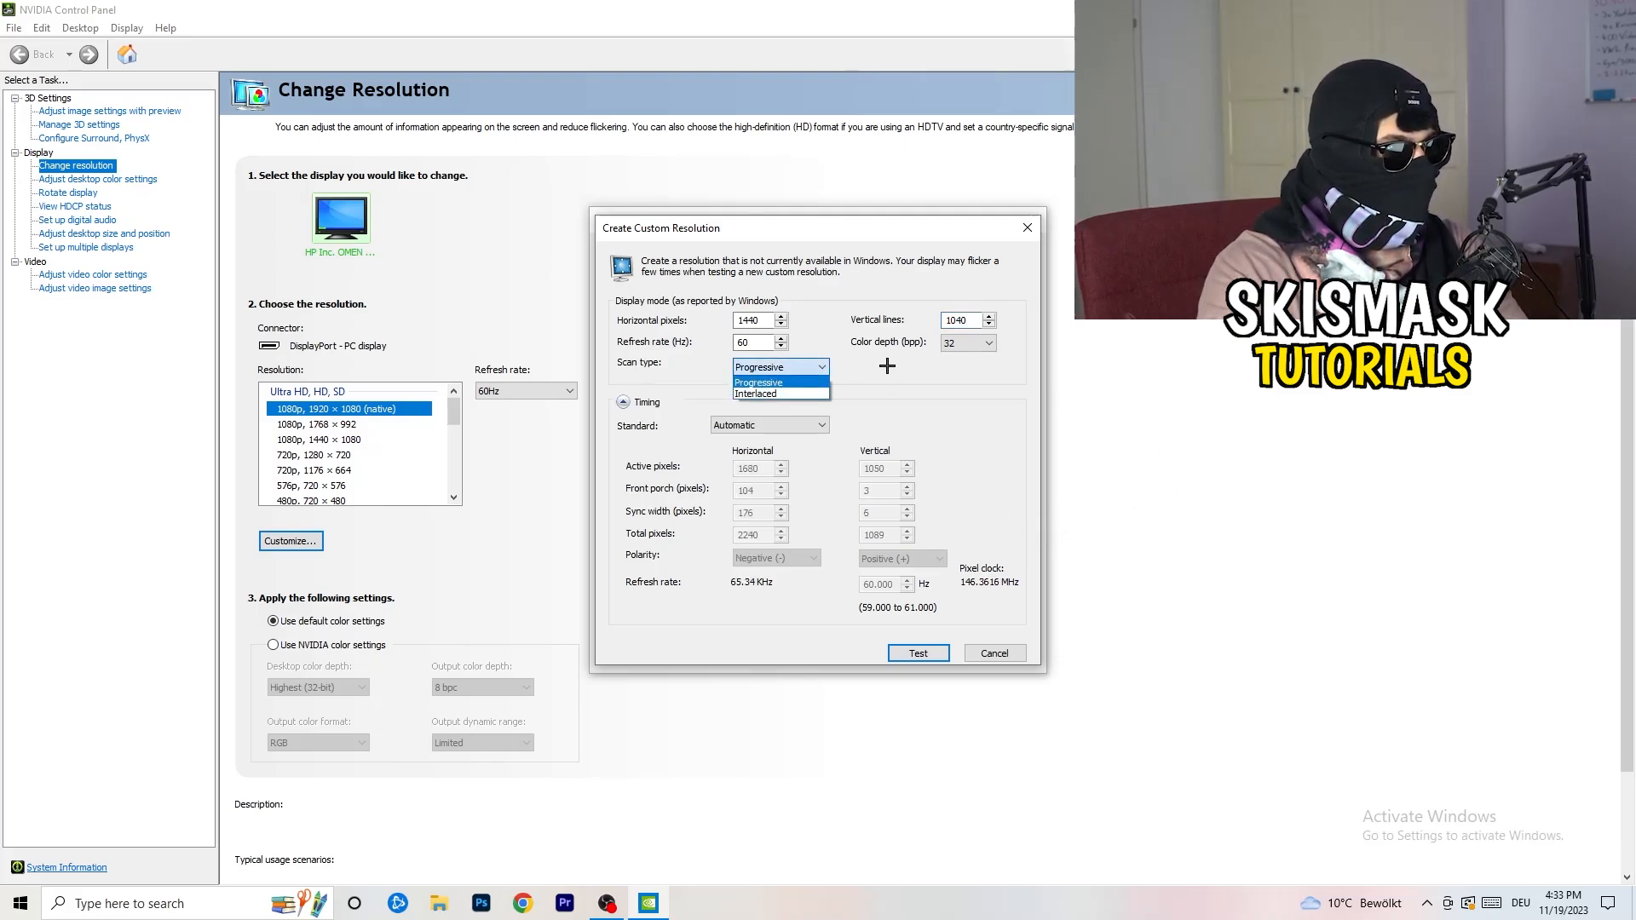
click(770, 425)
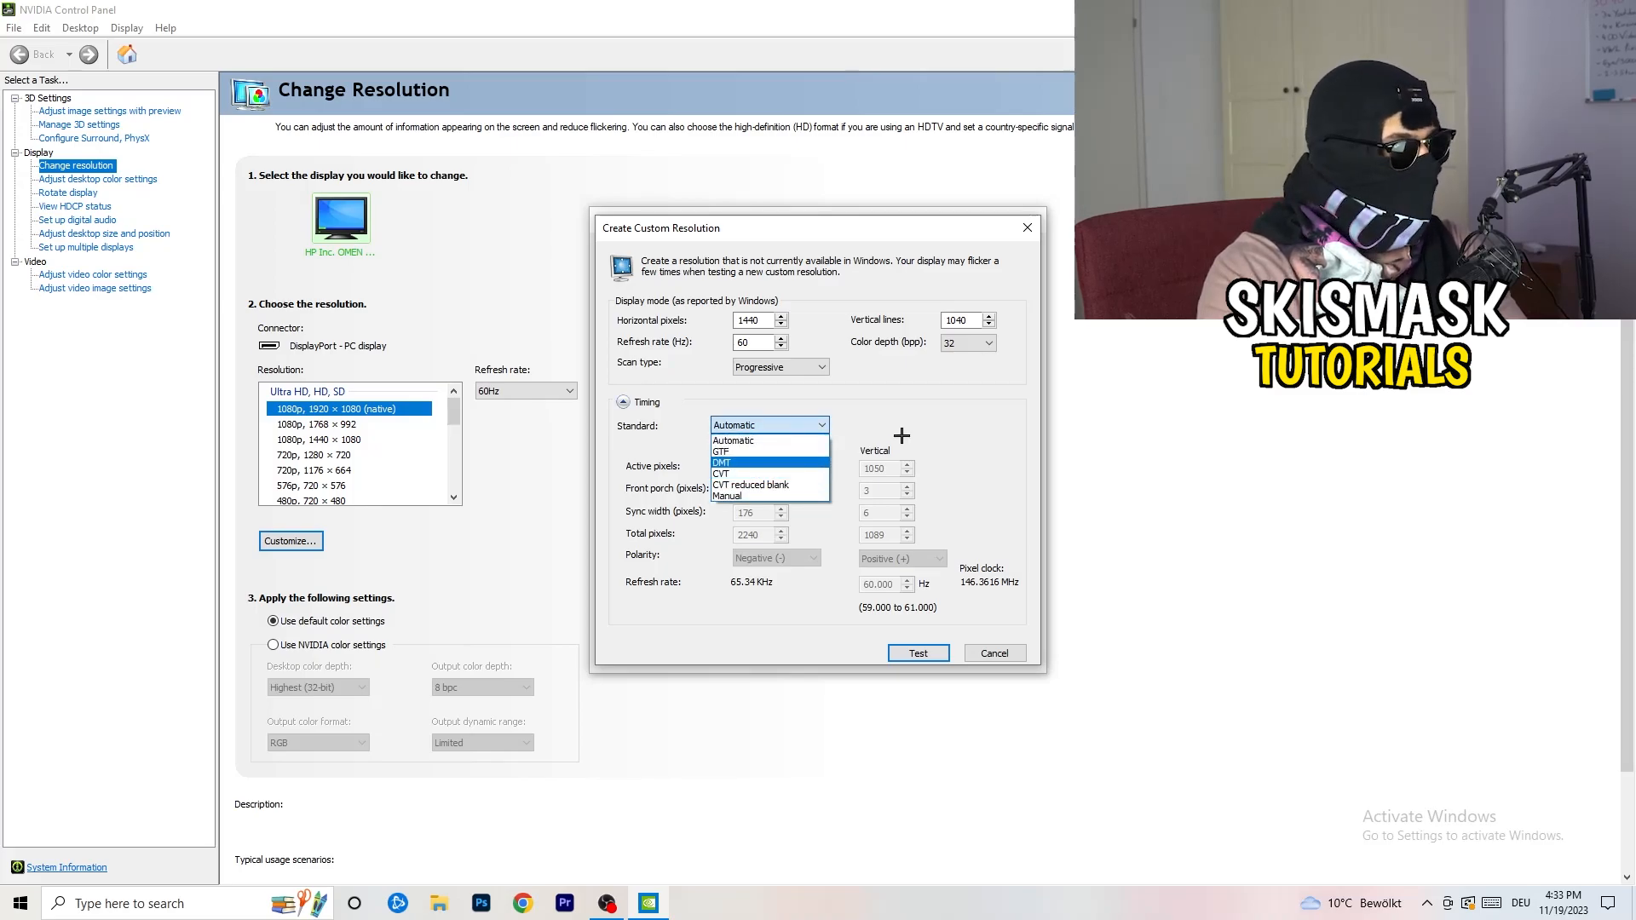
click(733, 441)
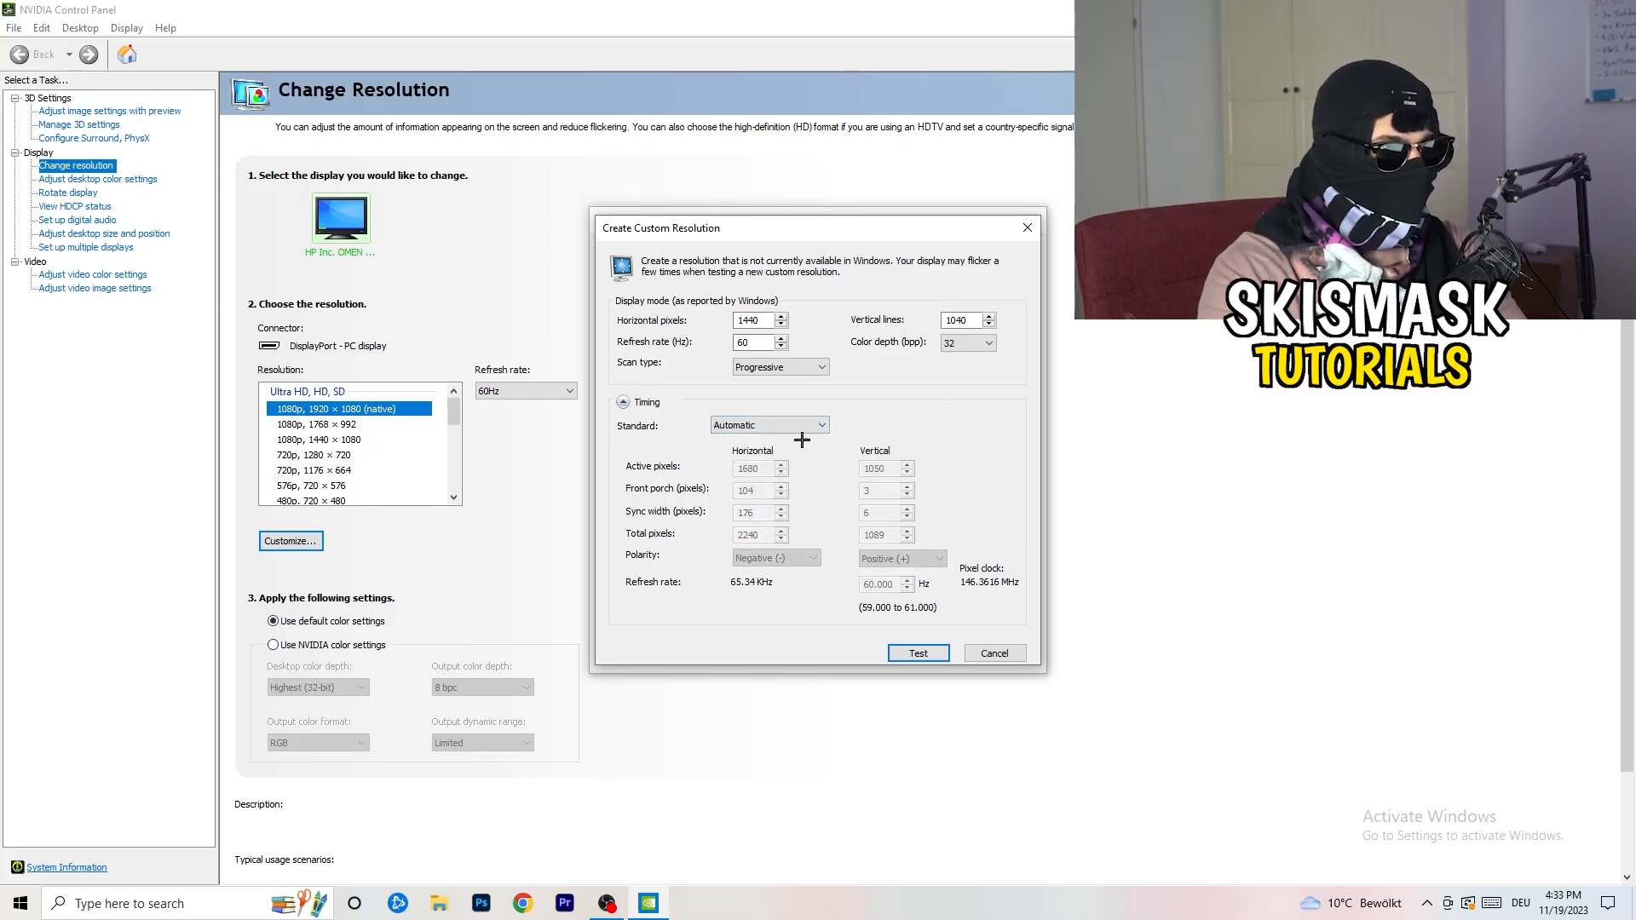
click(768, 424)
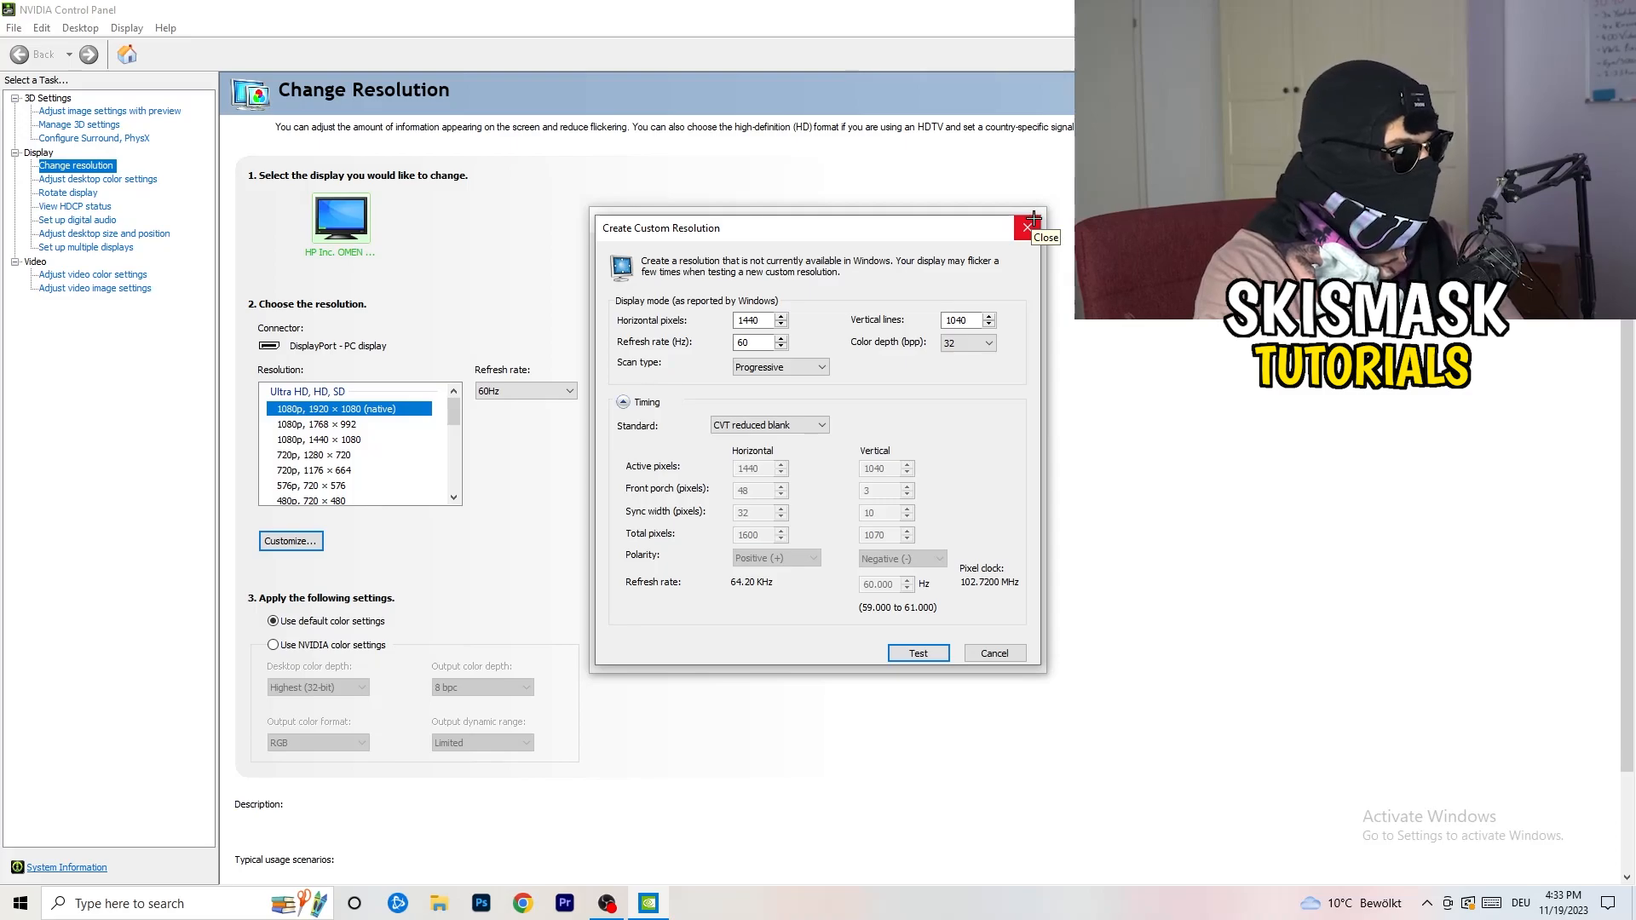
click(1027, 228)
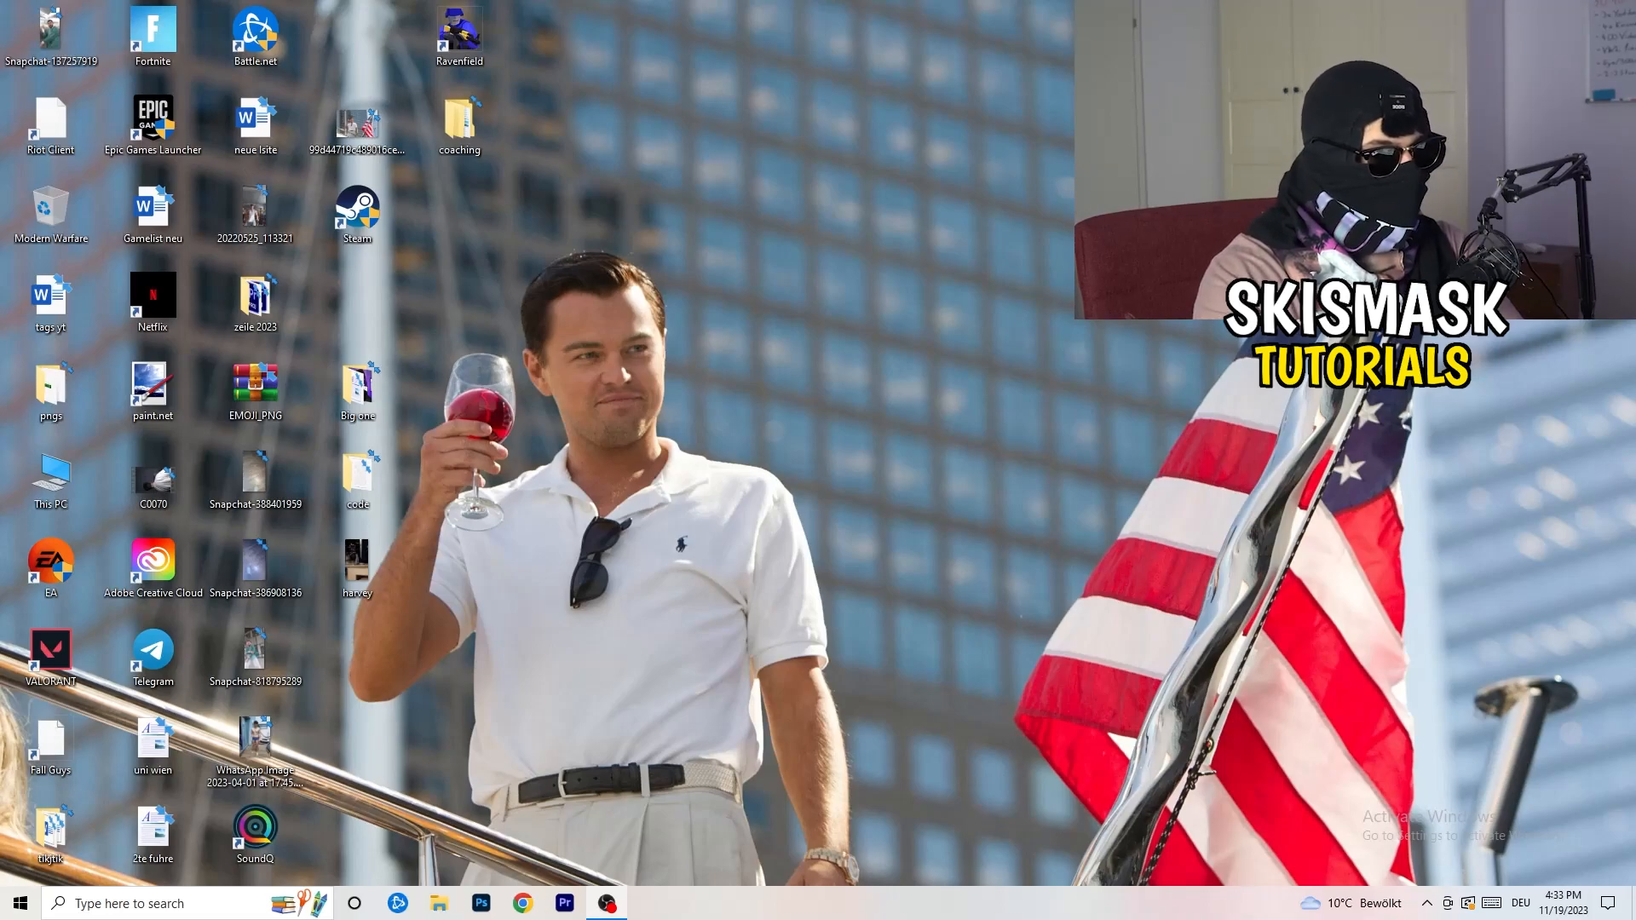
- Open Display settings, showing the two connected displays
click(16, 904)
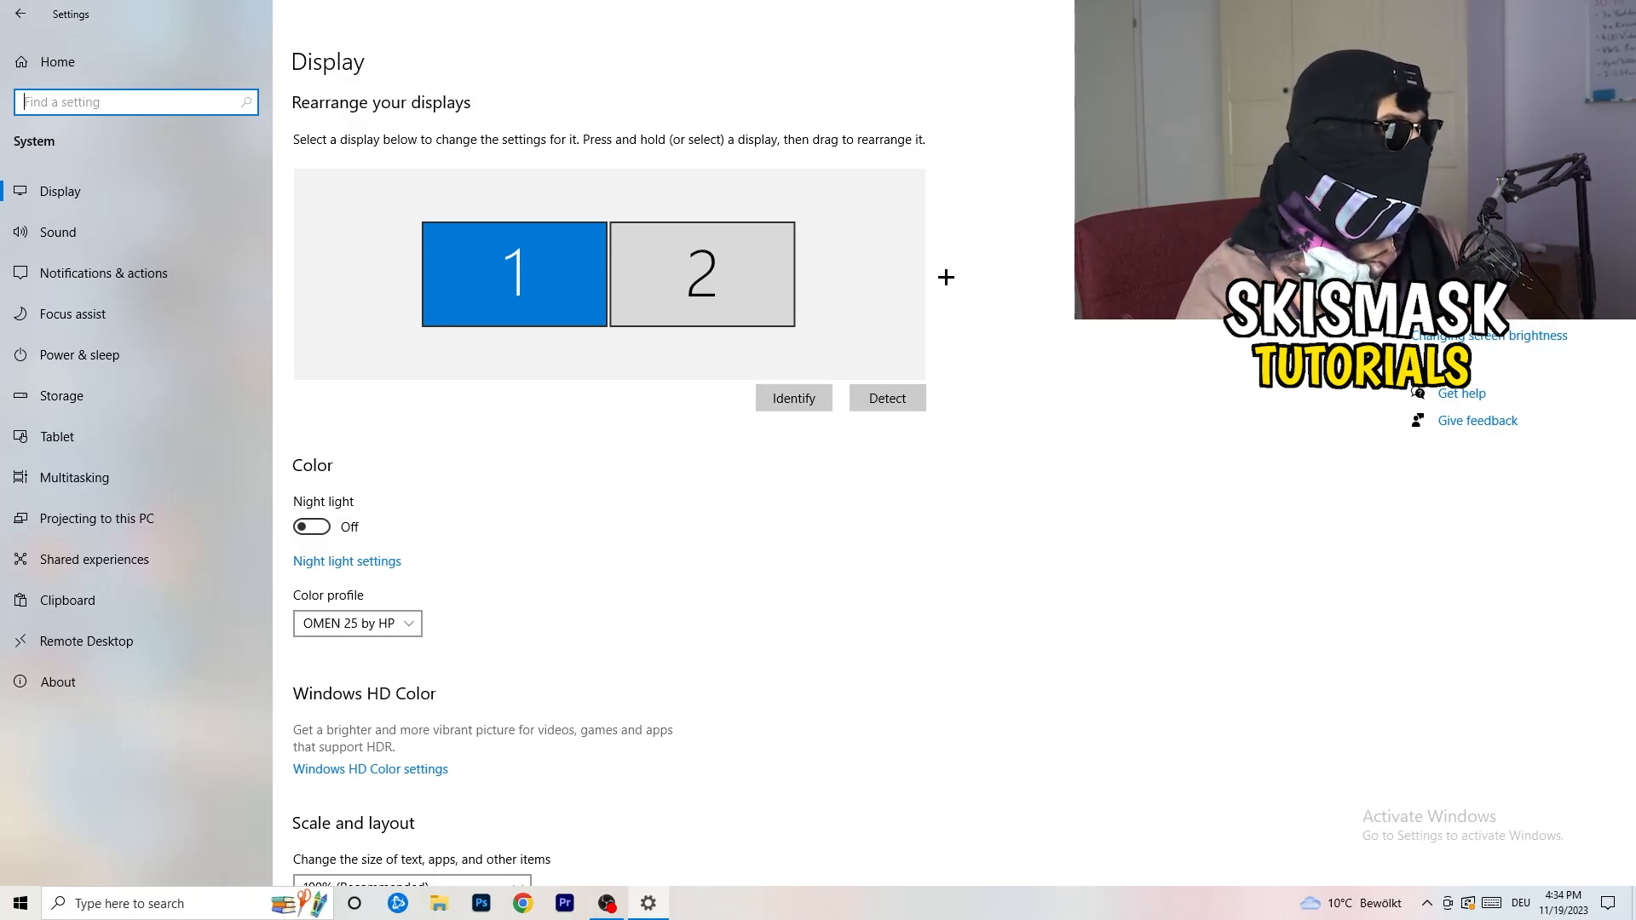
- Keep text and app size at 100% (Recommended), then go back to Settings home
scroll(down, 3)
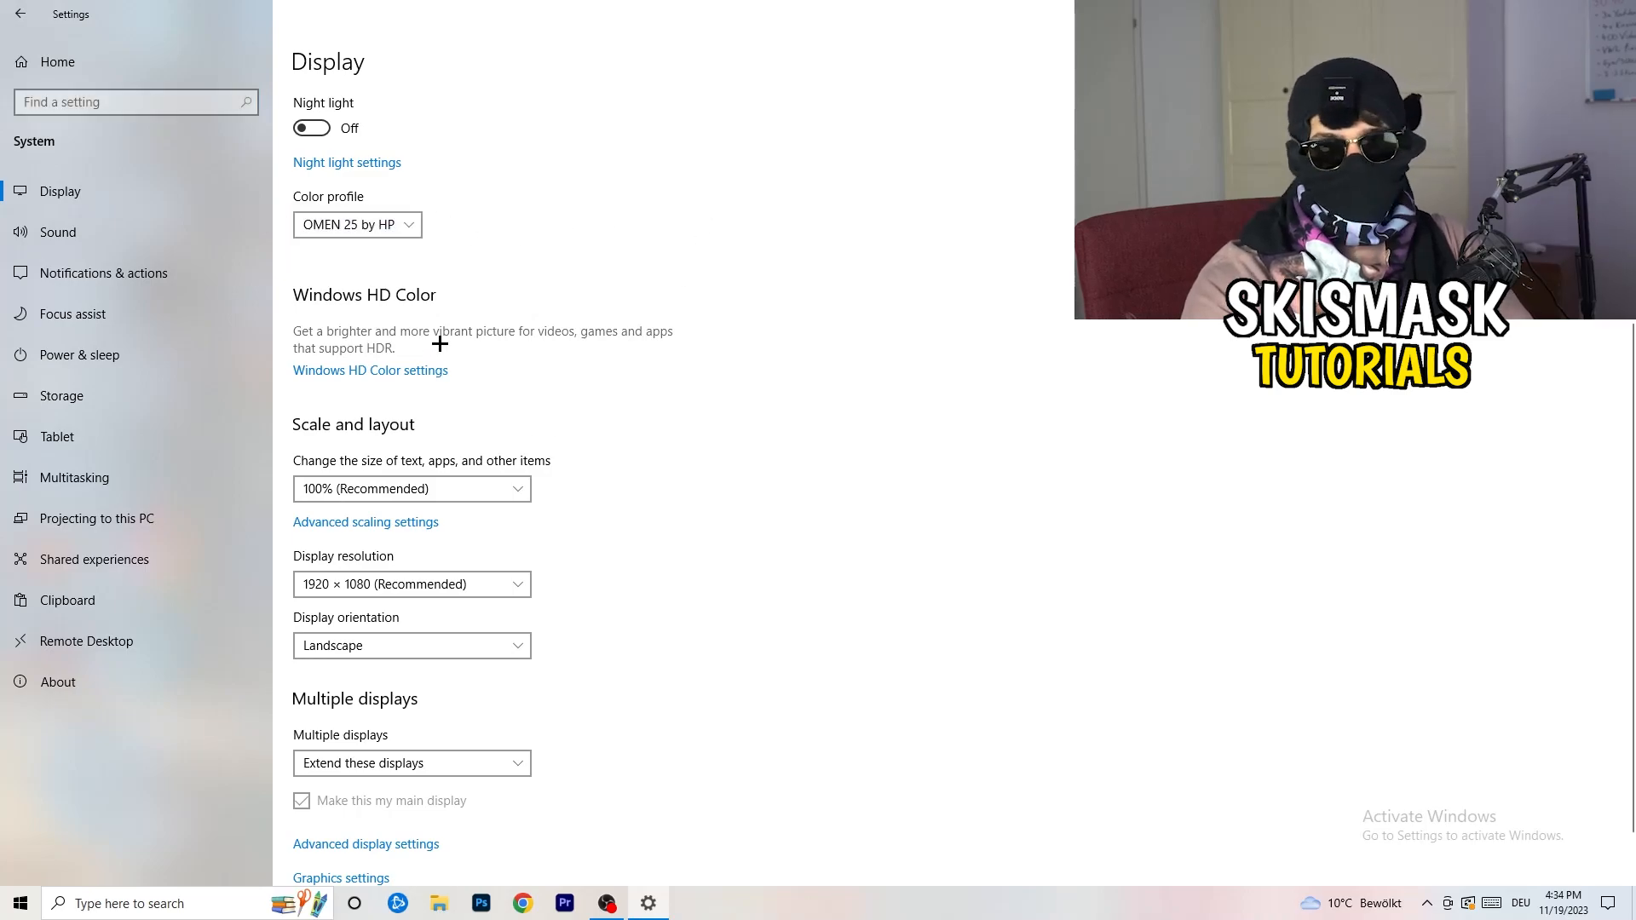
scroll(down, 3)
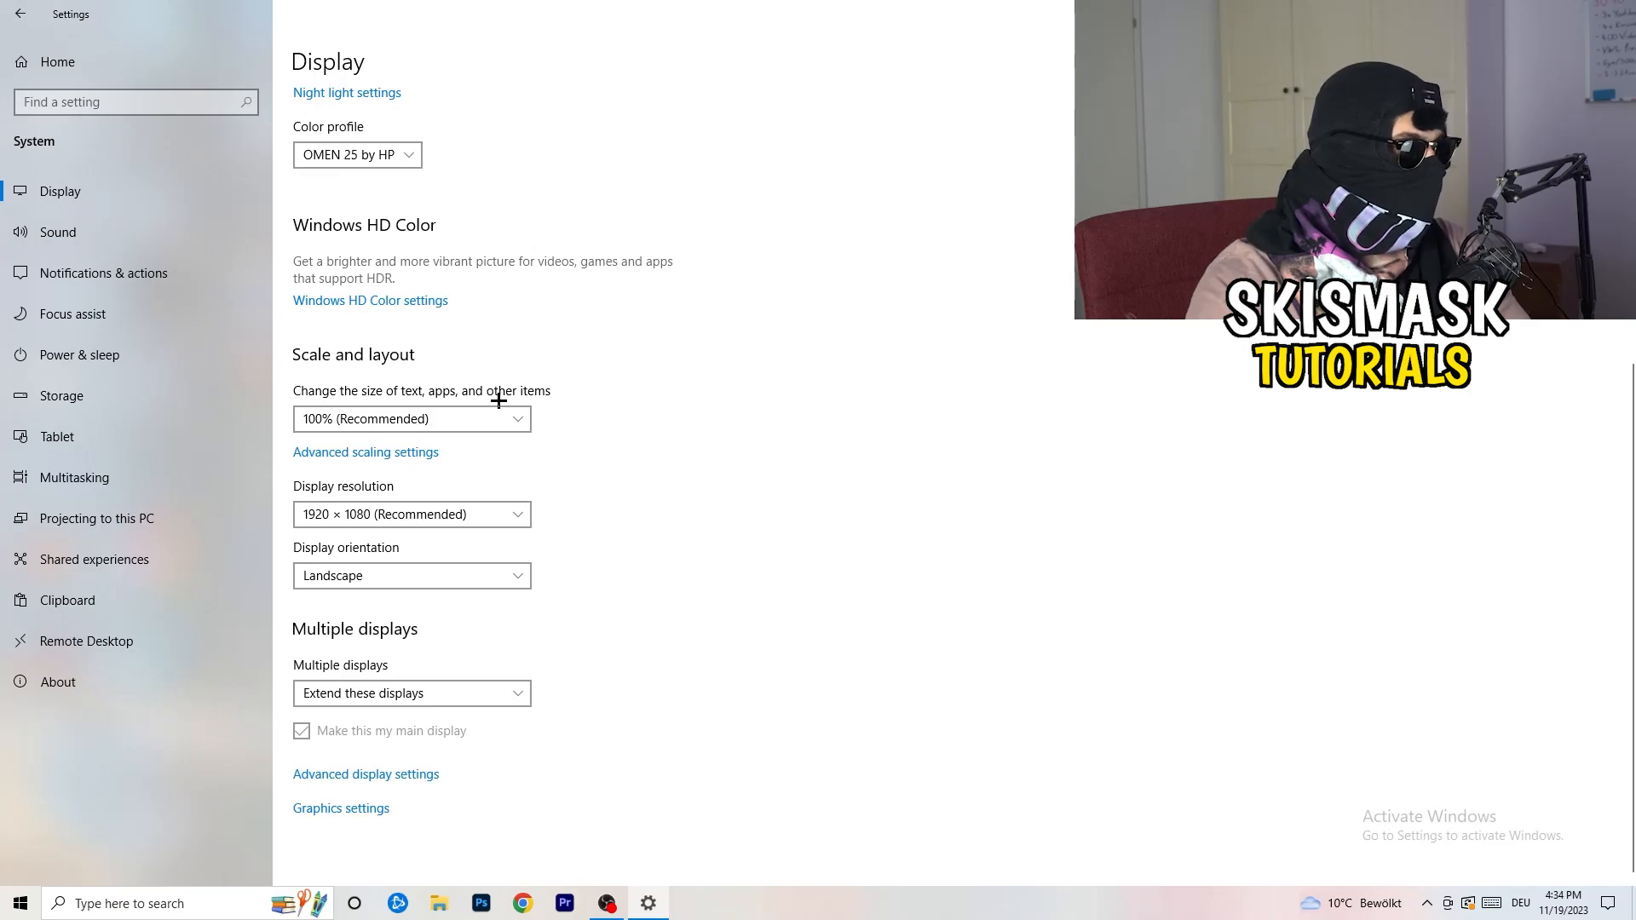
click(412, 419)
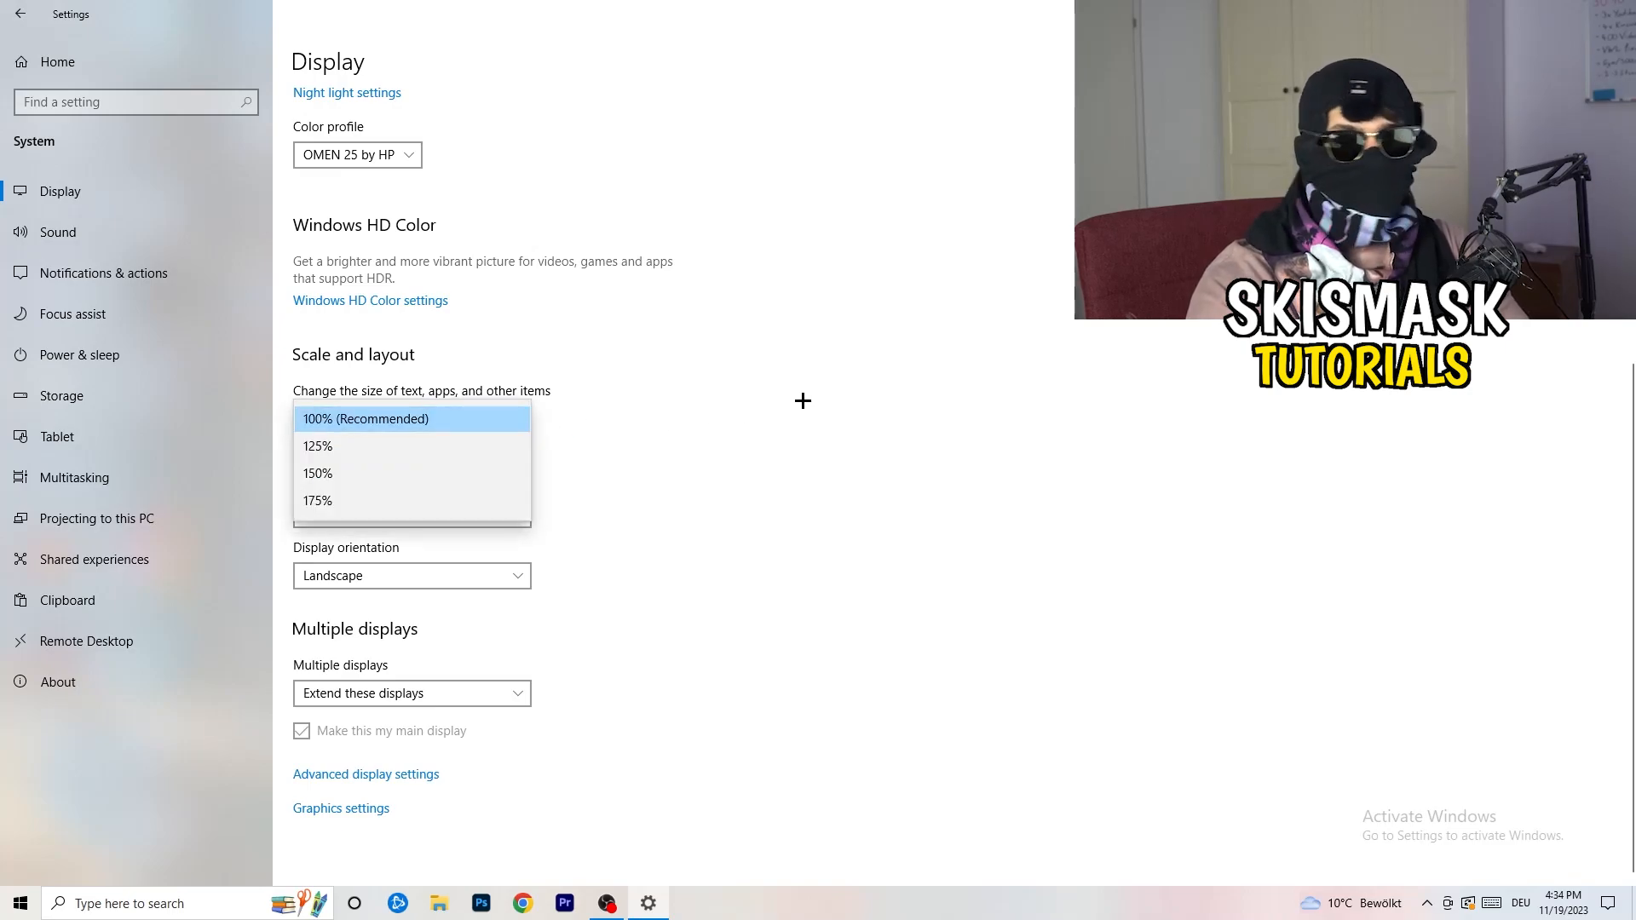
click(365, 419)
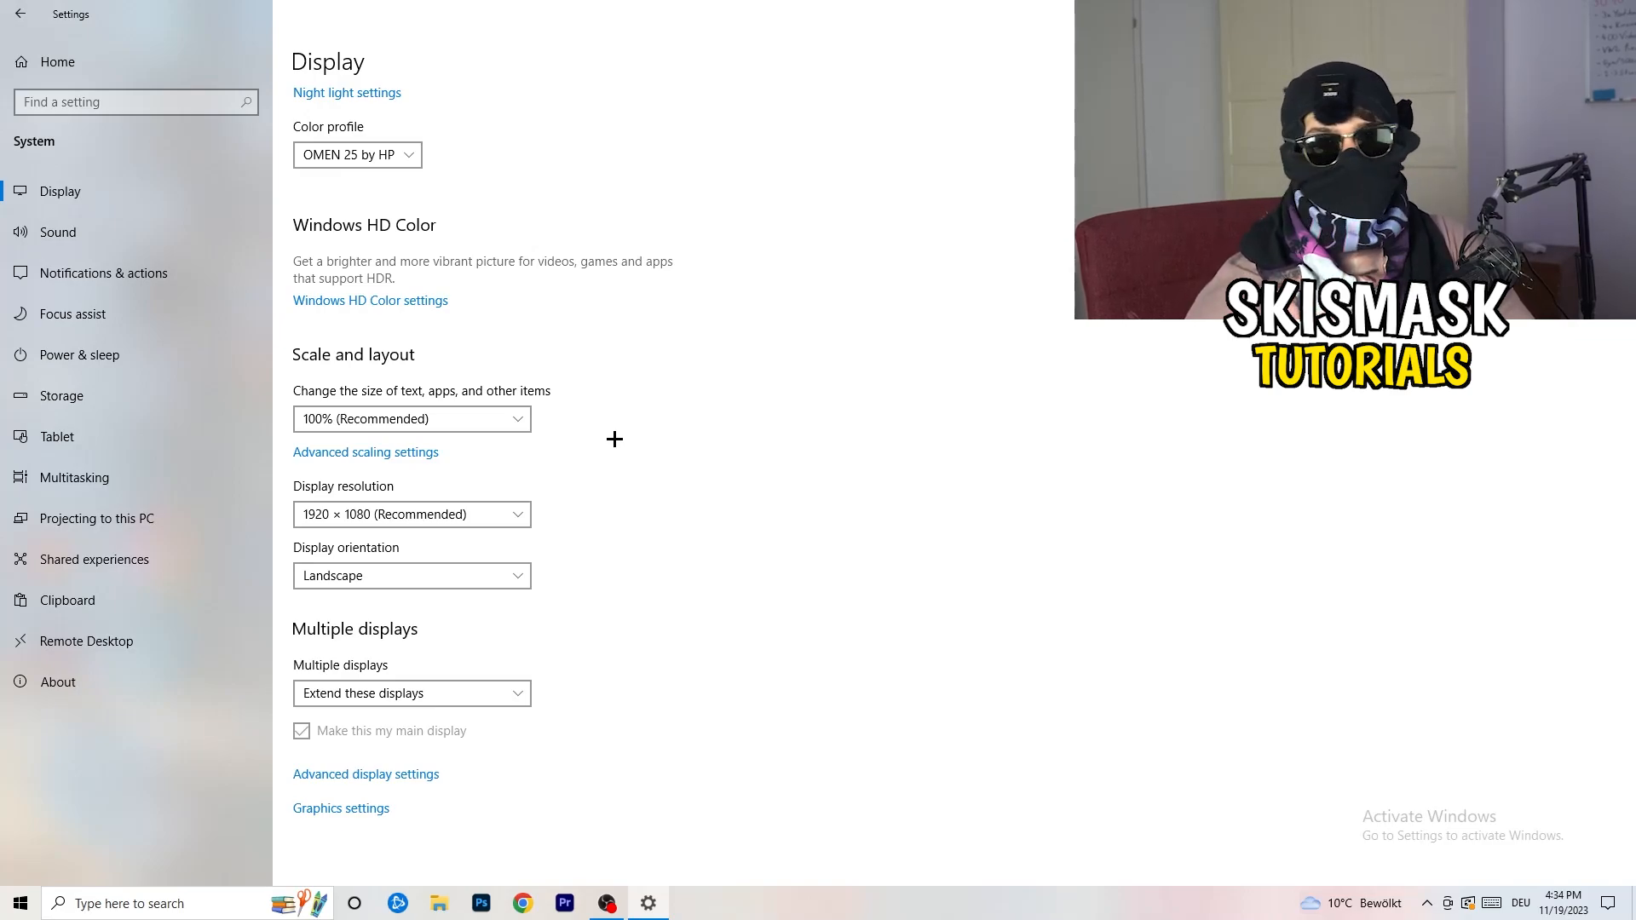
mouse_move(420, 559)
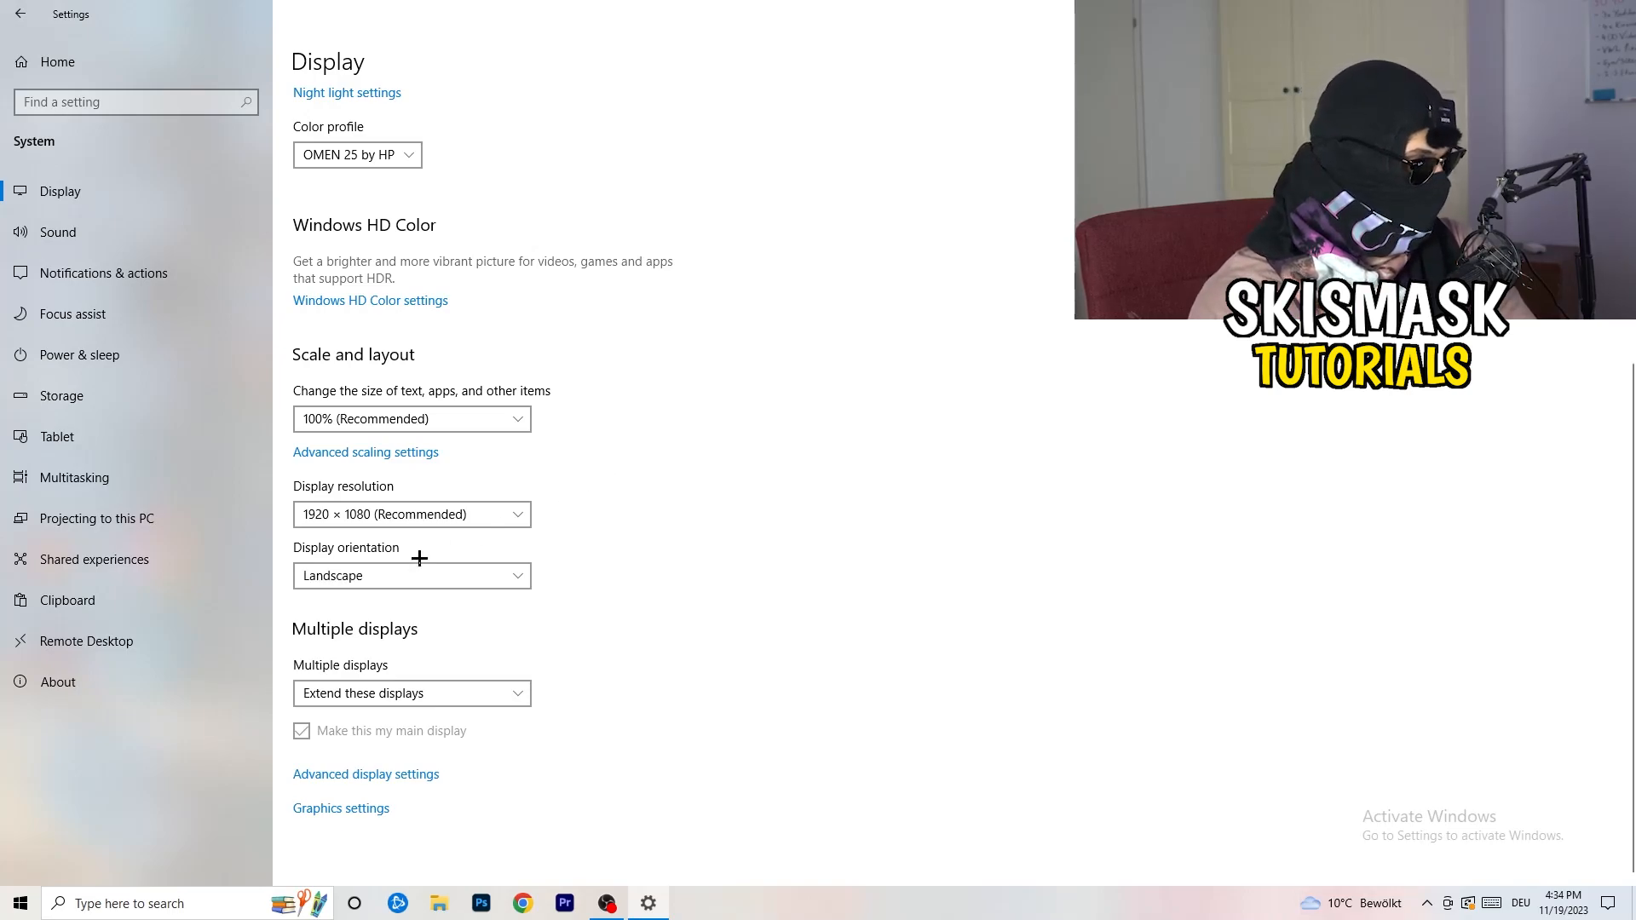
mouse_move(551, 596)
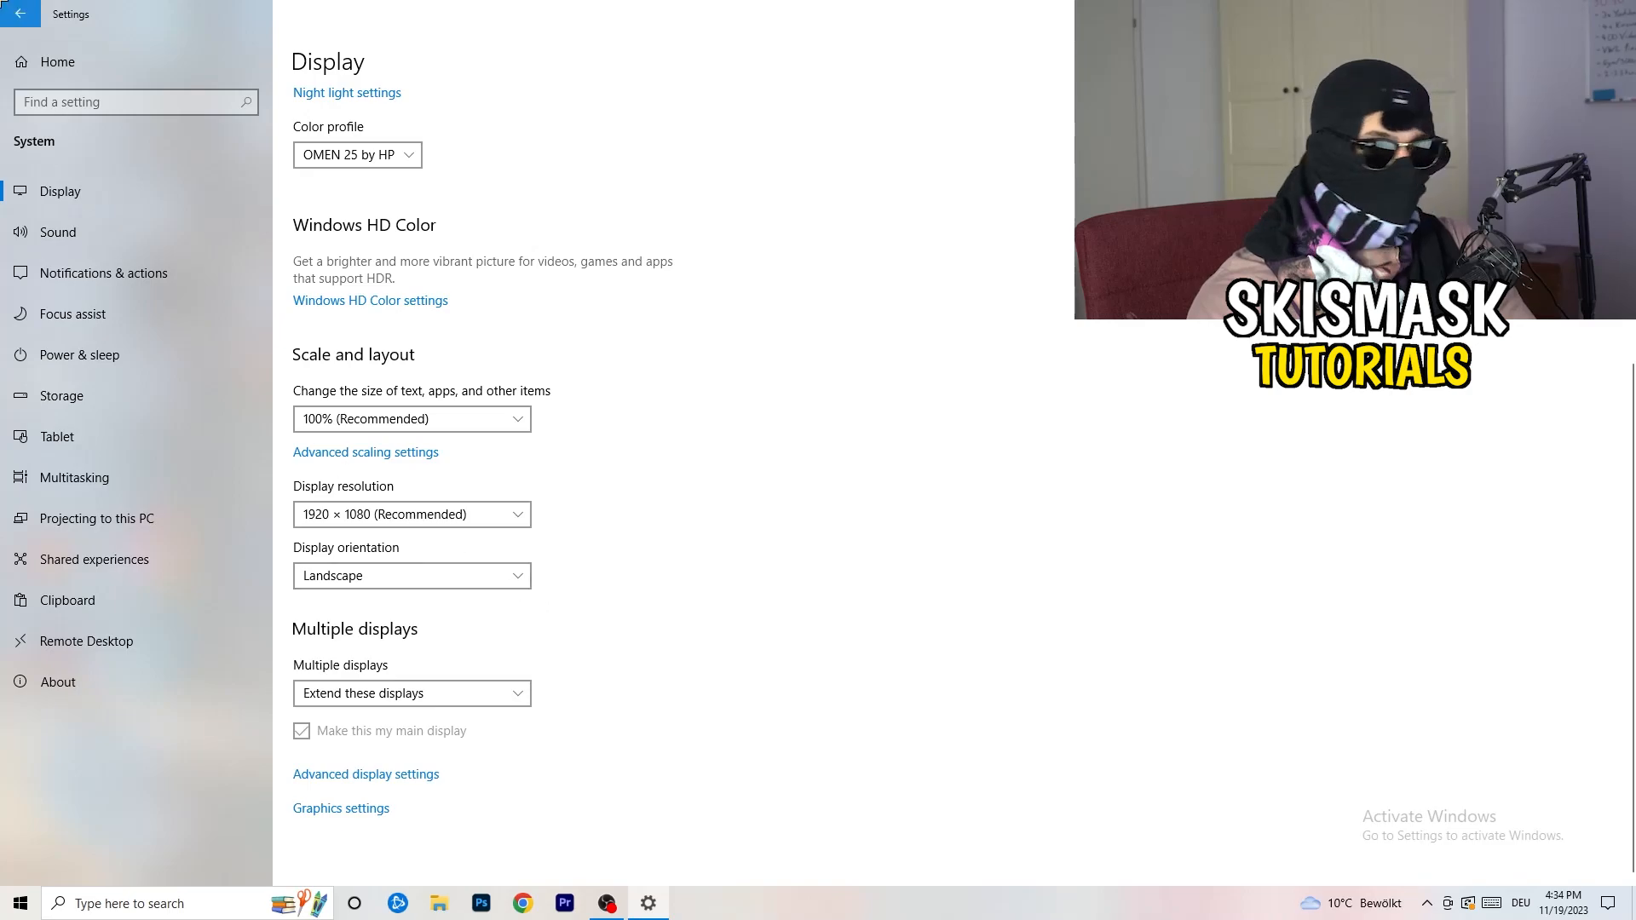
click(17, 15)
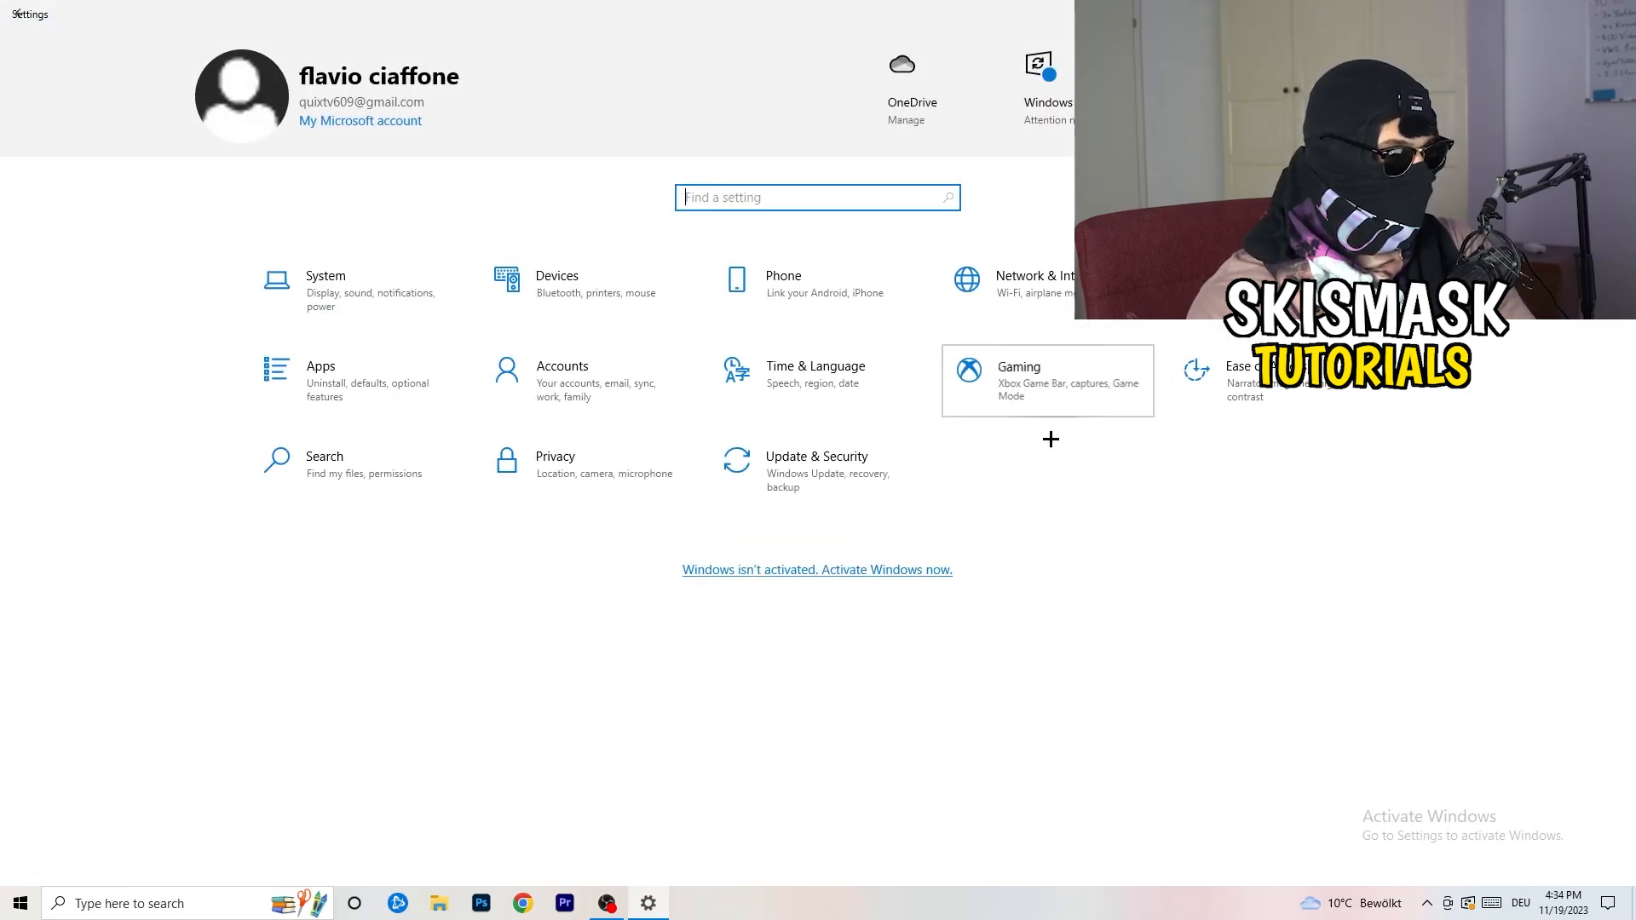
- Verify the Xbox Game Bar toggle is Off under Gaming, then view Game Mode
click(1018, 380)
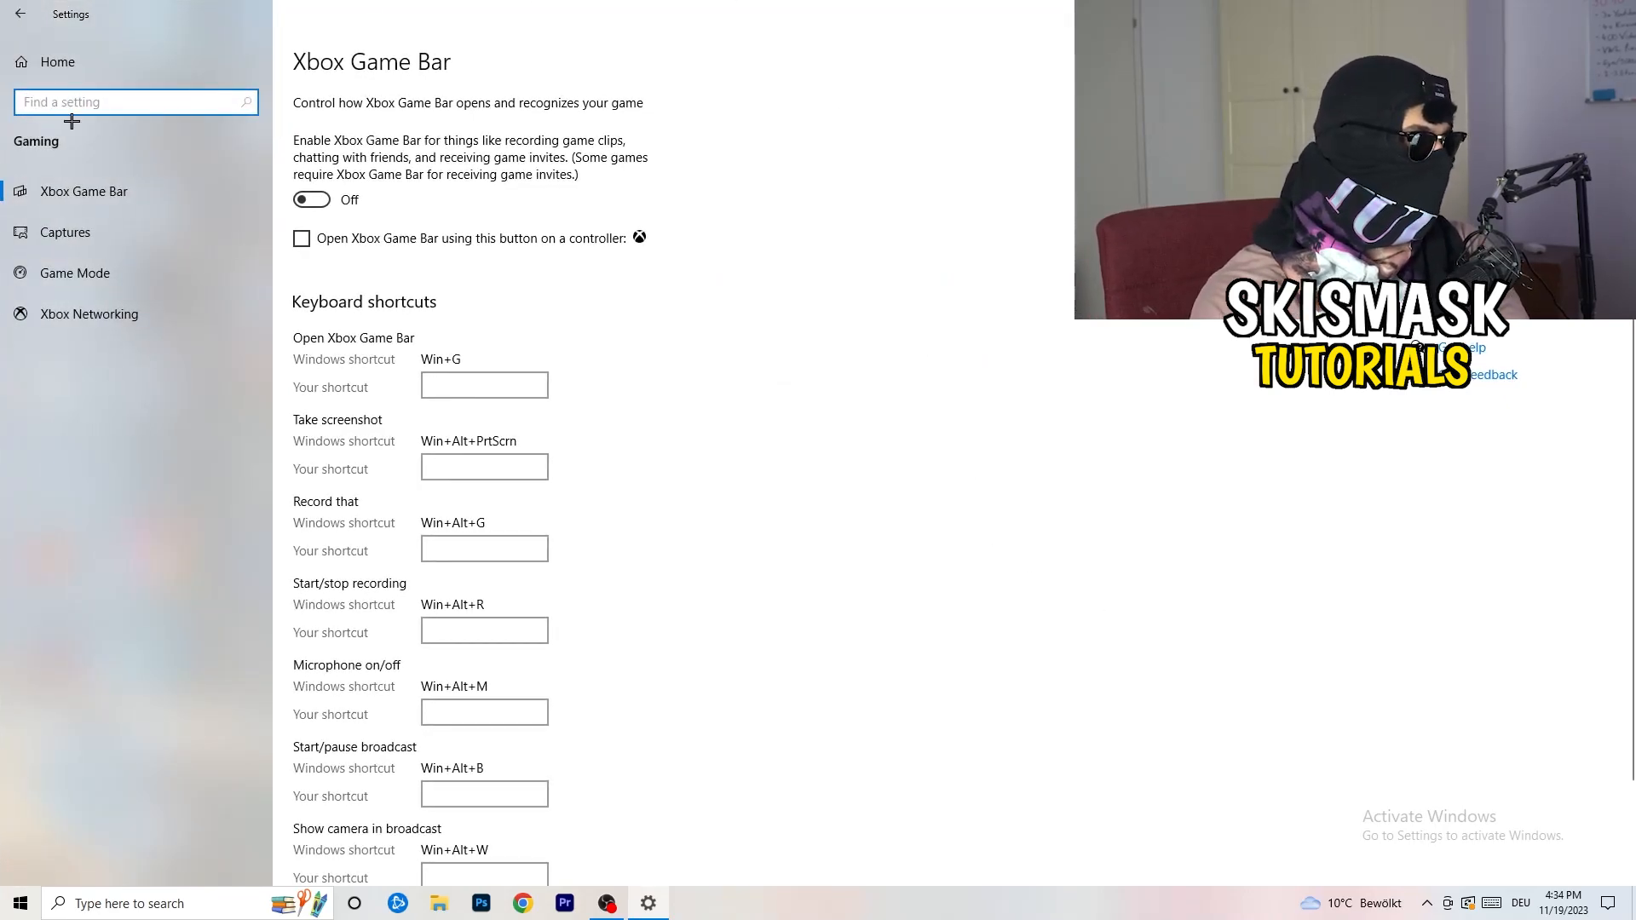
mouse_move(505, 242)
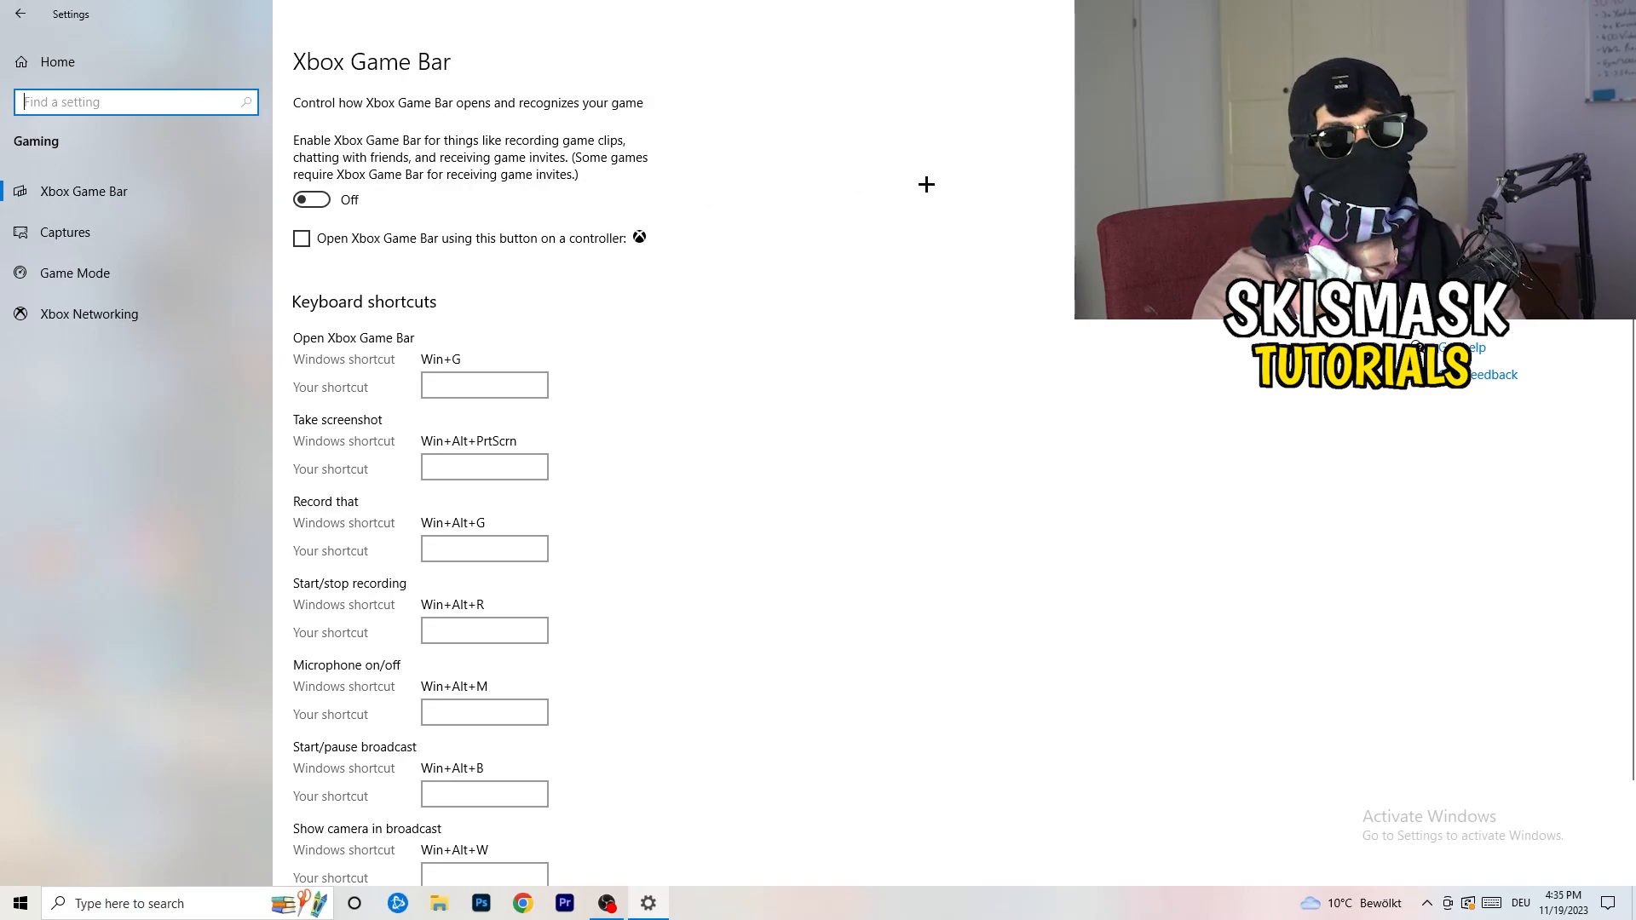
mouse_move(457, 230)
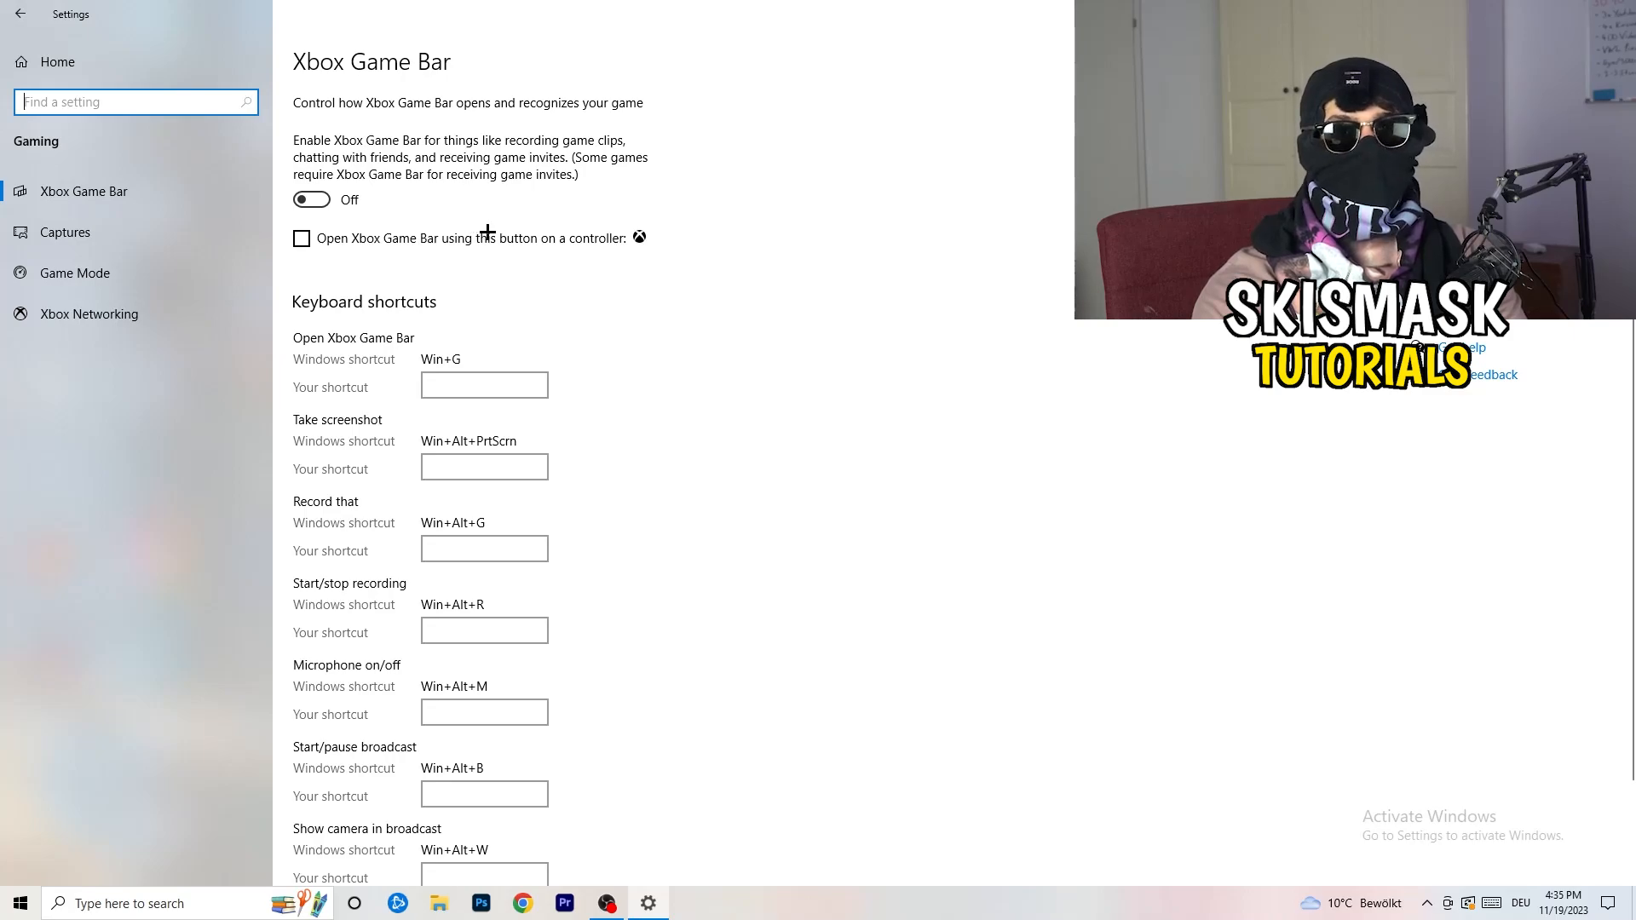
mouse_move(444, 216)
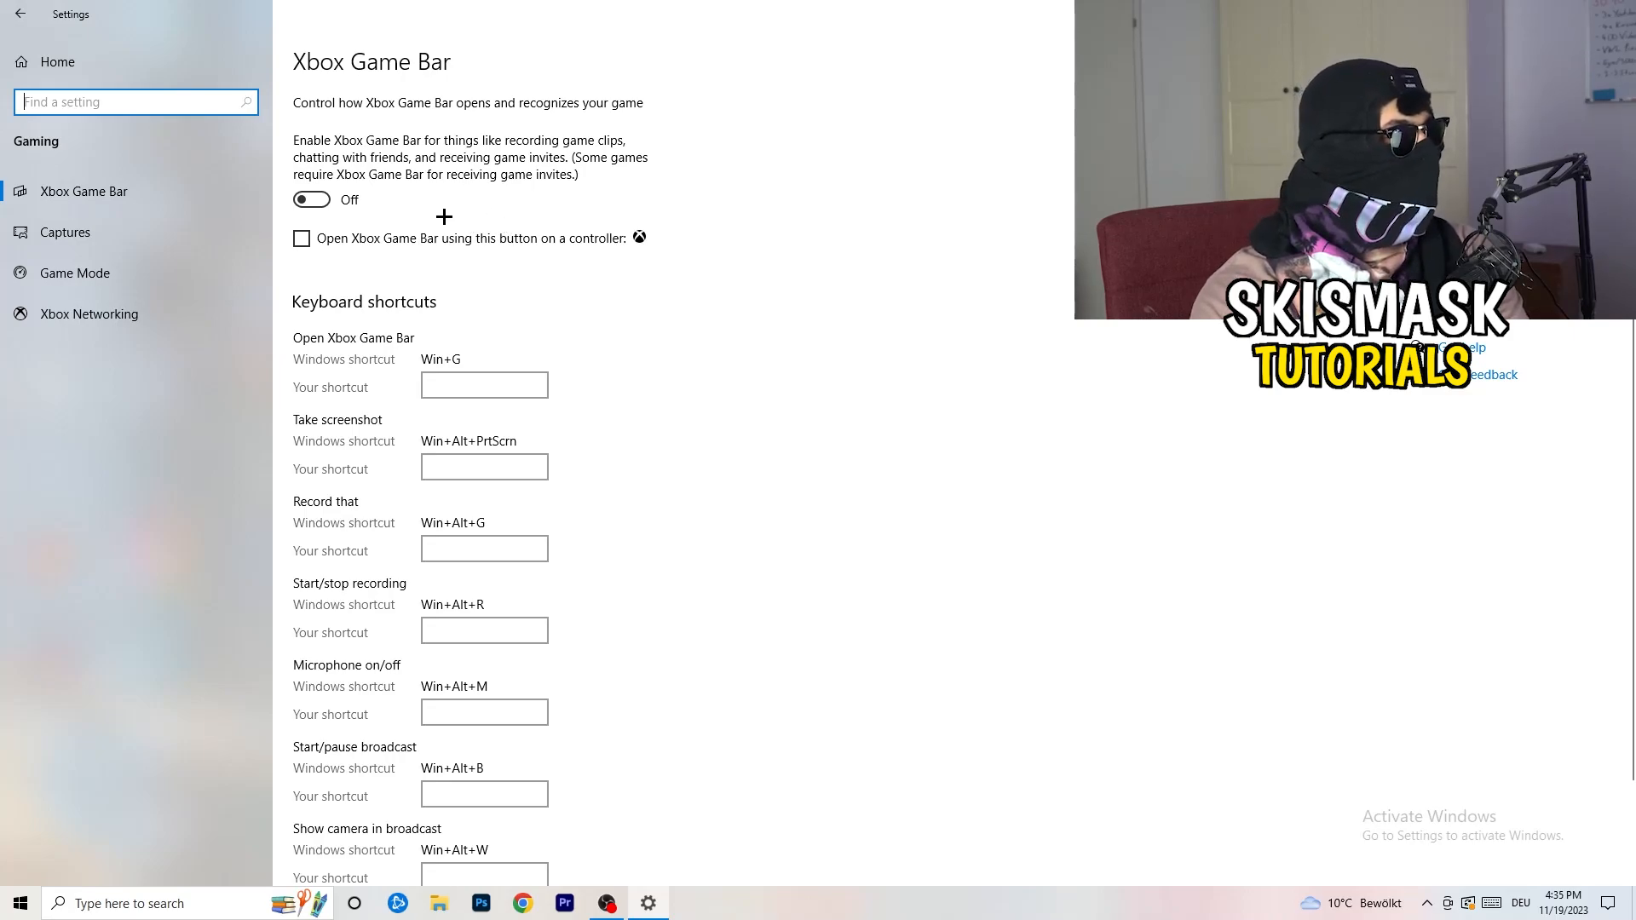
mouse_move(36, 291)
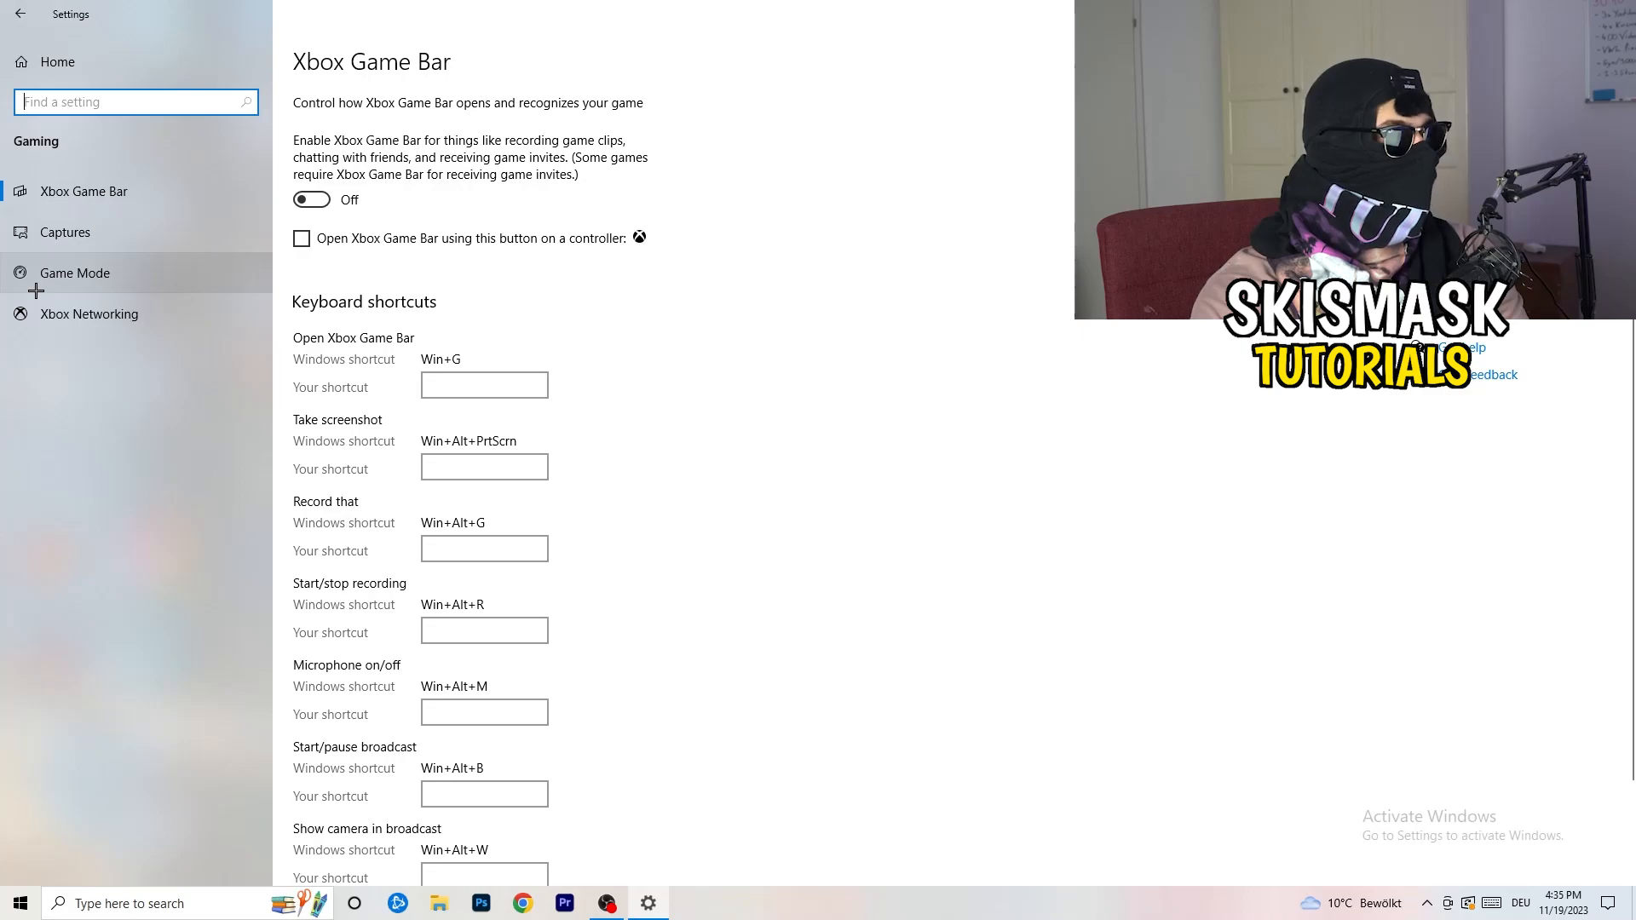
click(74, 273)
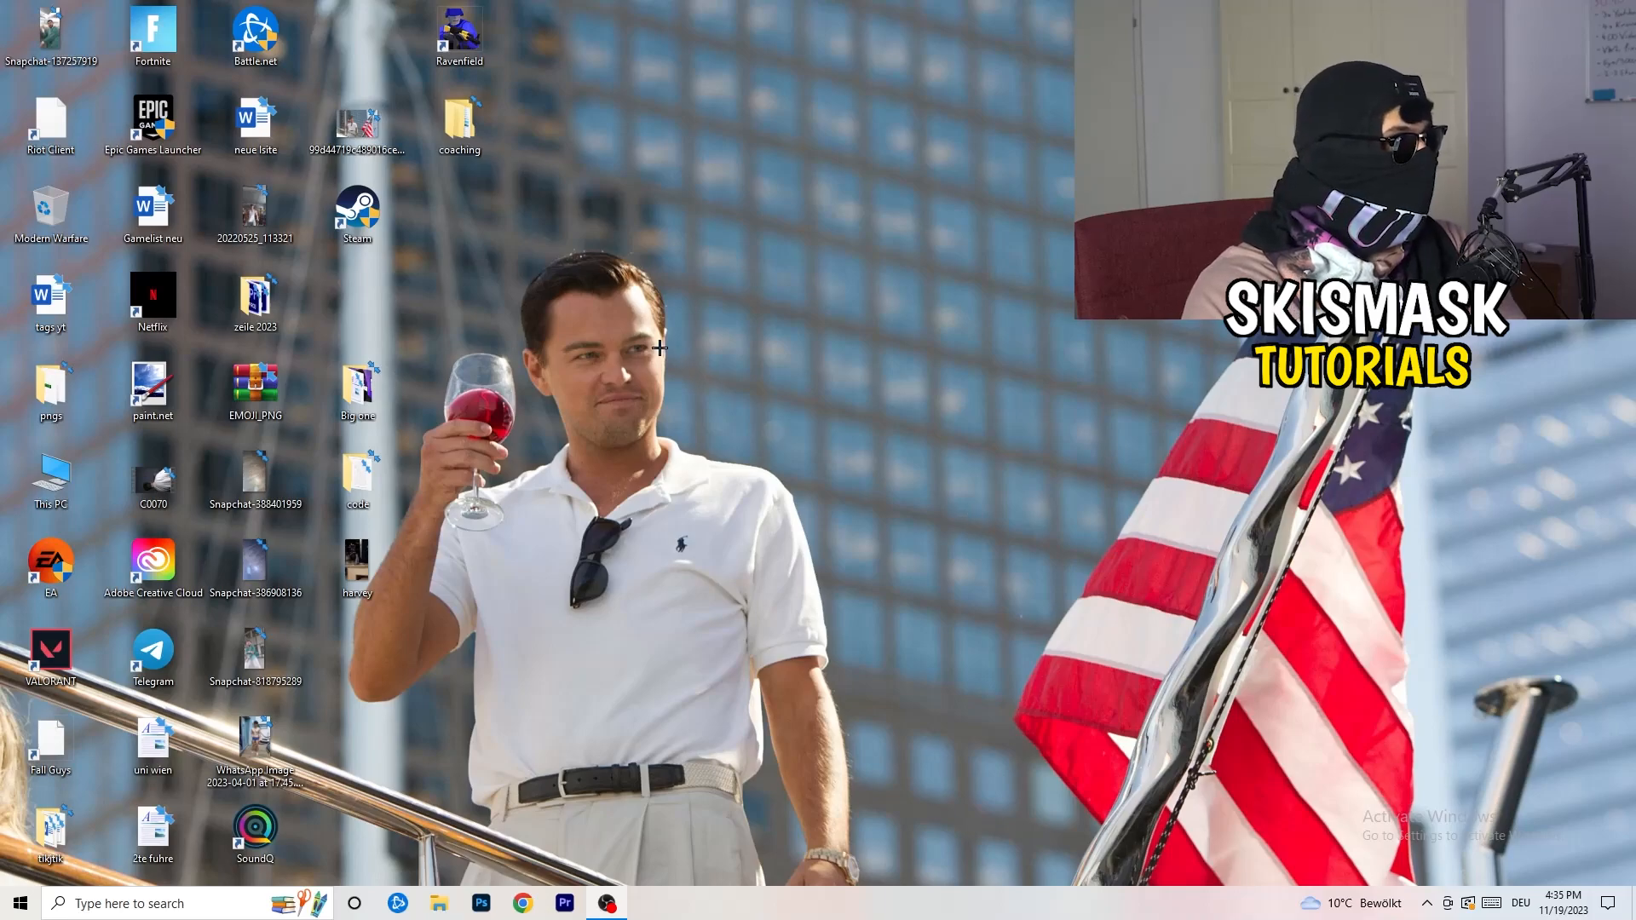
- Set the Steam shortcut to Windows 8 compatibility mode with Run as administrator, and apply
click(358, 209)
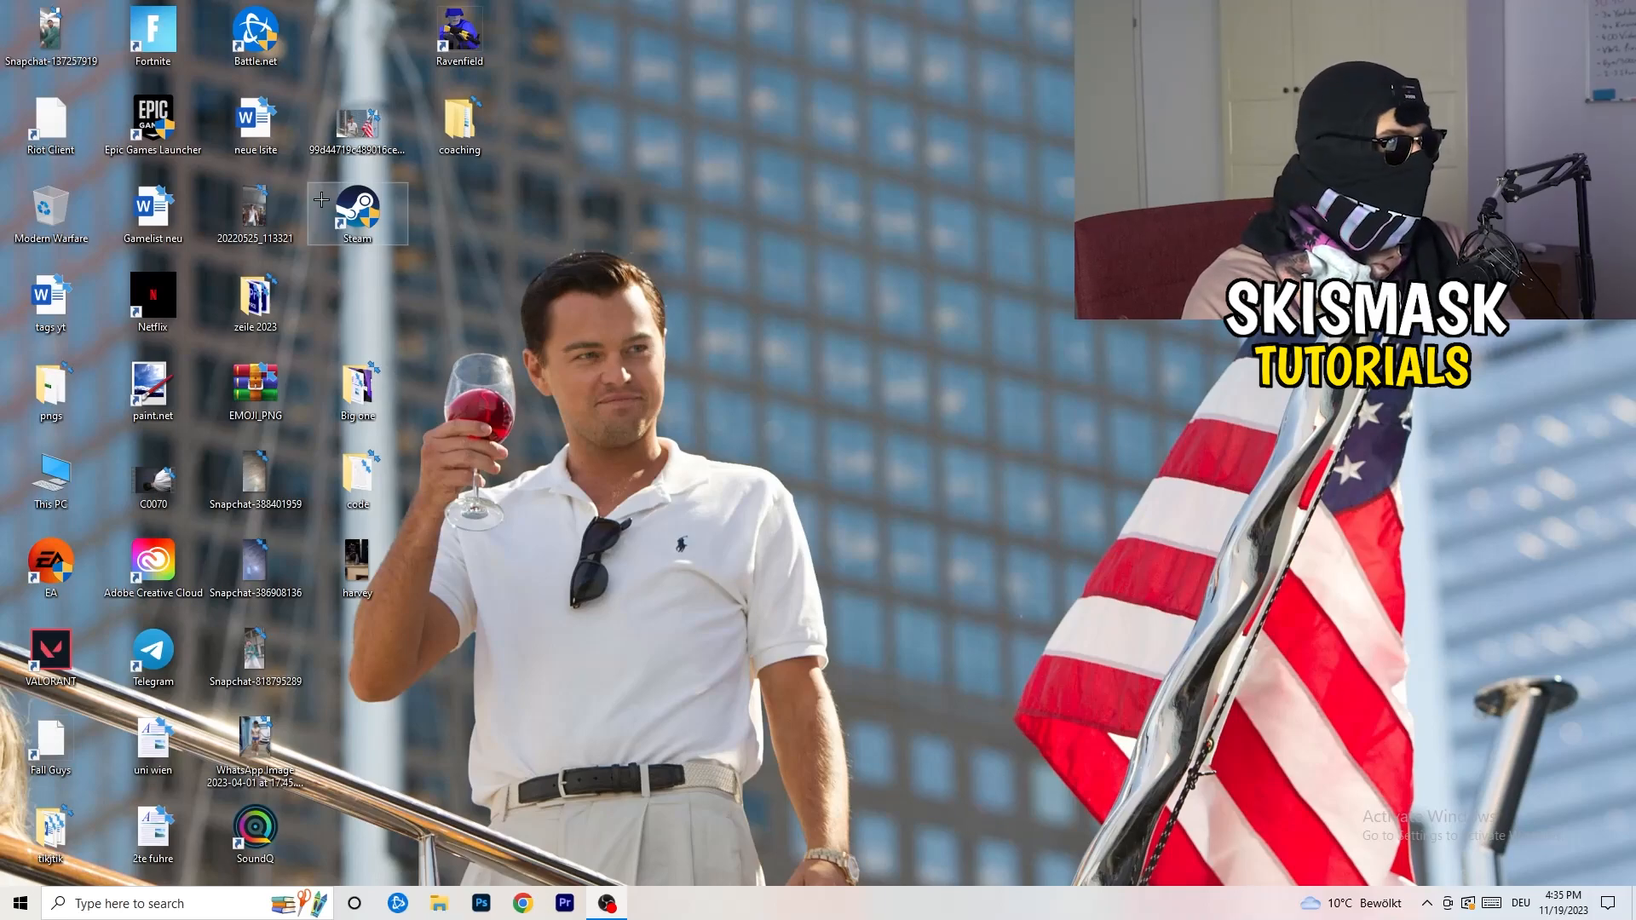
right_click(357, 213)
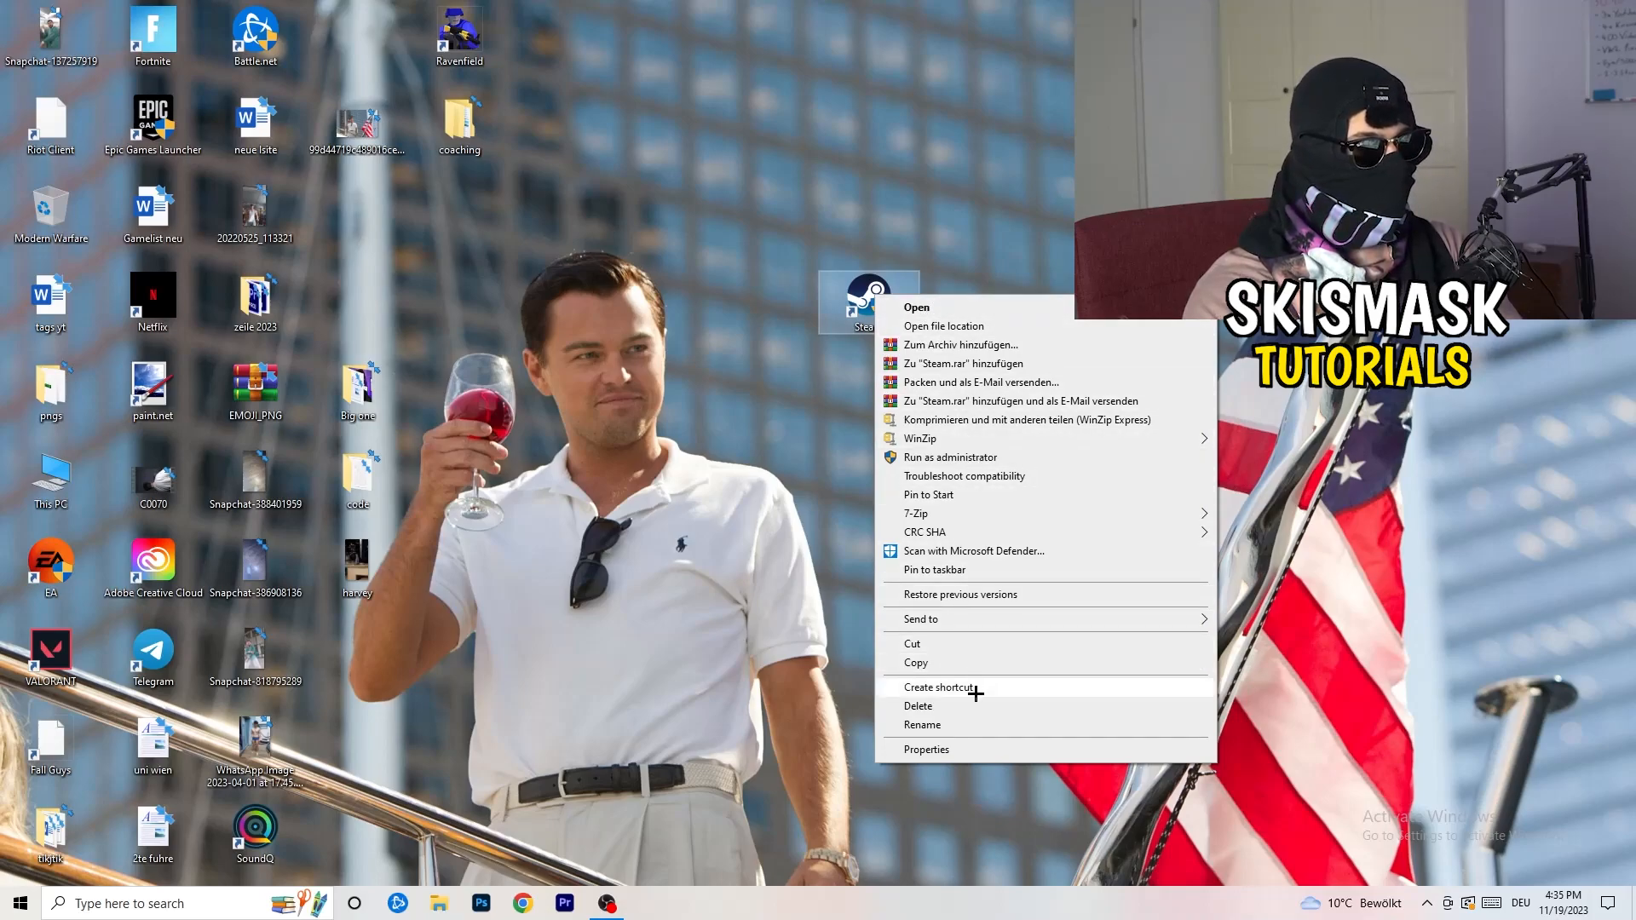
click(926, 750)
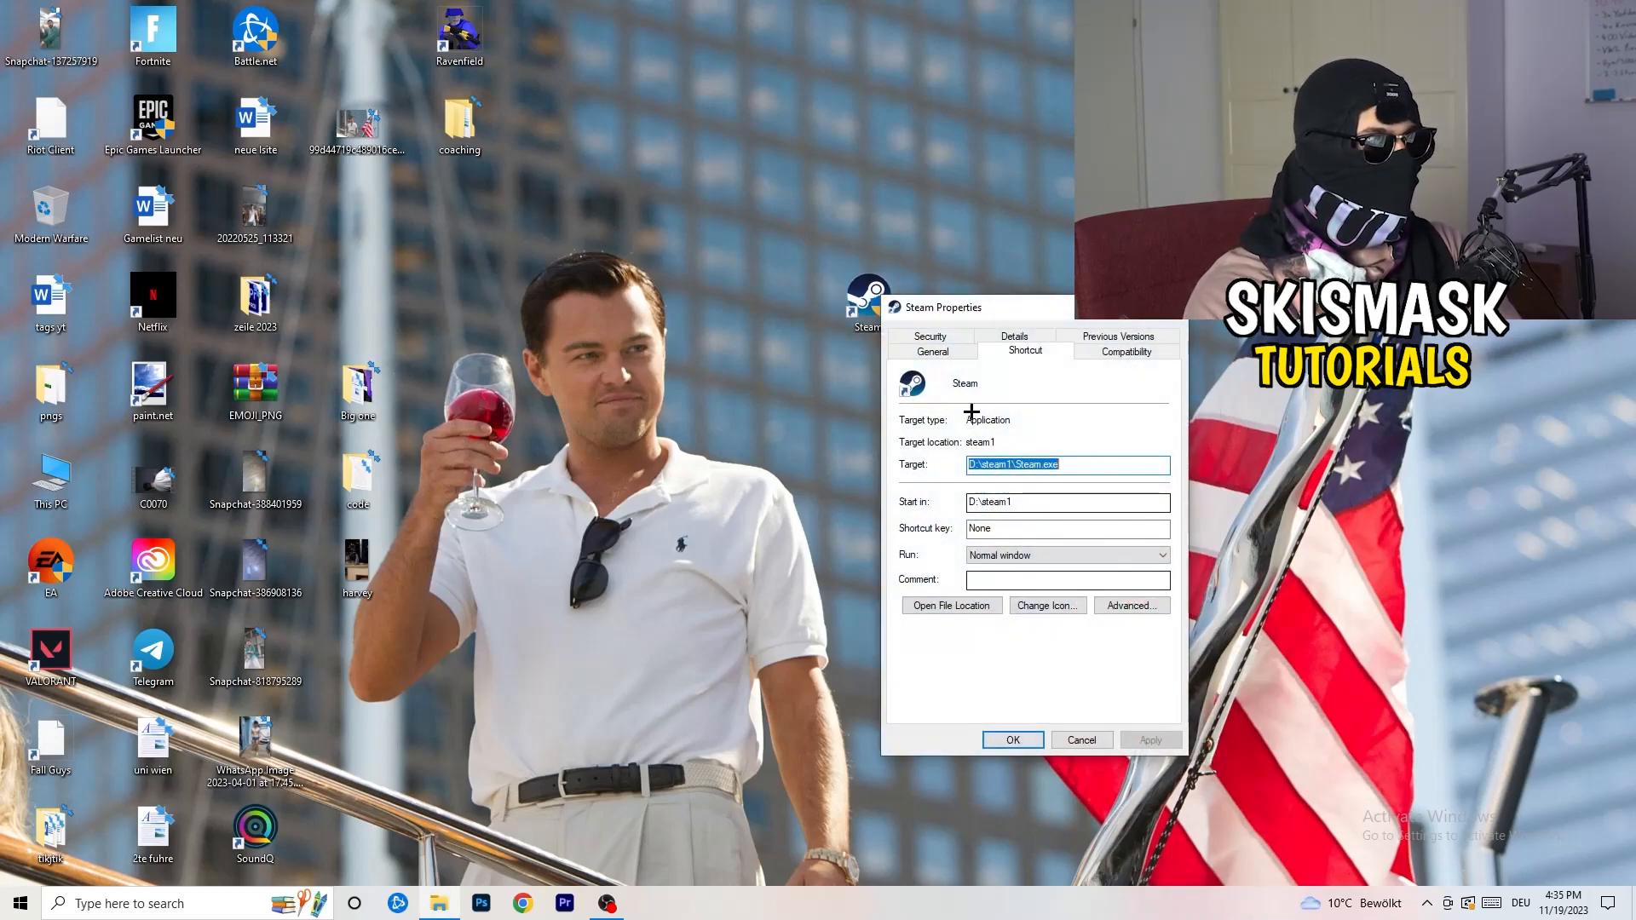
drag(939, 306, 751, 187)
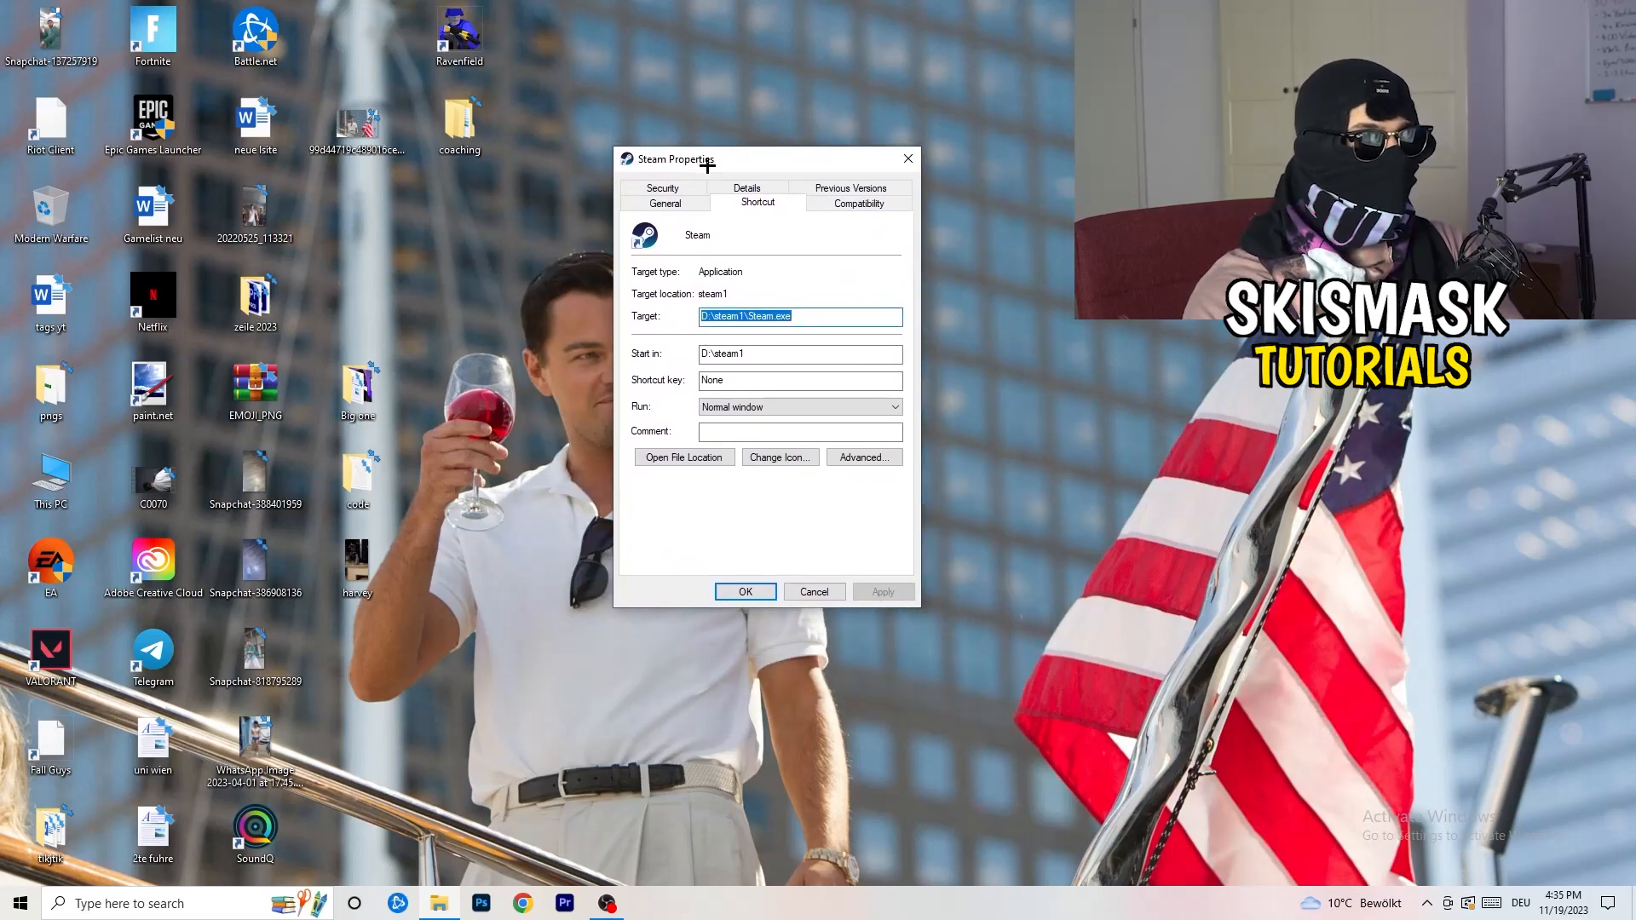
click(859, 203)
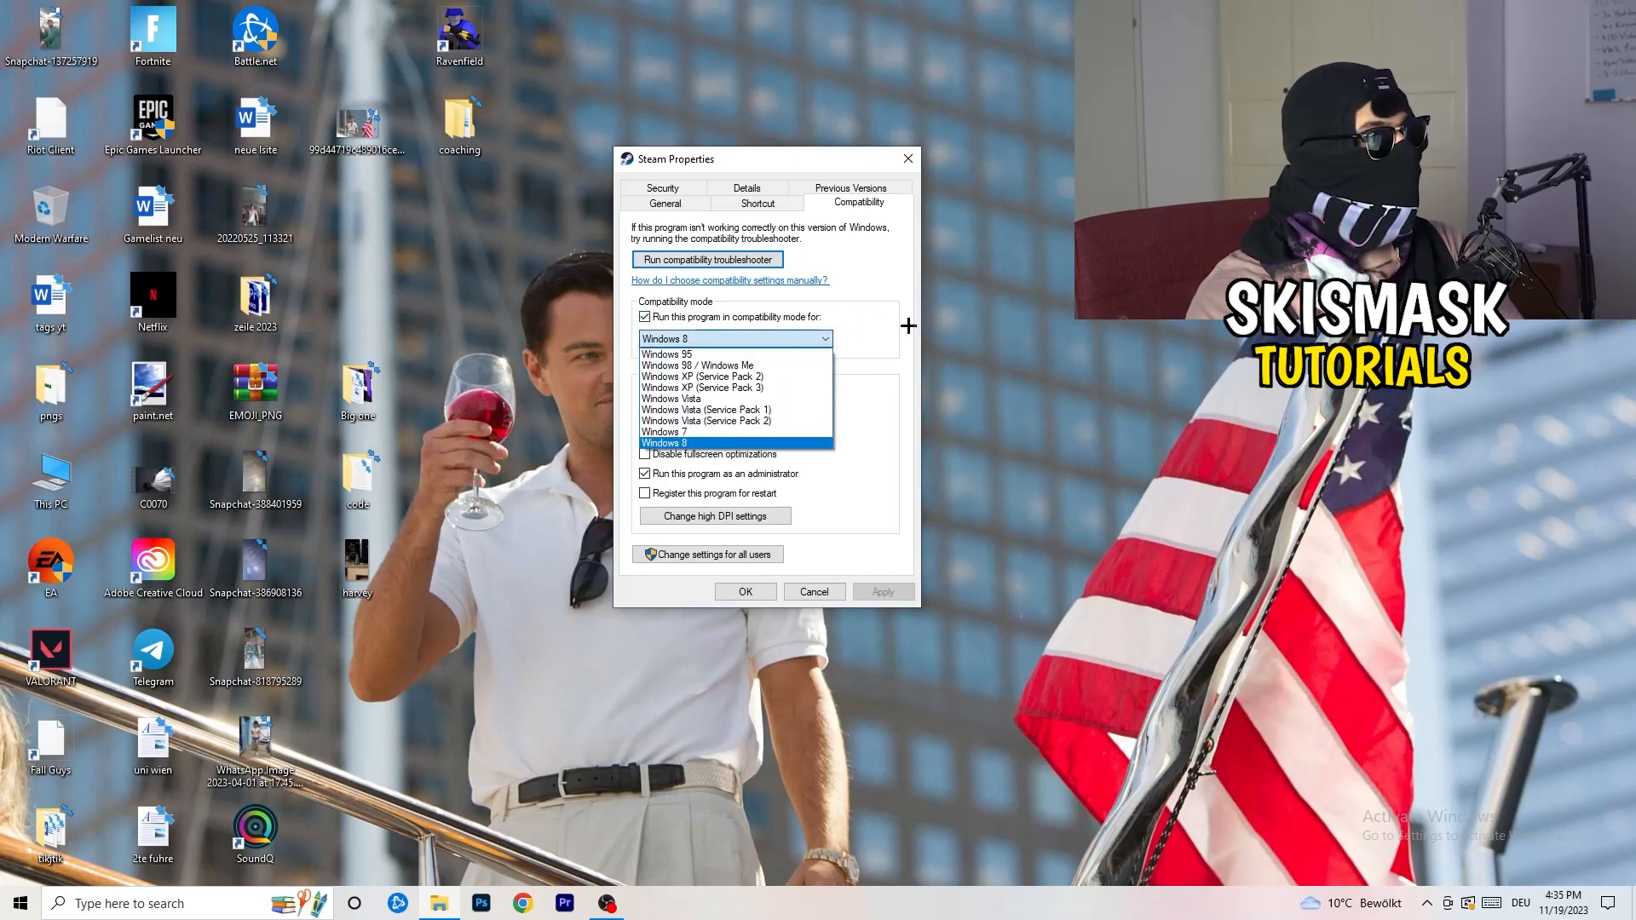
click(664, 442)
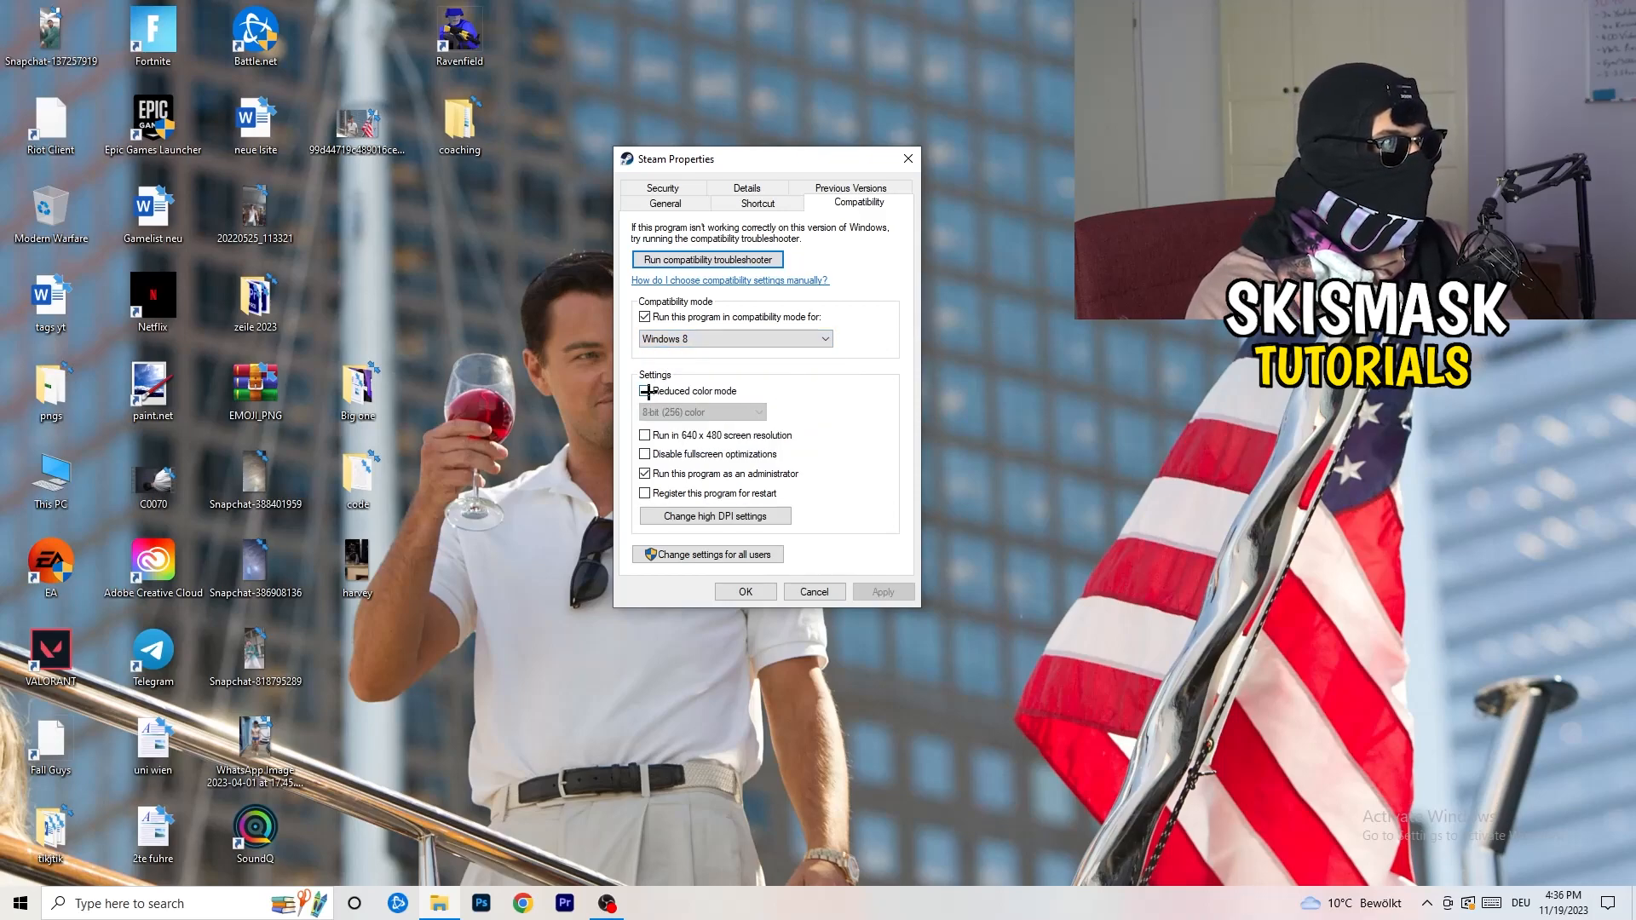
click(645, 392)
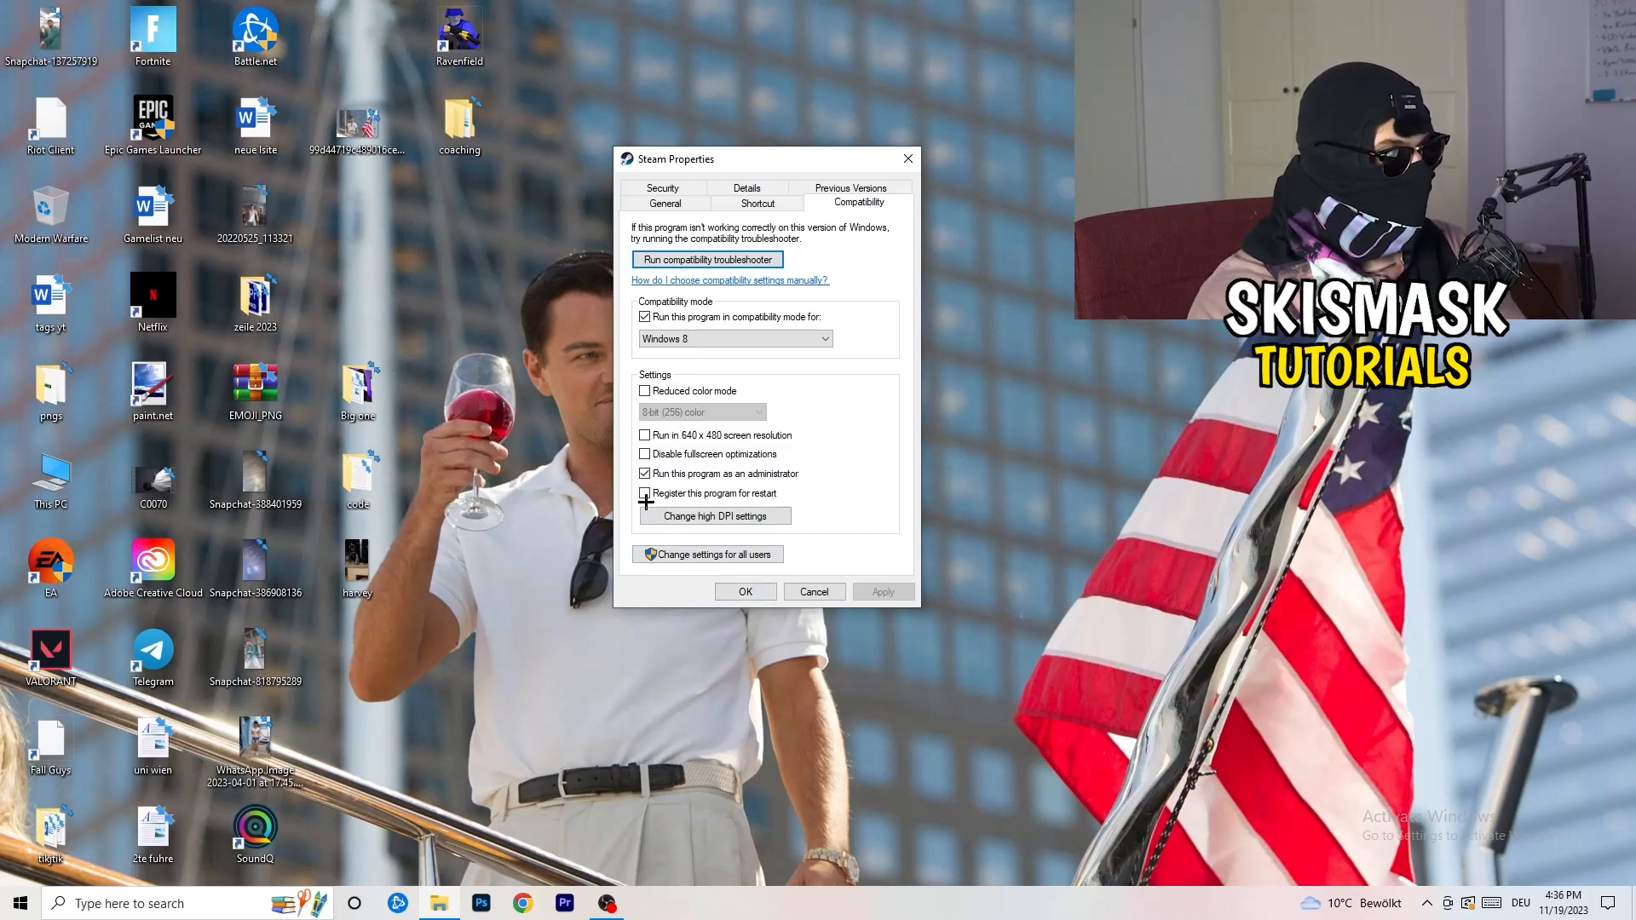
click(644, 494)
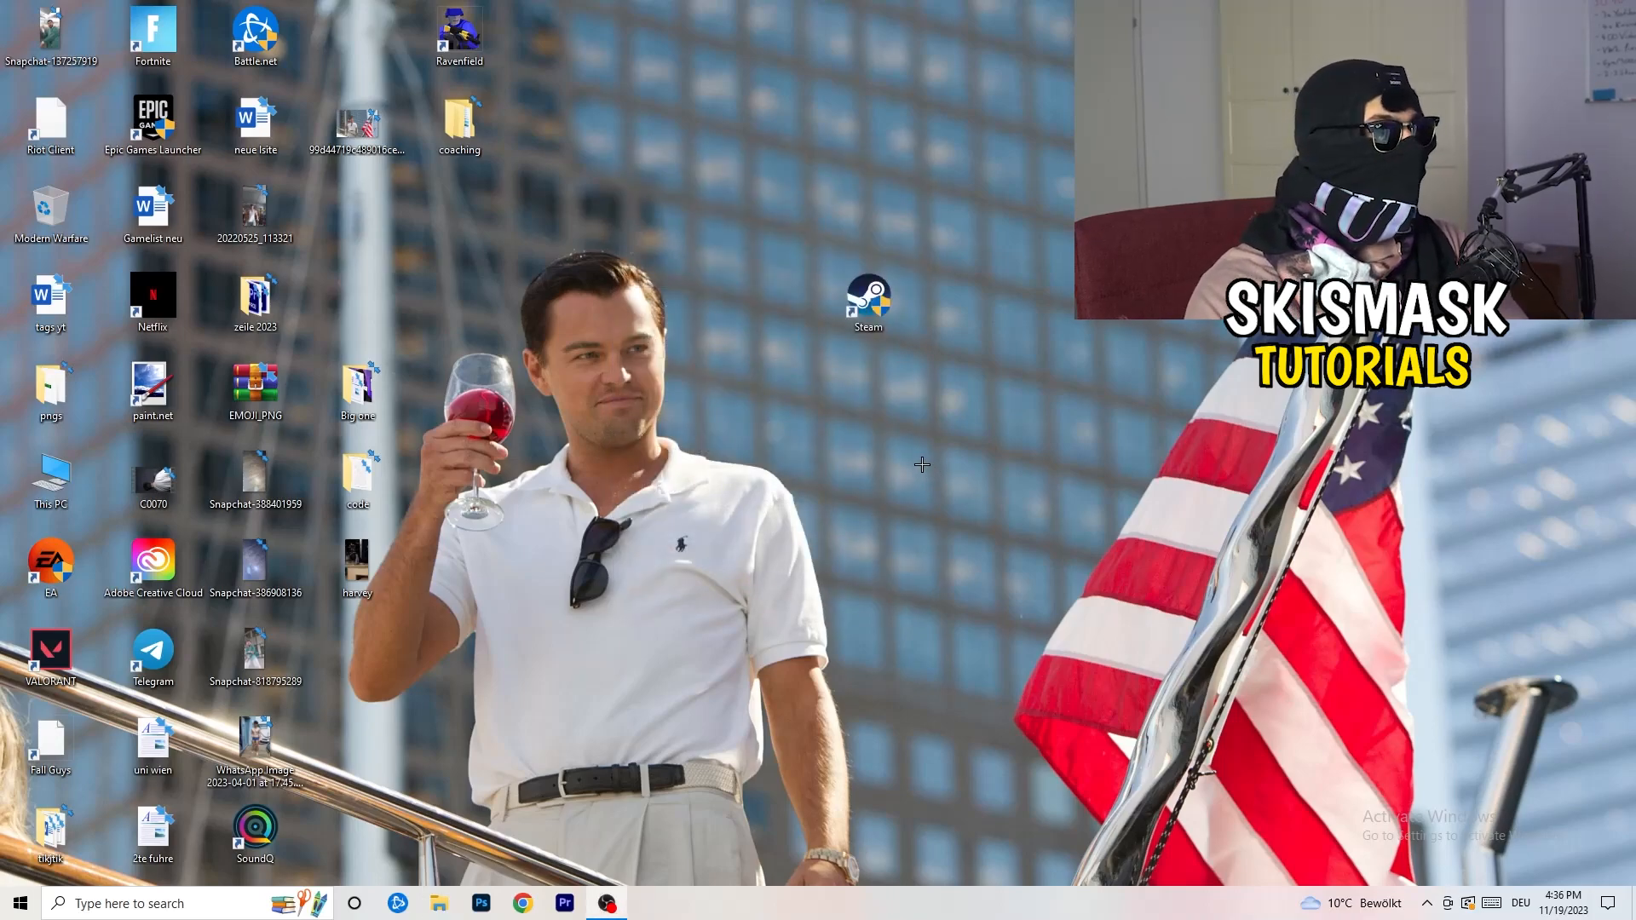
mouse_move(990, 323)
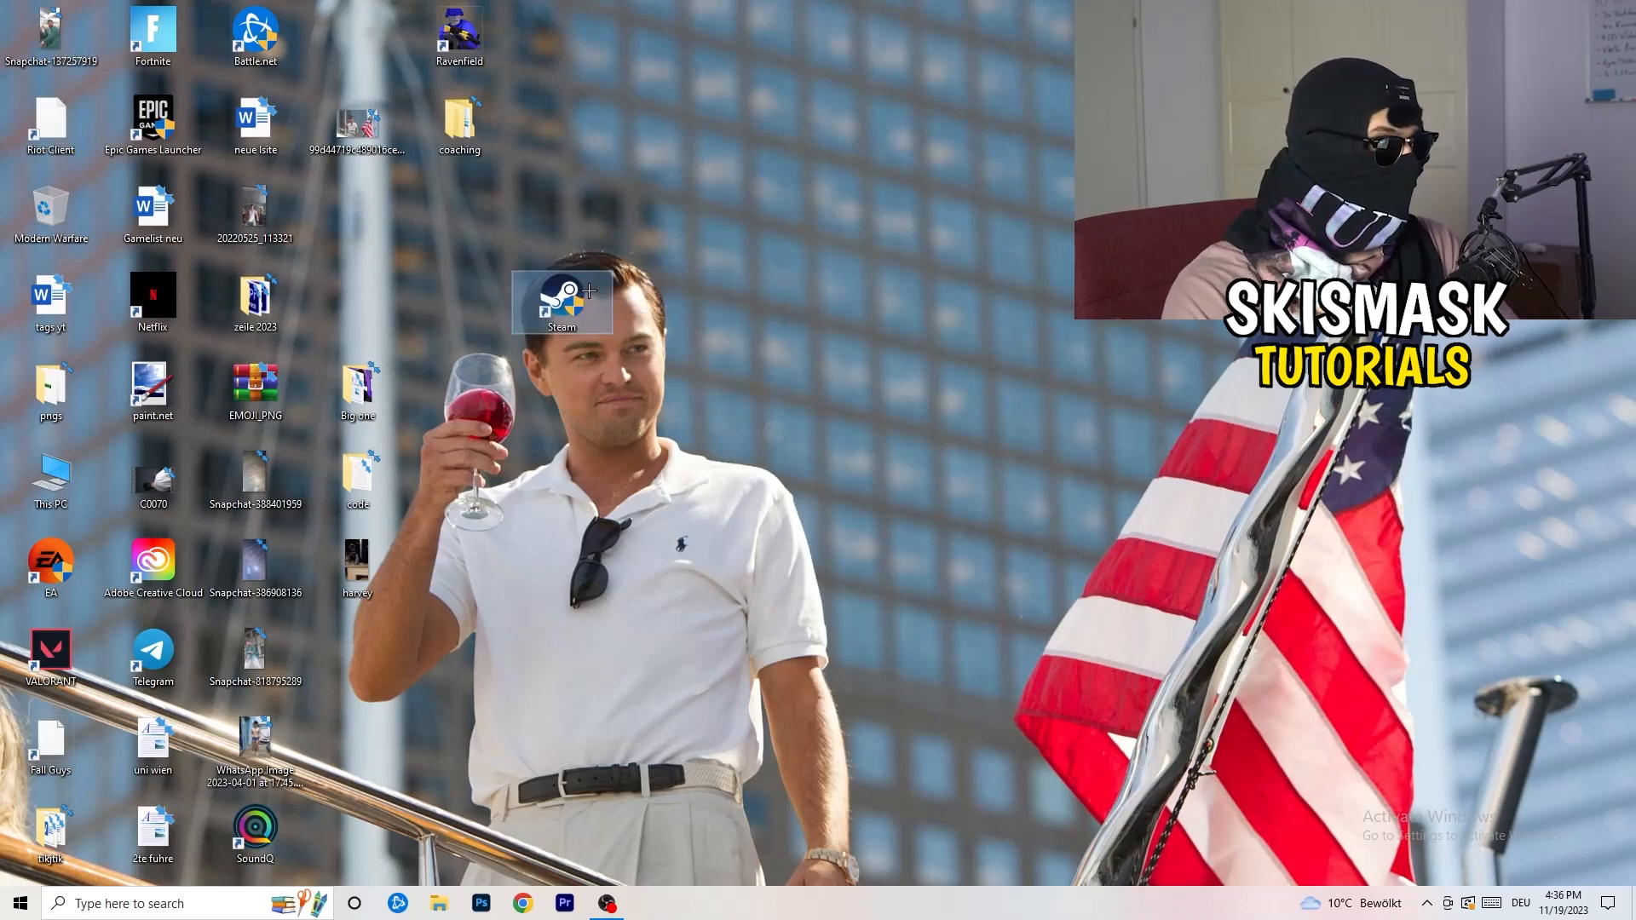
- Reopen the Steam shortcut's properties and close them again
right_click(560, 301)
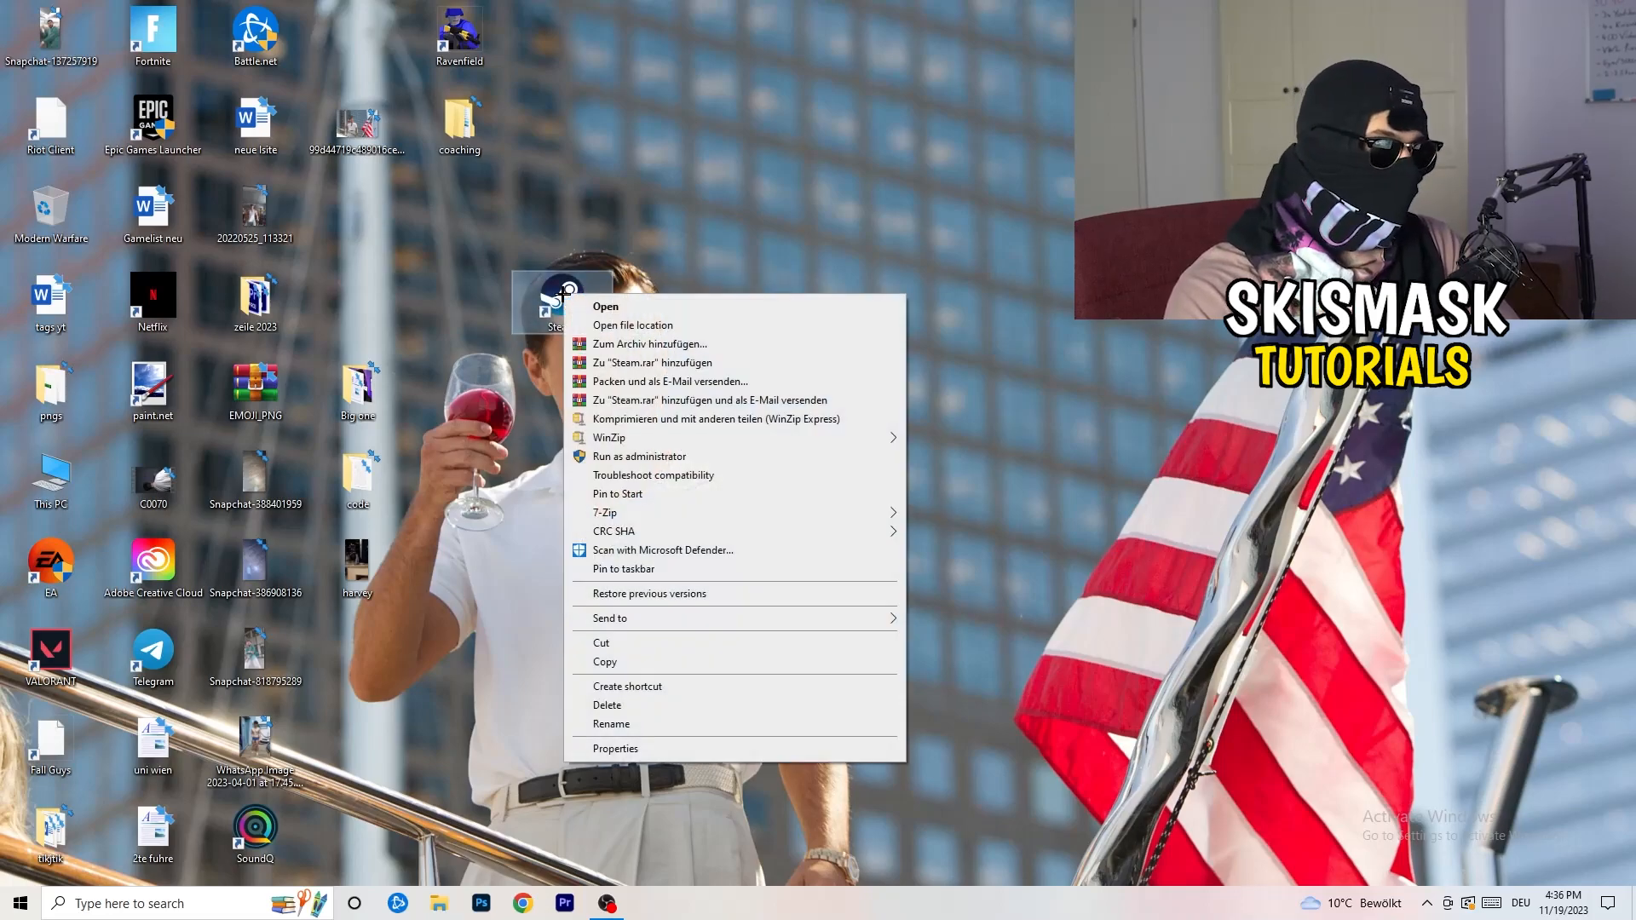
click(615, 748)
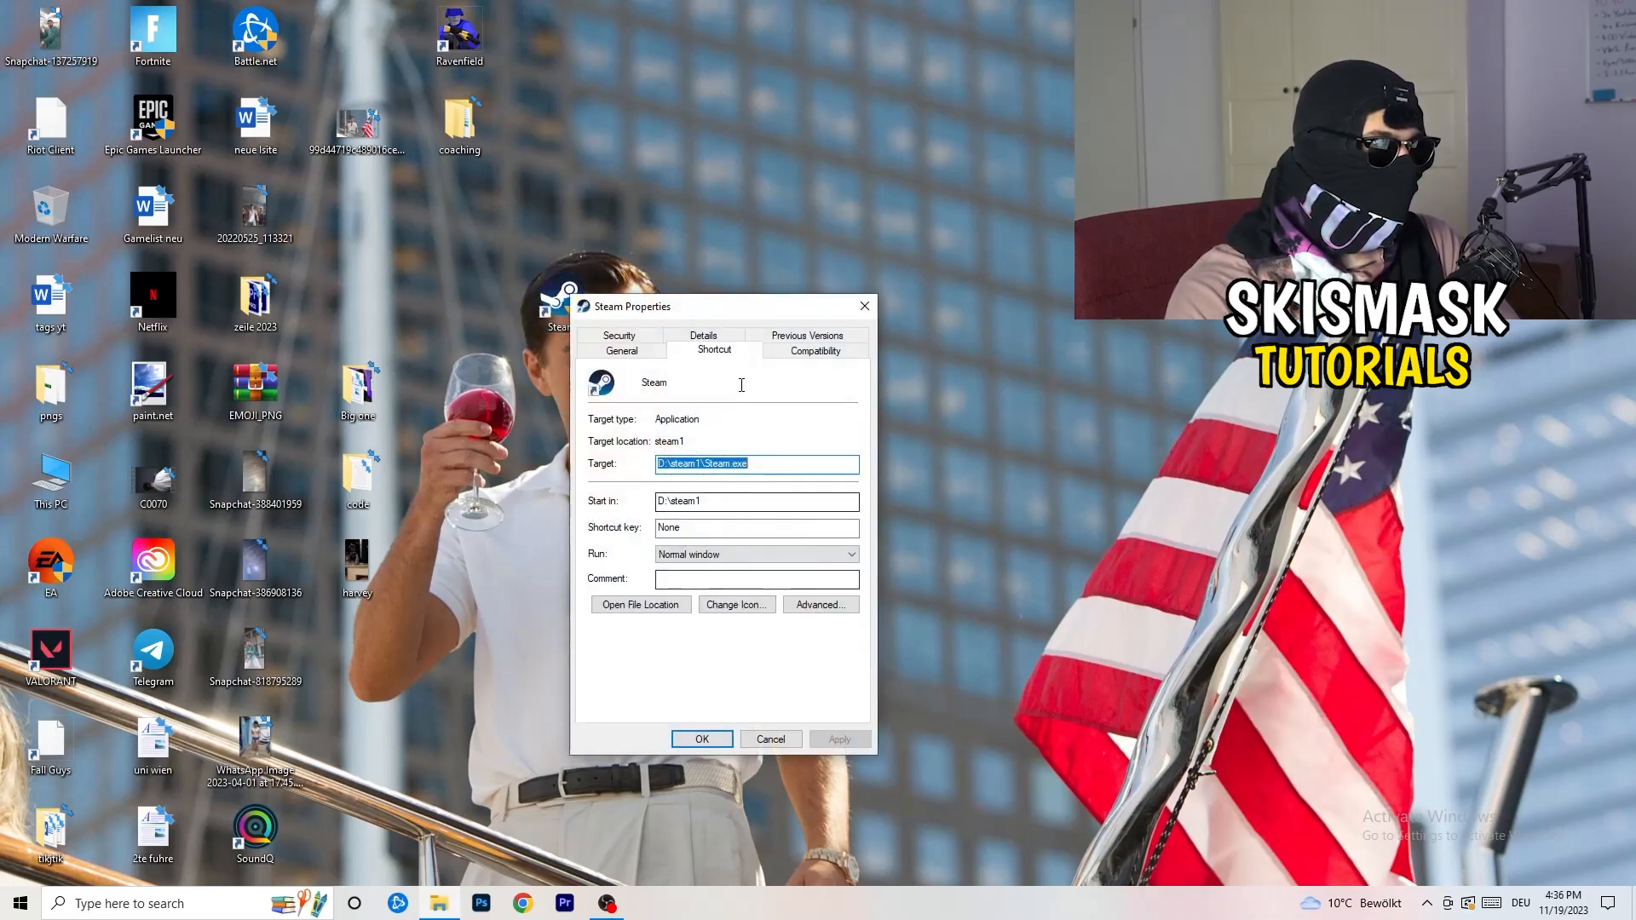
click(815, 351)
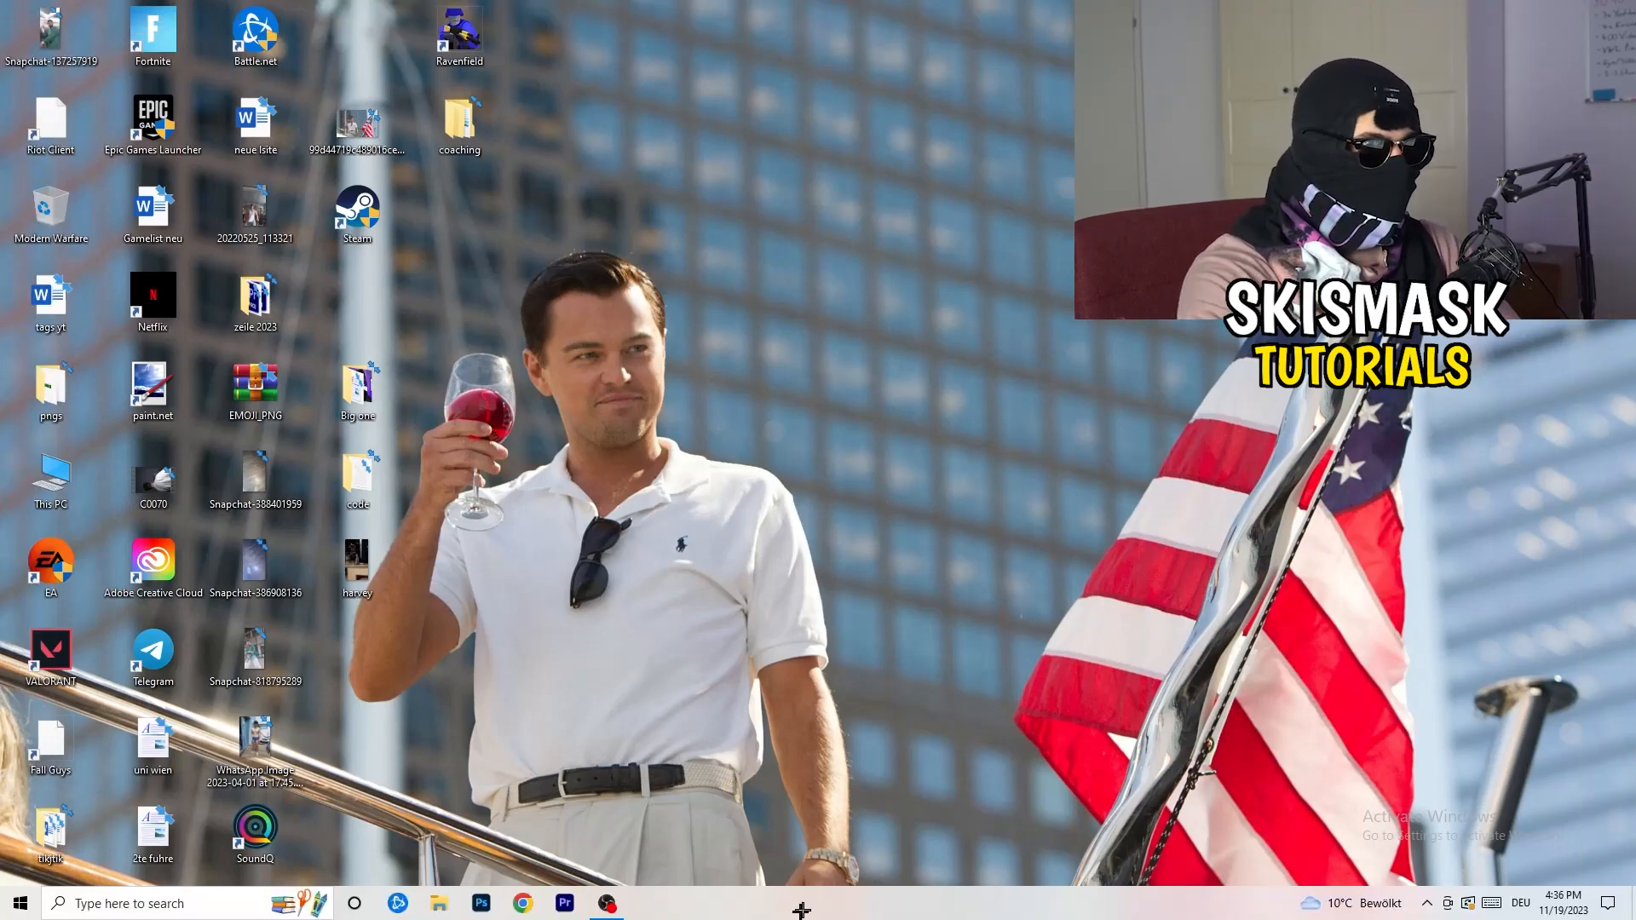
- Launch Task Manager from the taskbar and show the Details process list
right_click(797, 910)
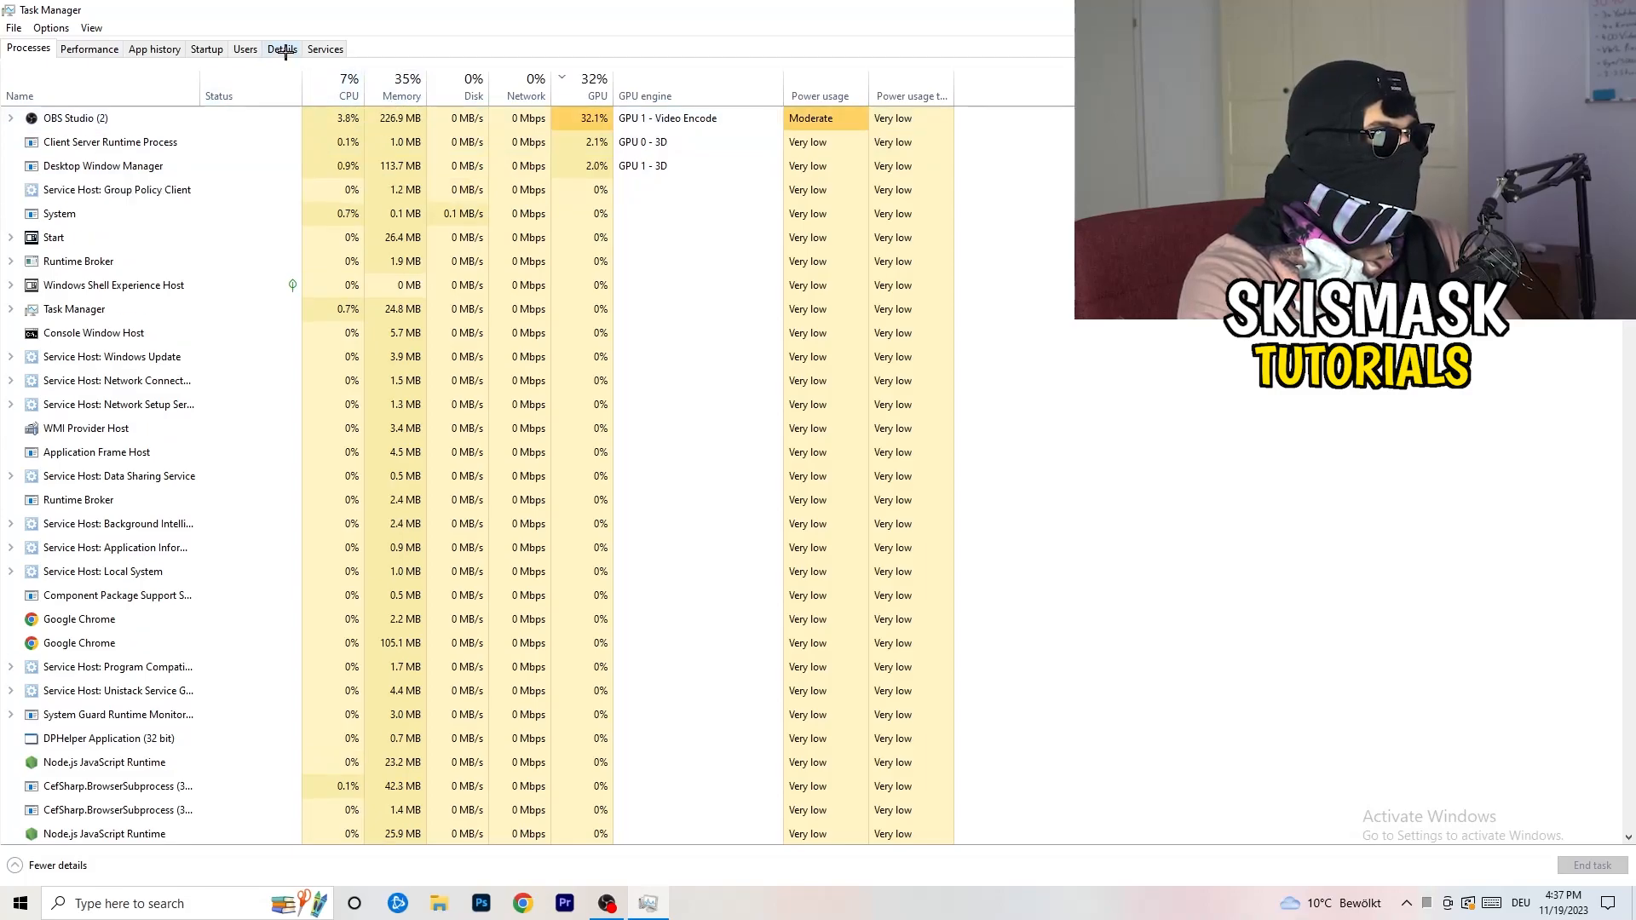
click(281, 48)
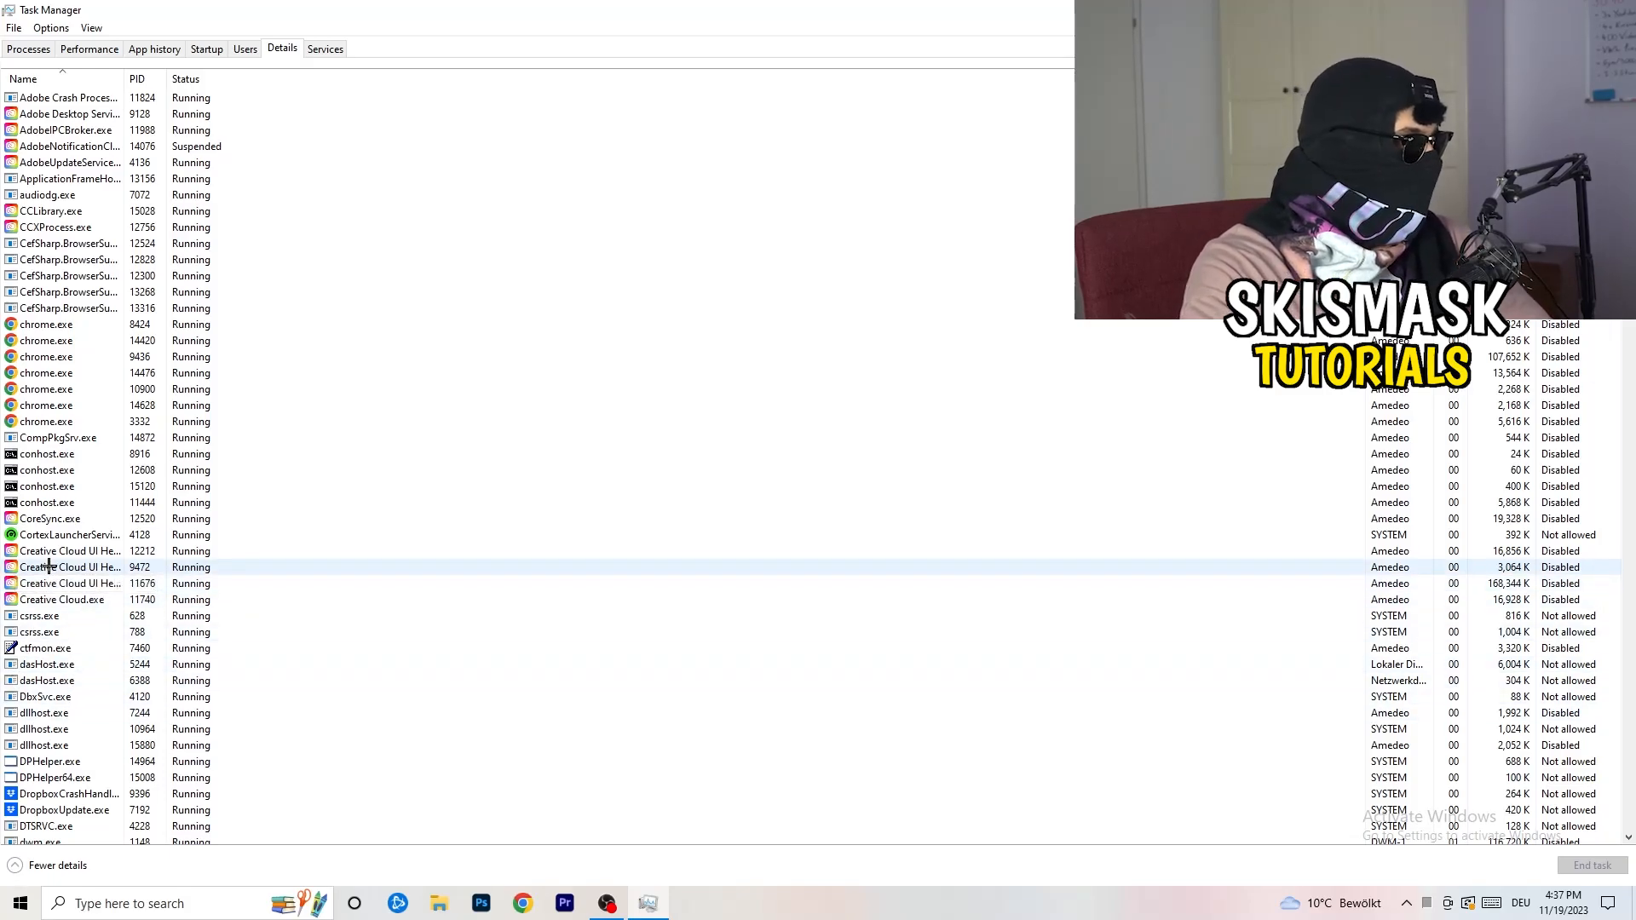
- Bring up the action menu for the Creative Cloud UI Helper process in Details
right_click(47, 567)
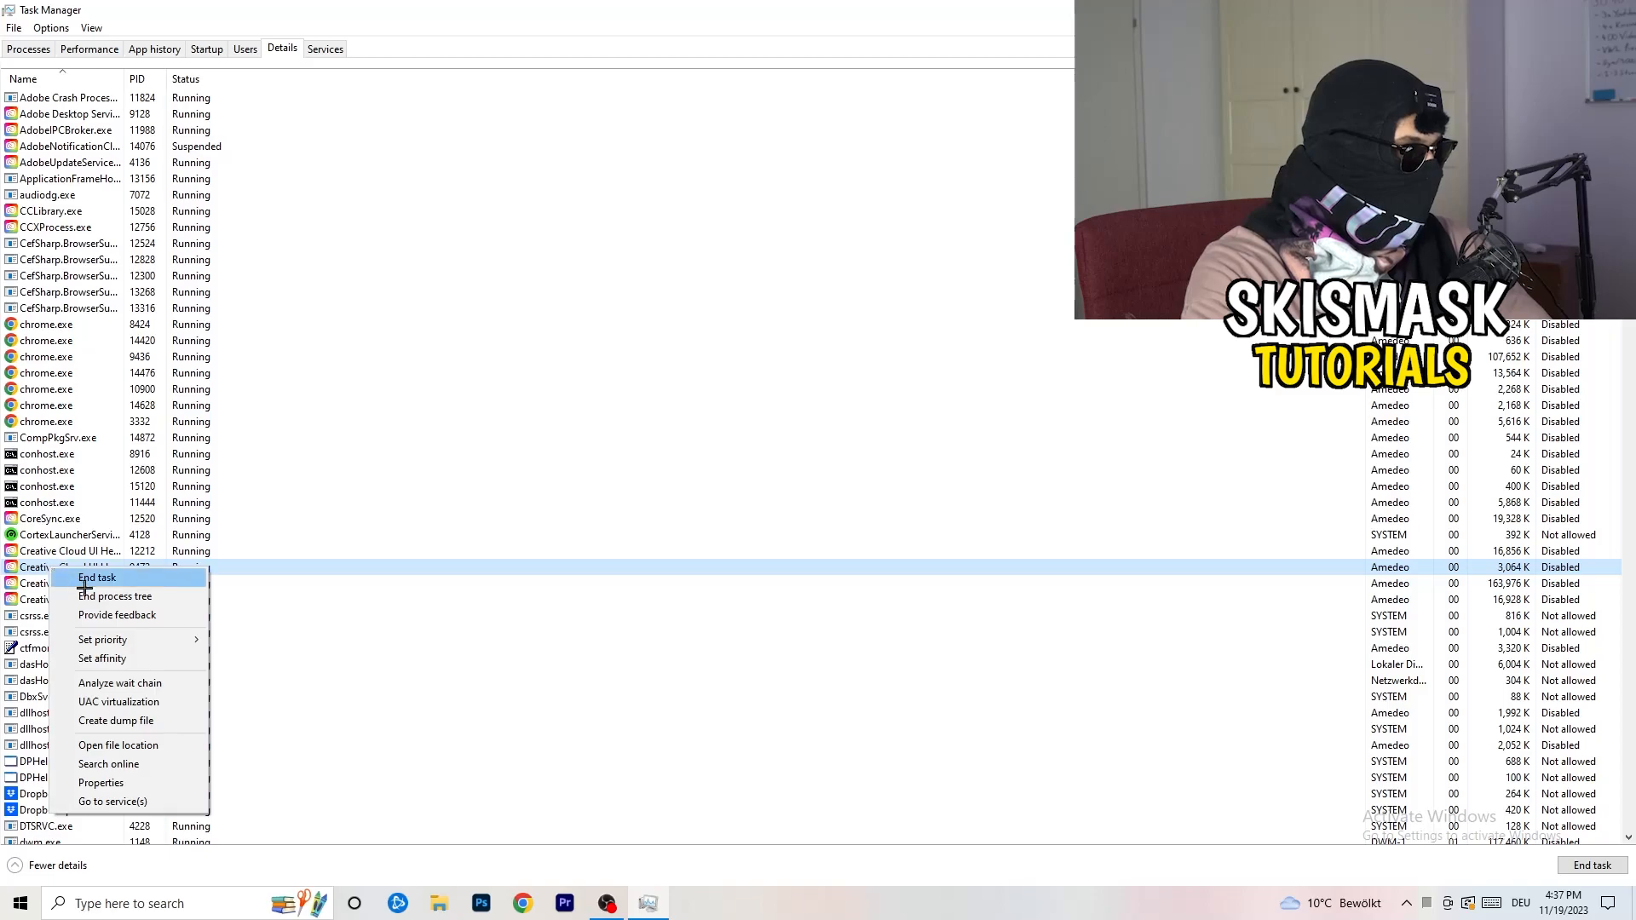
mouse_move(102, 639)
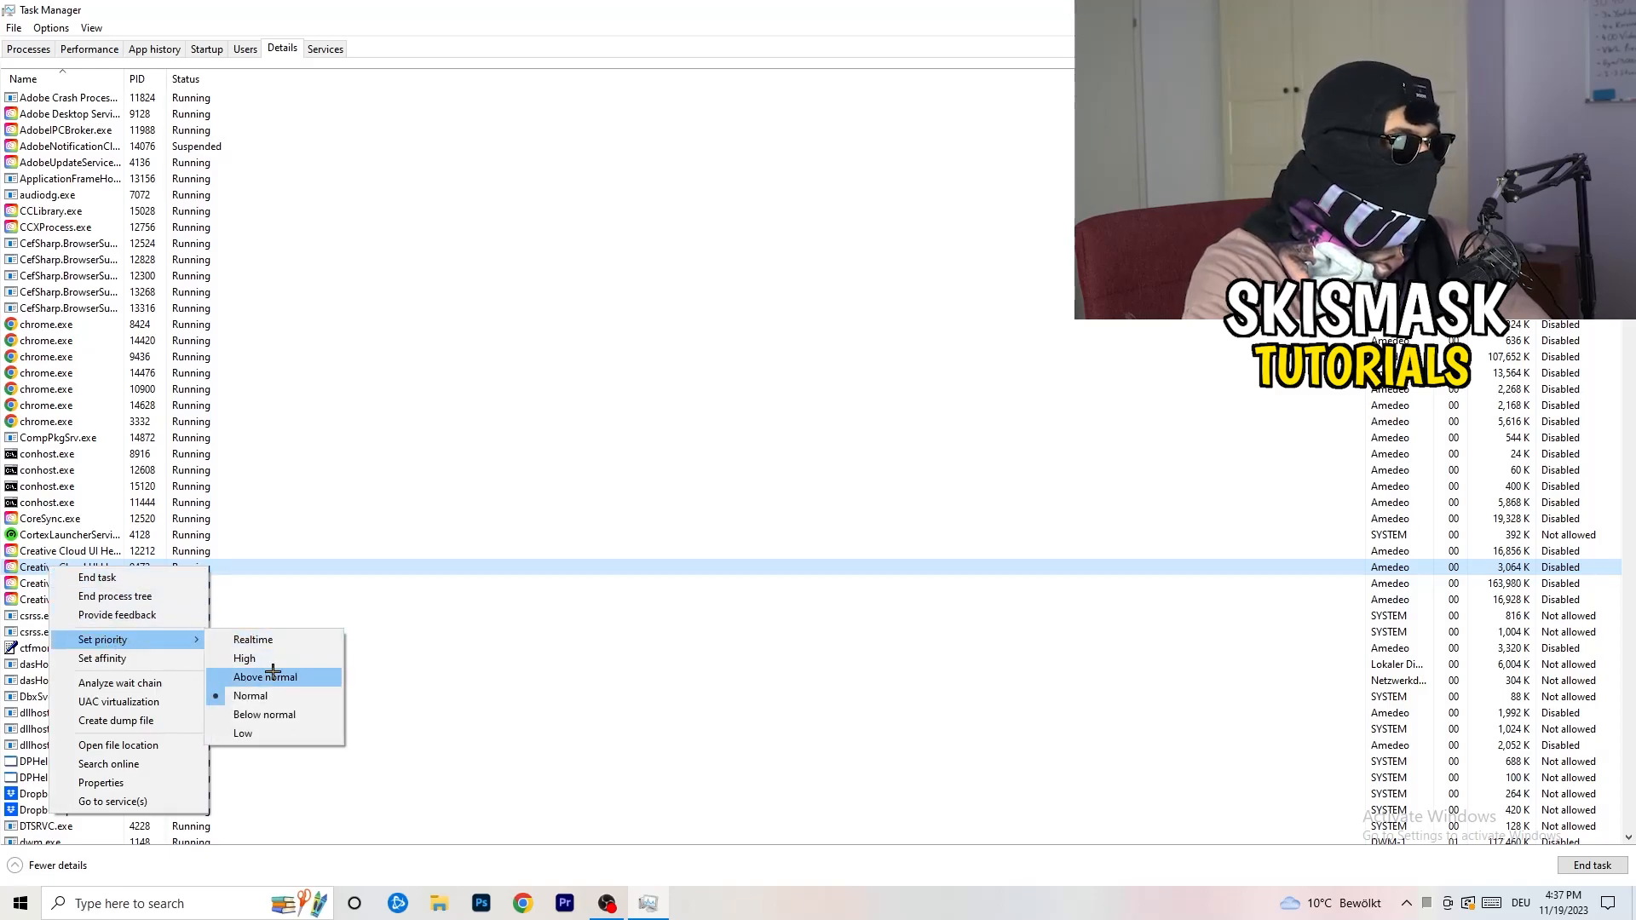
mouse_move(280, 659)
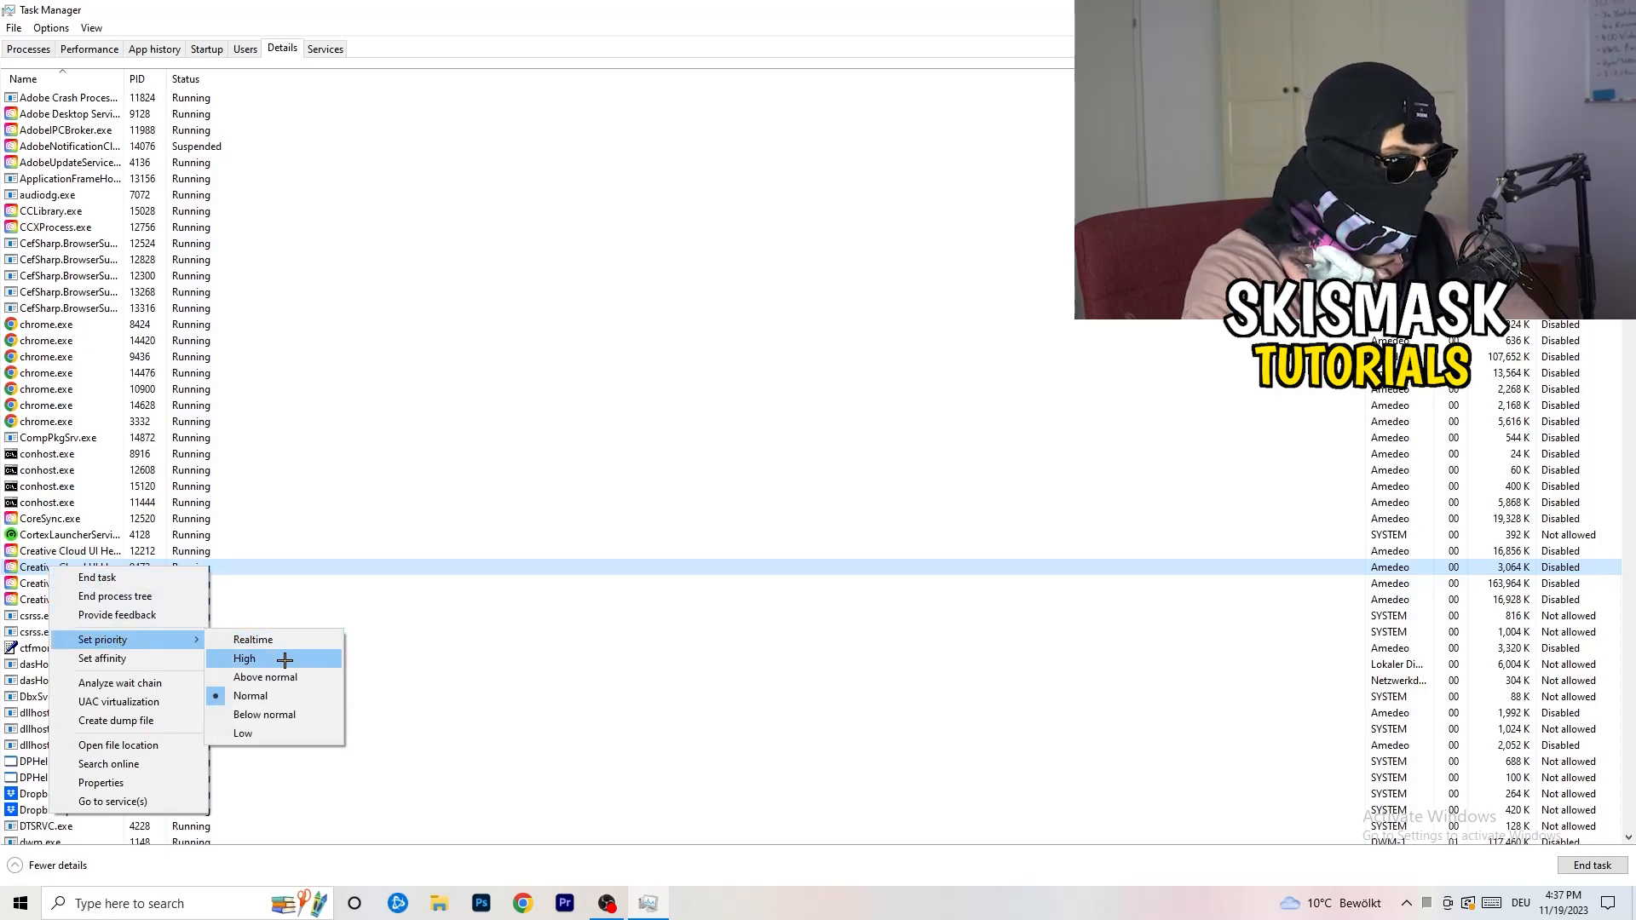
mouse_move(725, 478)
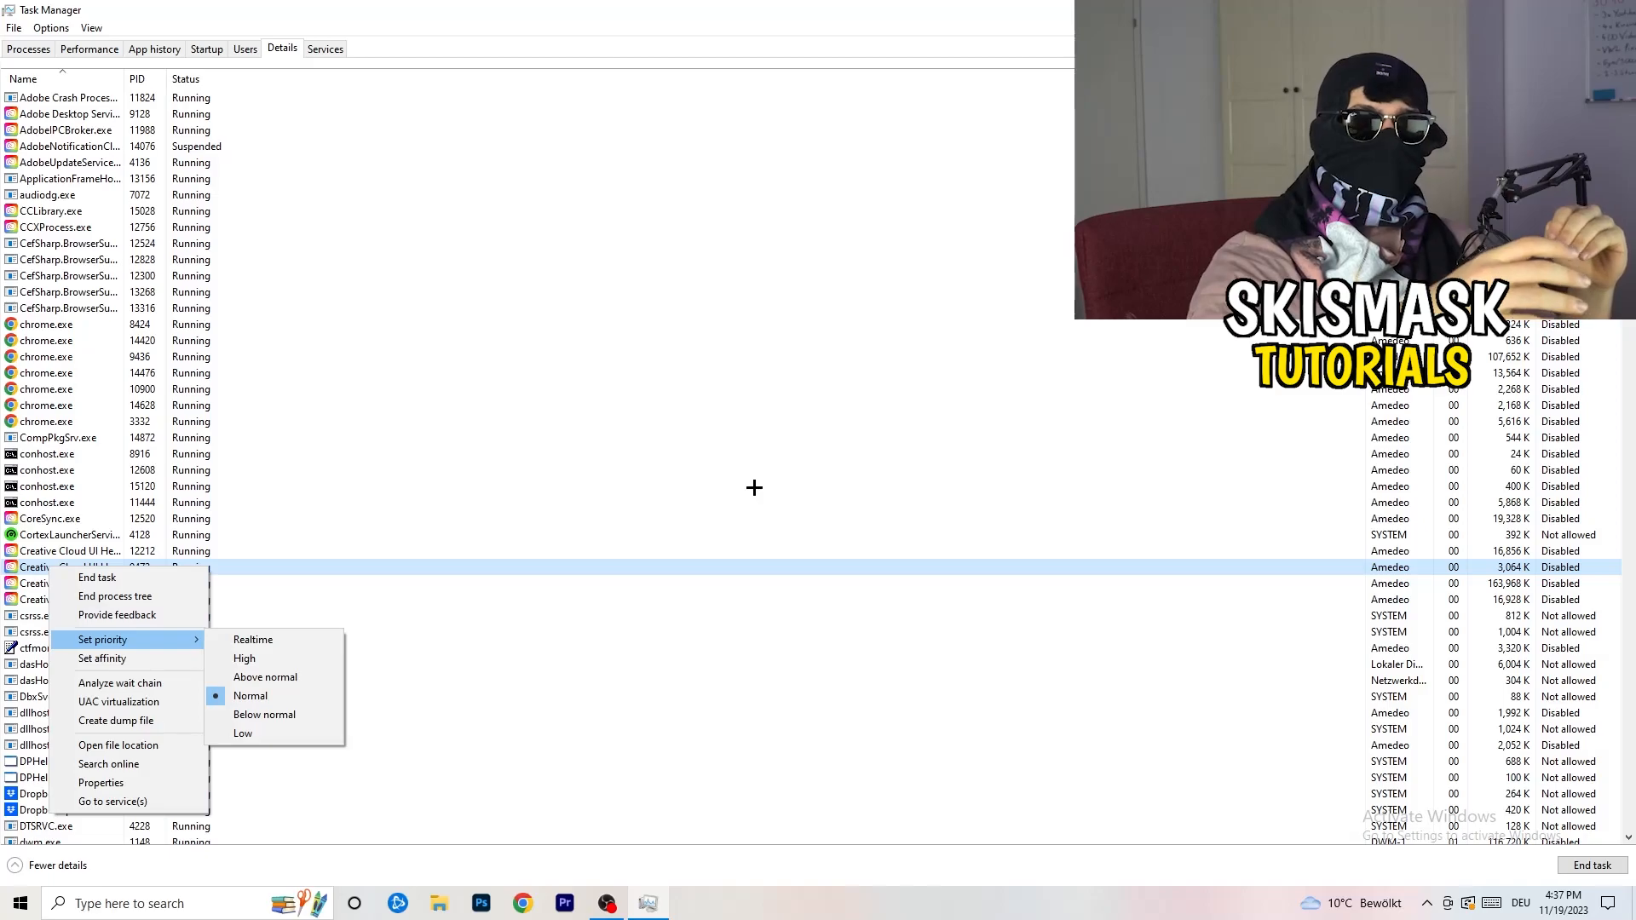
mouse_move(781, 496)
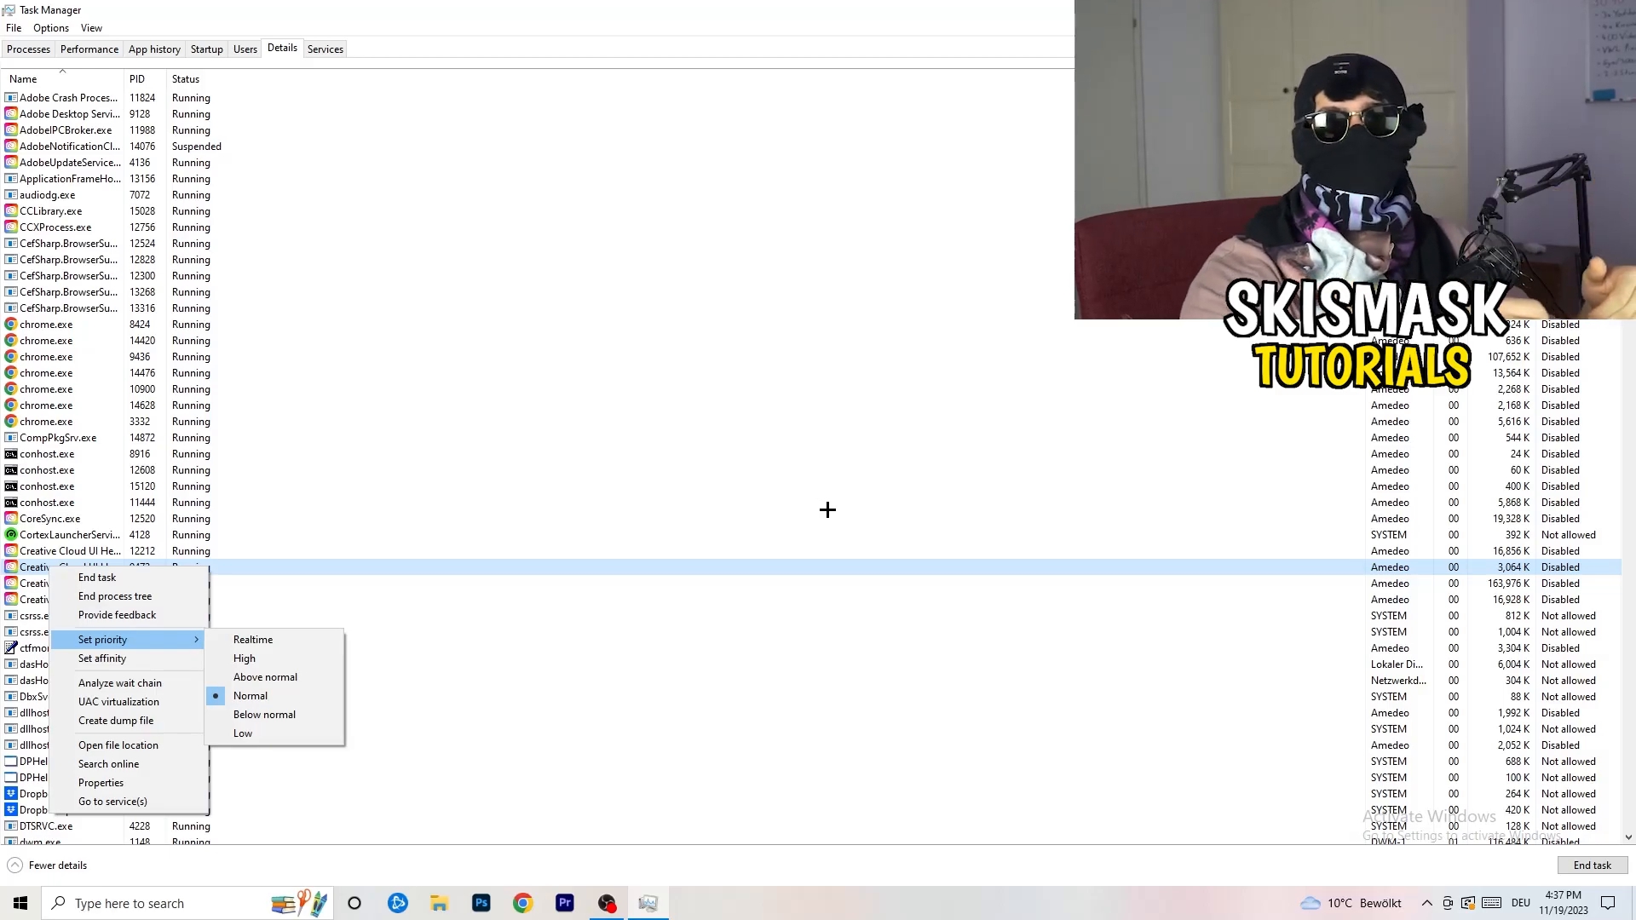
mouse_move(843, 514)
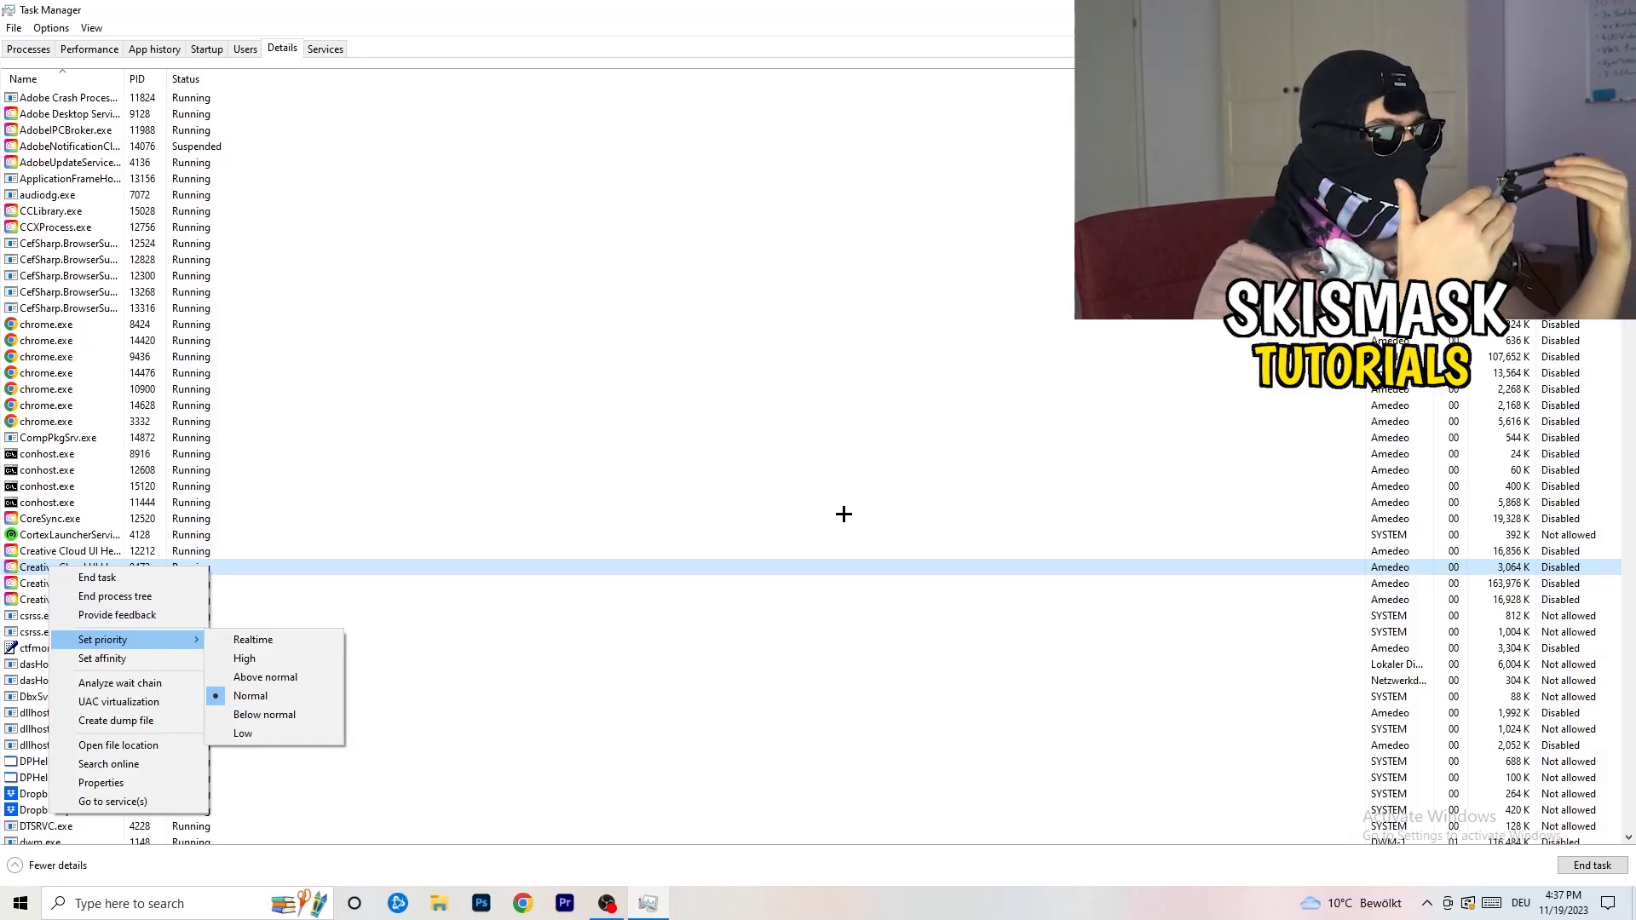
mouse_move(856, 518)
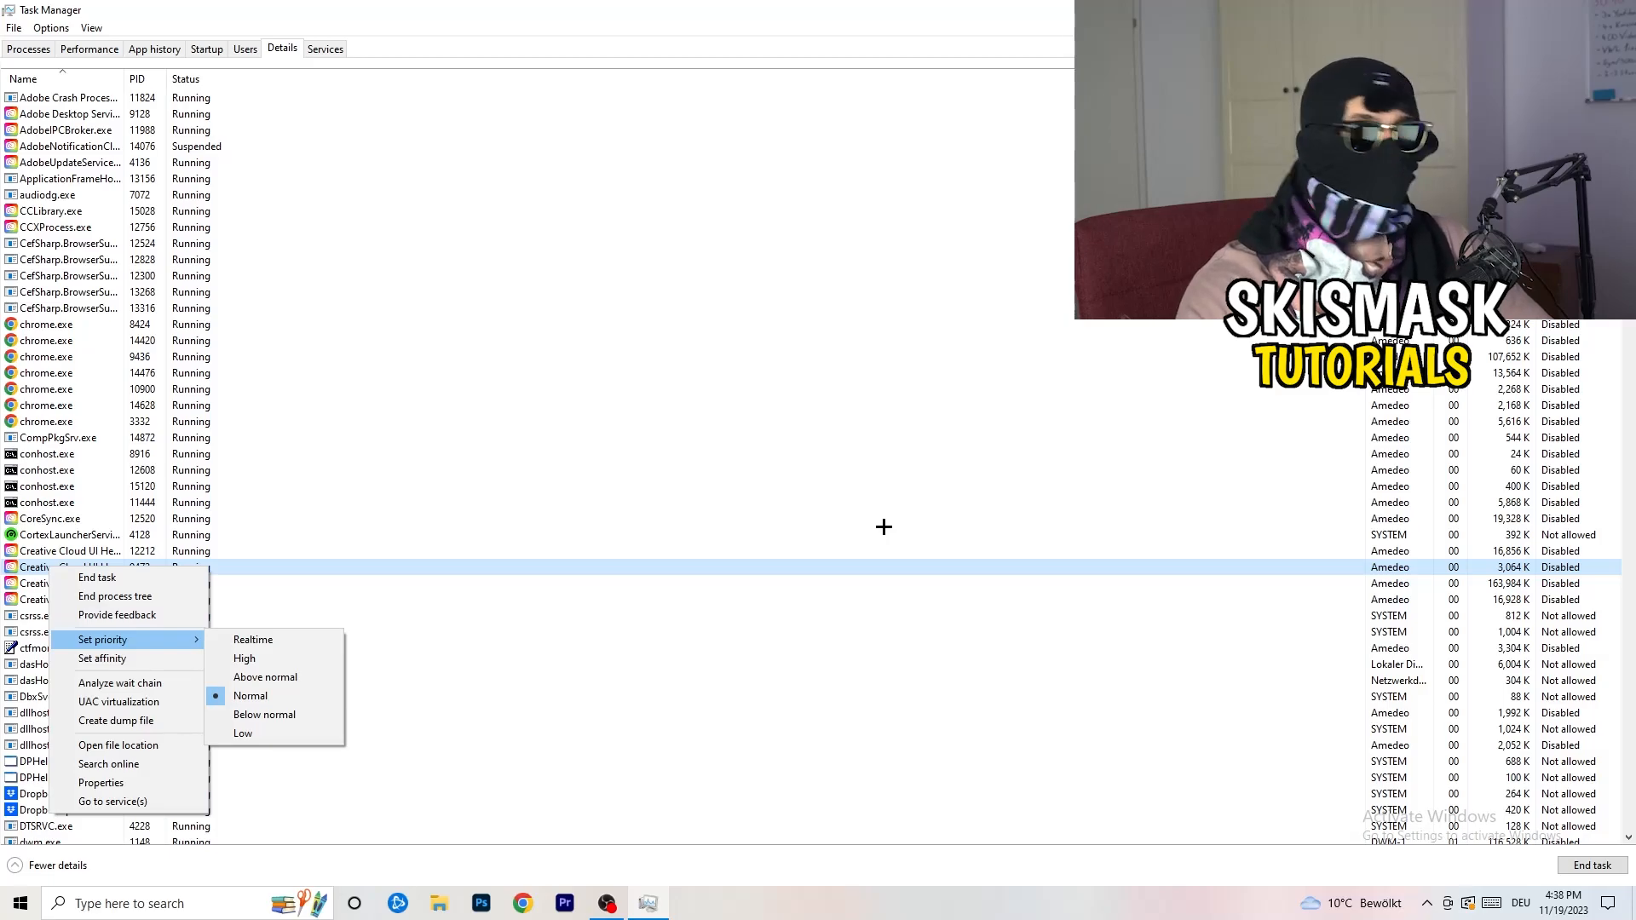
mouse_move(890, 527)
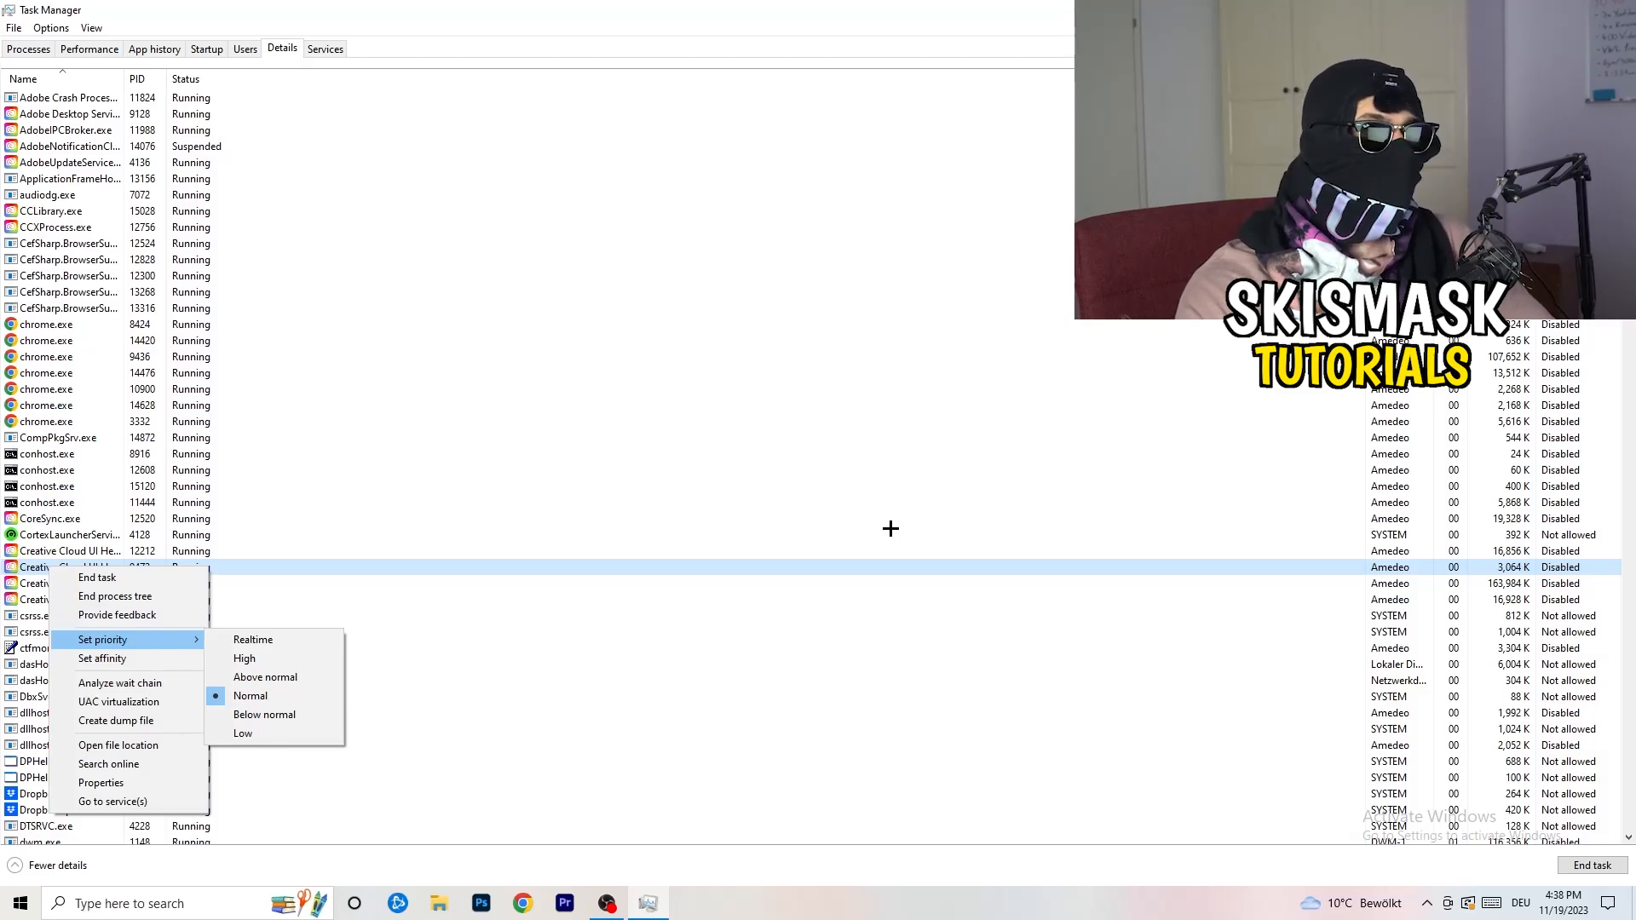